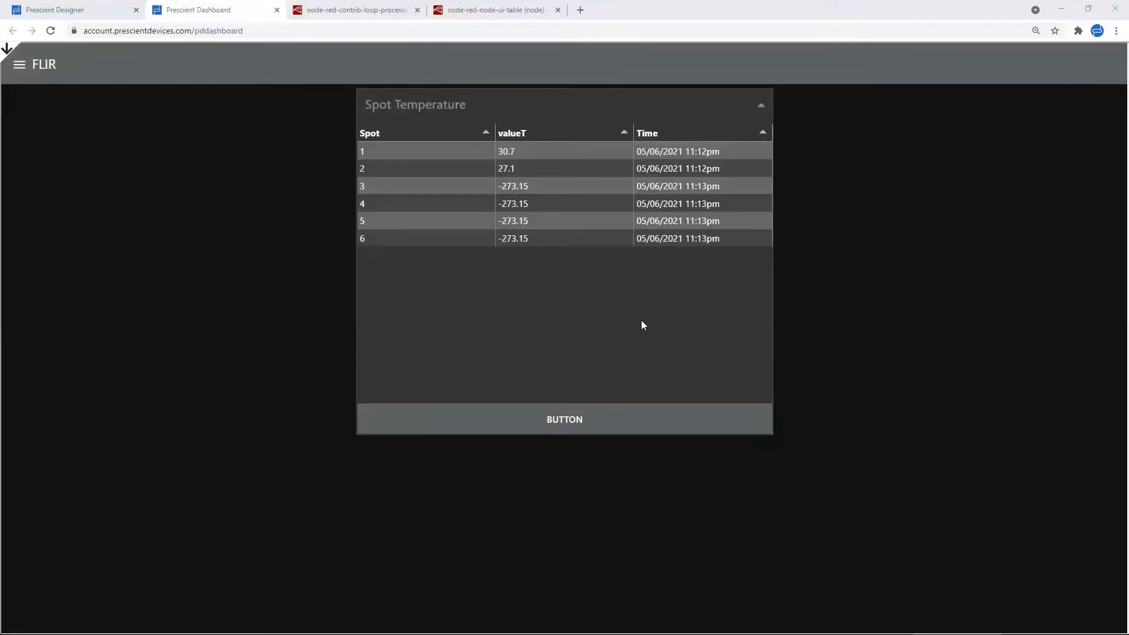
mouse_move(541, 291)
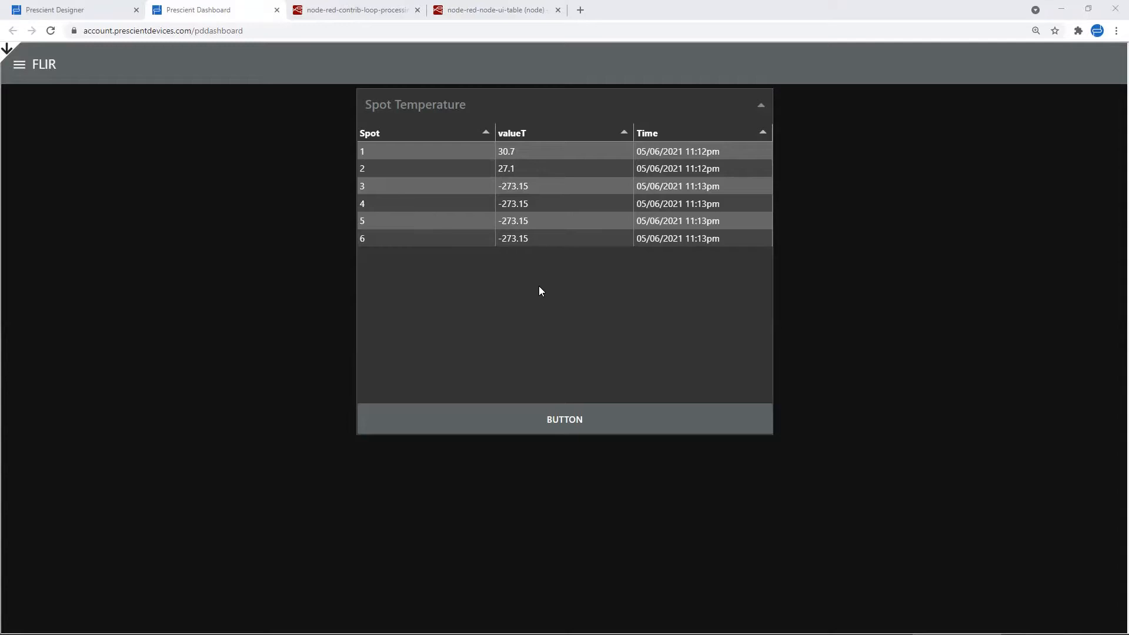
mouse_move(528, 291)
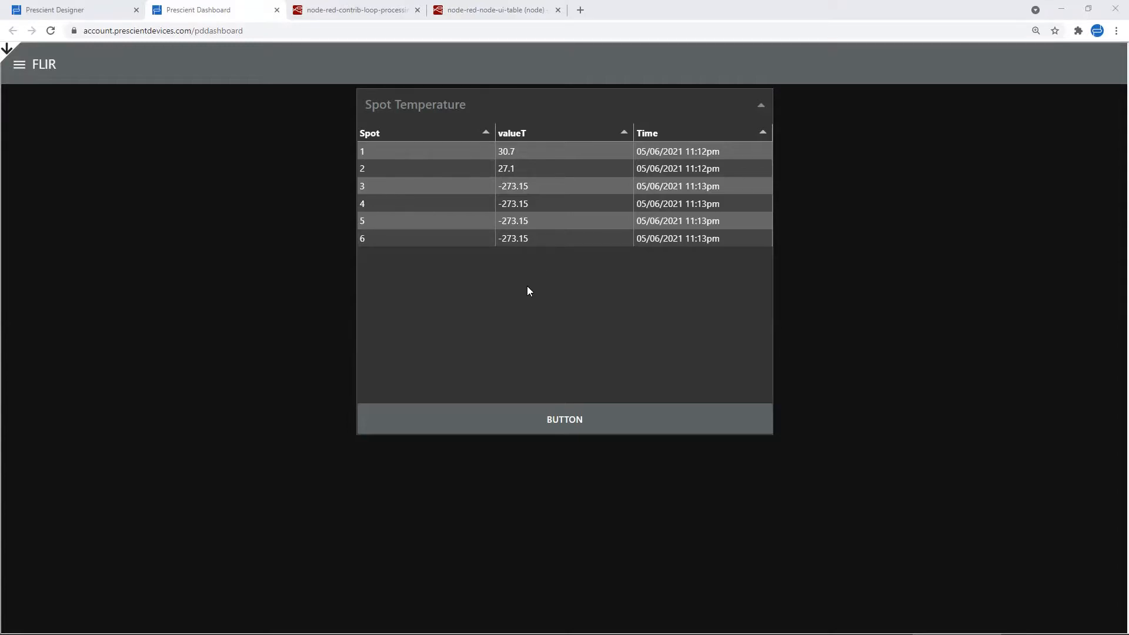
mouse_move(526, 298)
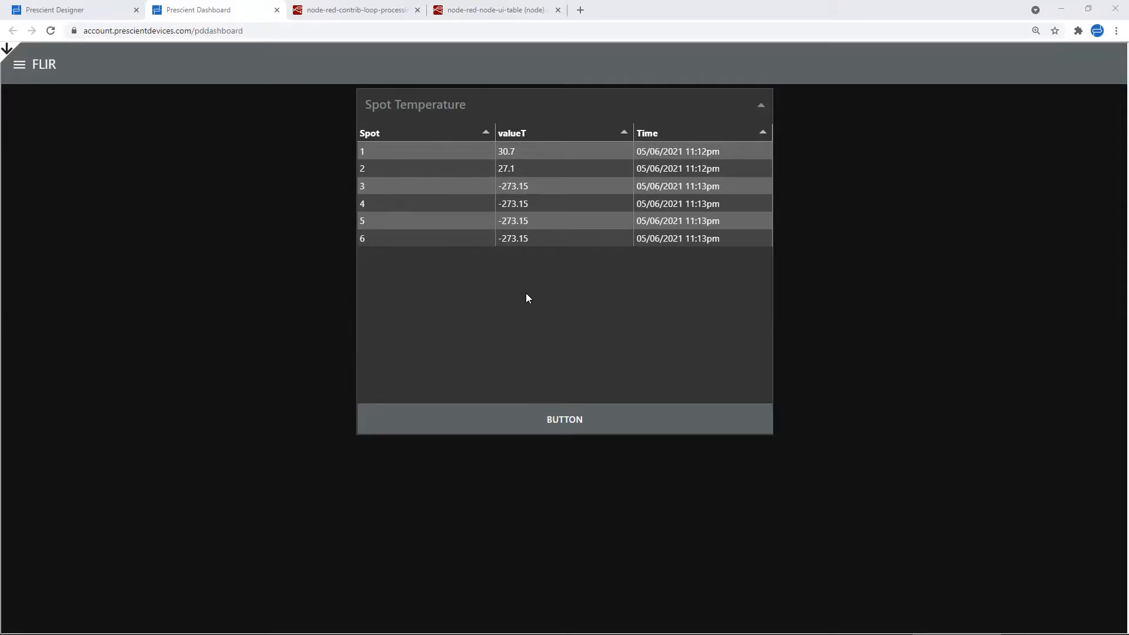
mouse_move(530, 275)
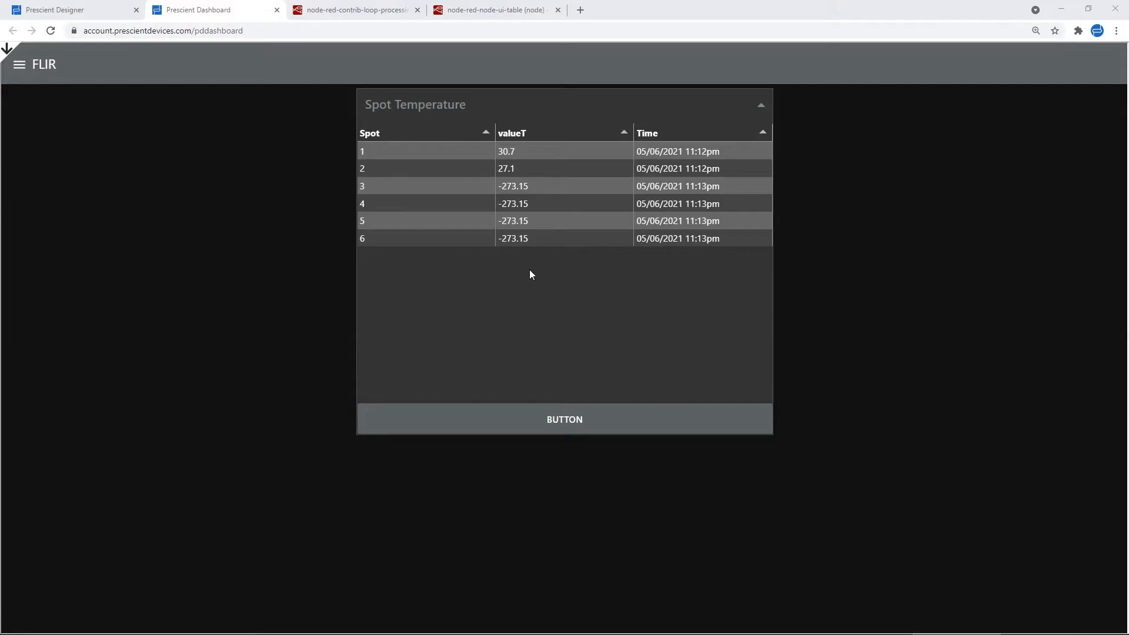
mouse_move(534, 275)
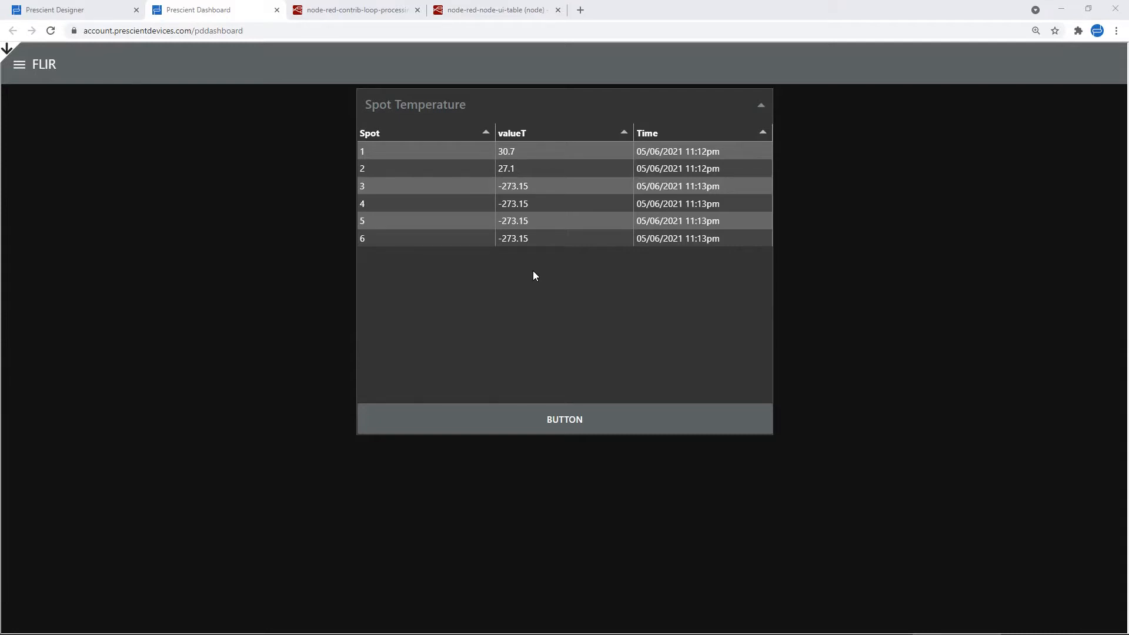
mouse_move(453, 289)
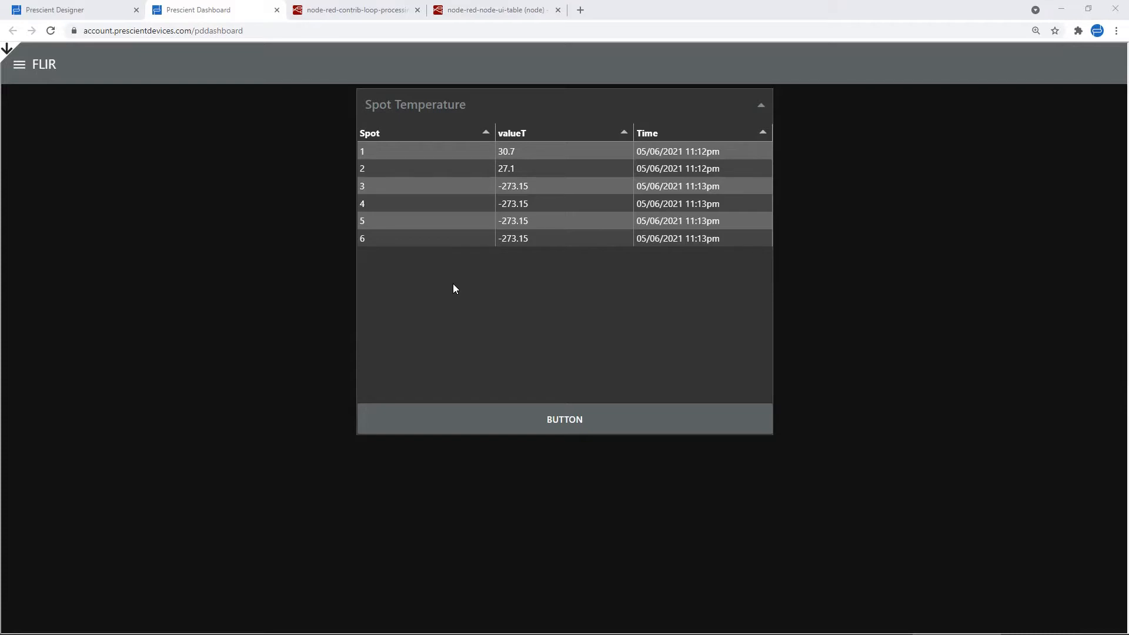
mouse_move(459, 285)
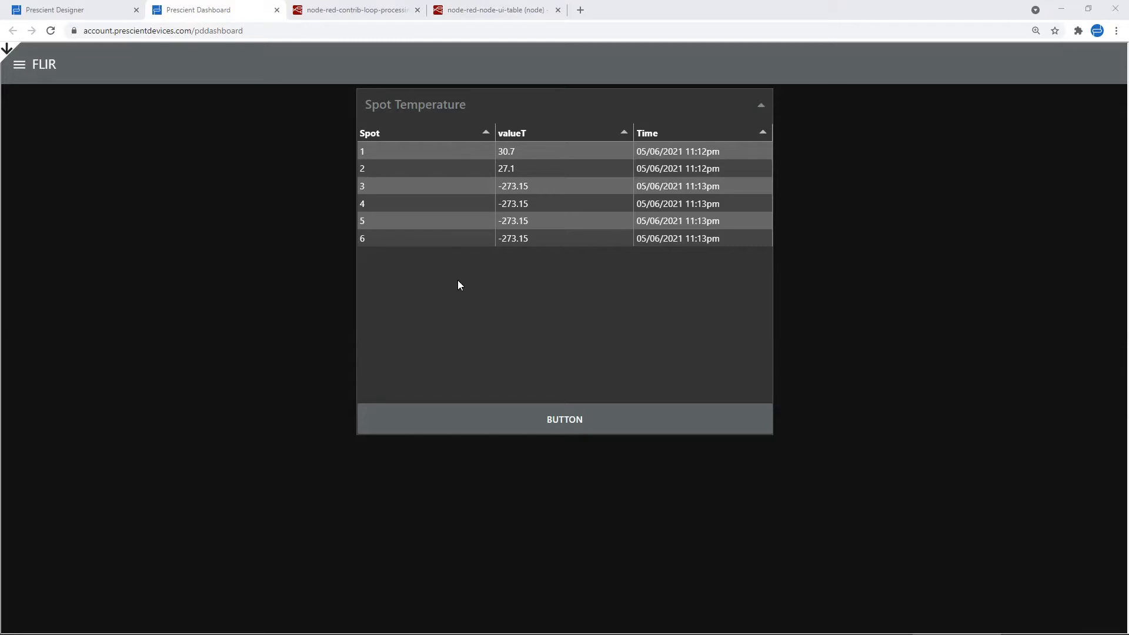
mouse_move(461, 284)
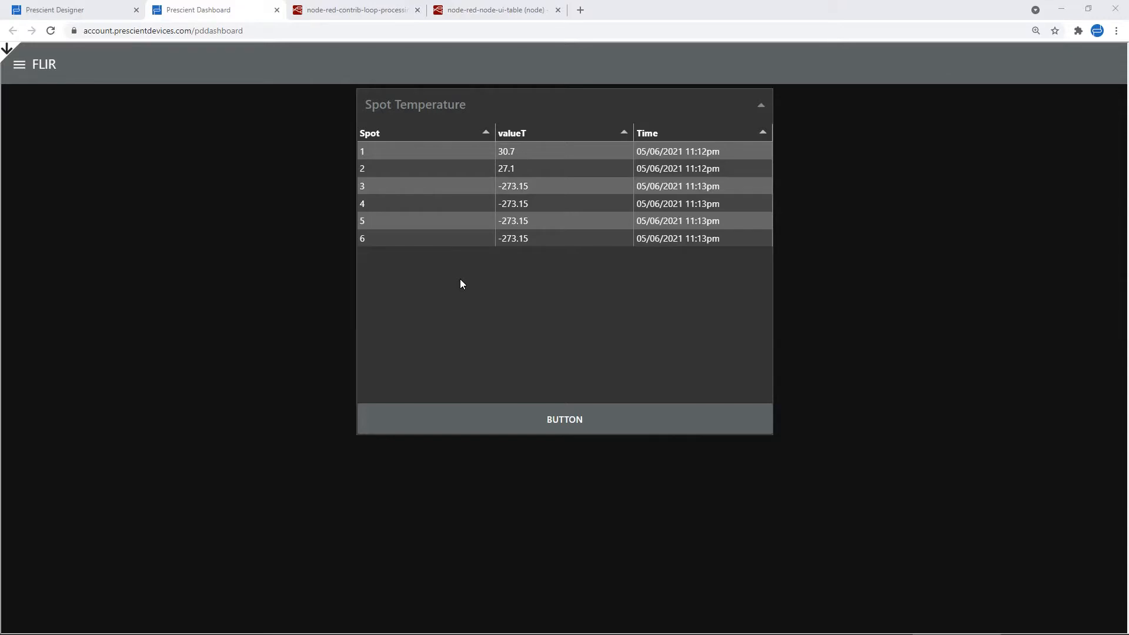
mouse_move(237, 183)
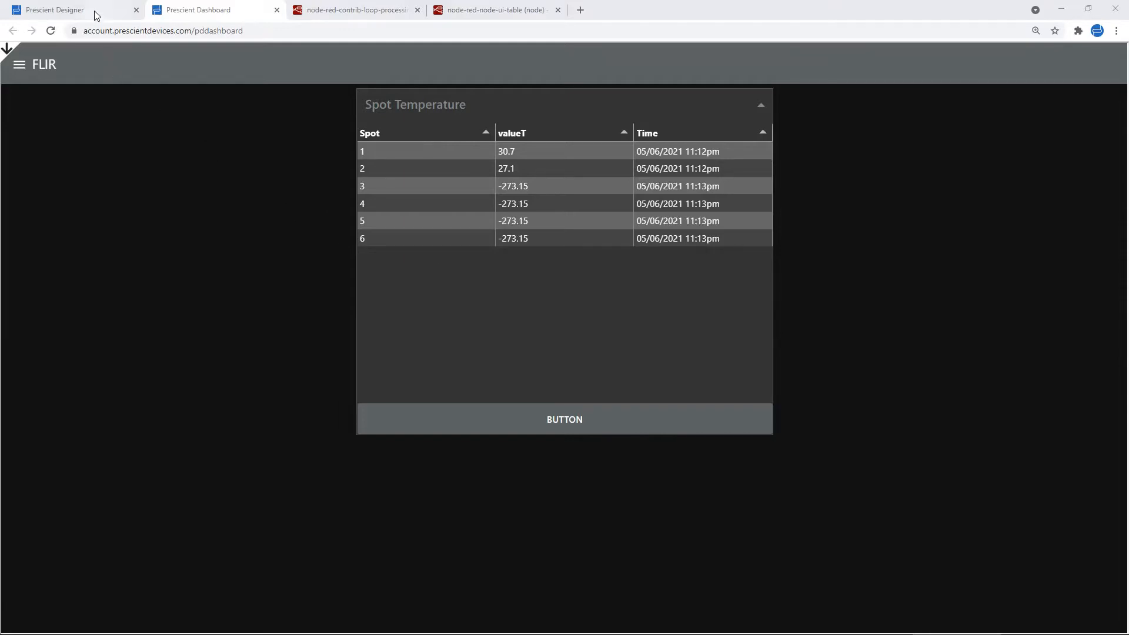
Switch to the Prescient Designer tab showing the TEST temperature flow
left_click(54, 9)
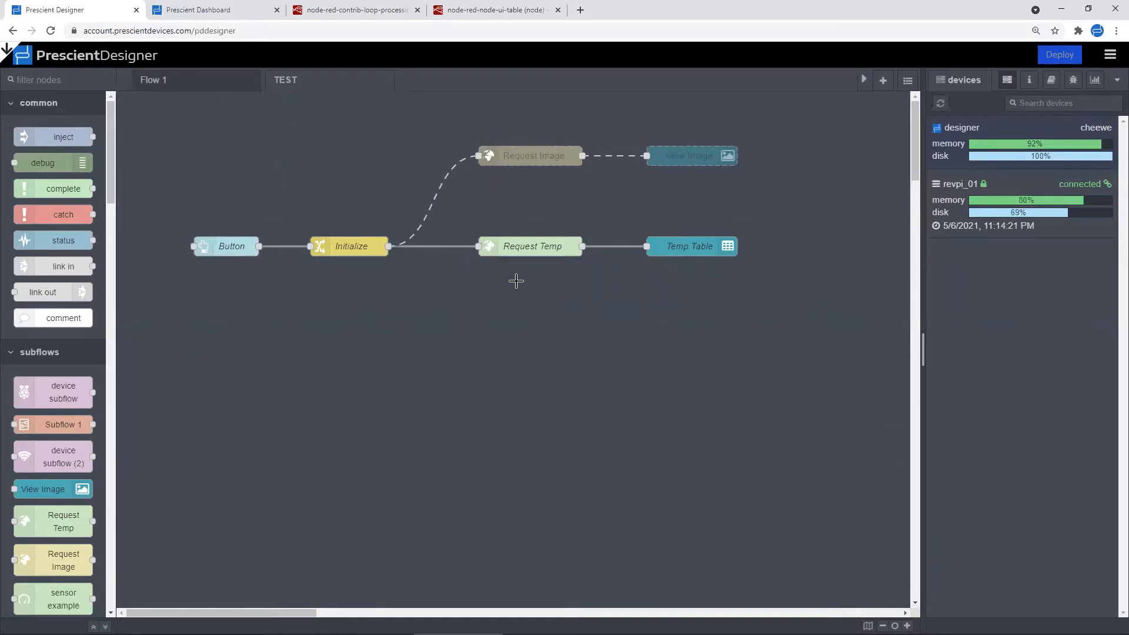
mouse_move(544, 257)
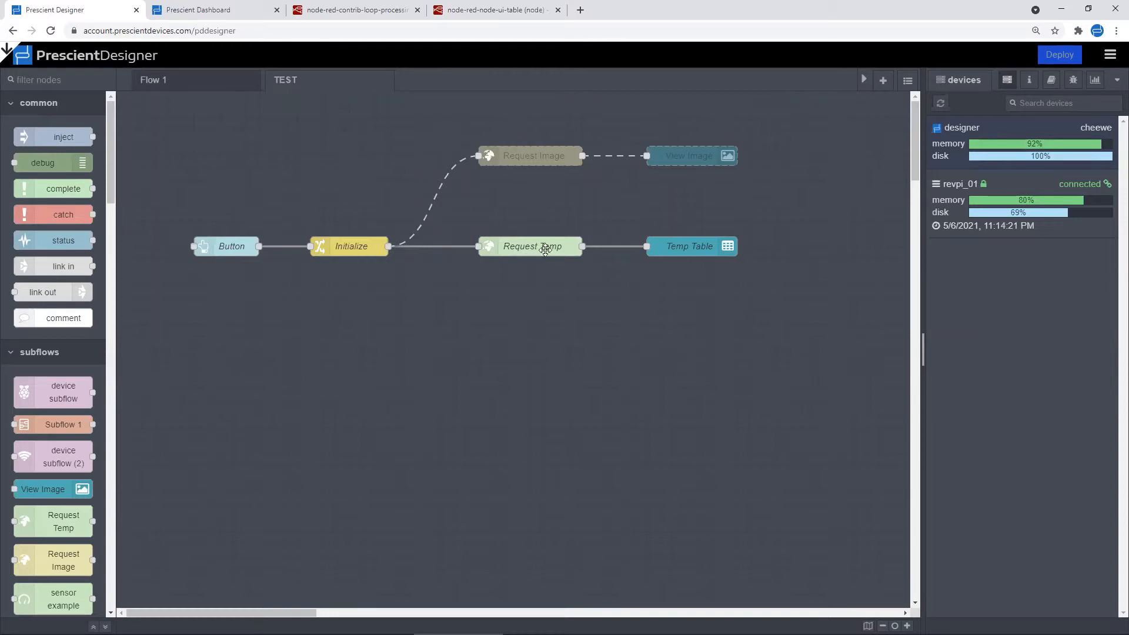
mouse_move(536, 253)
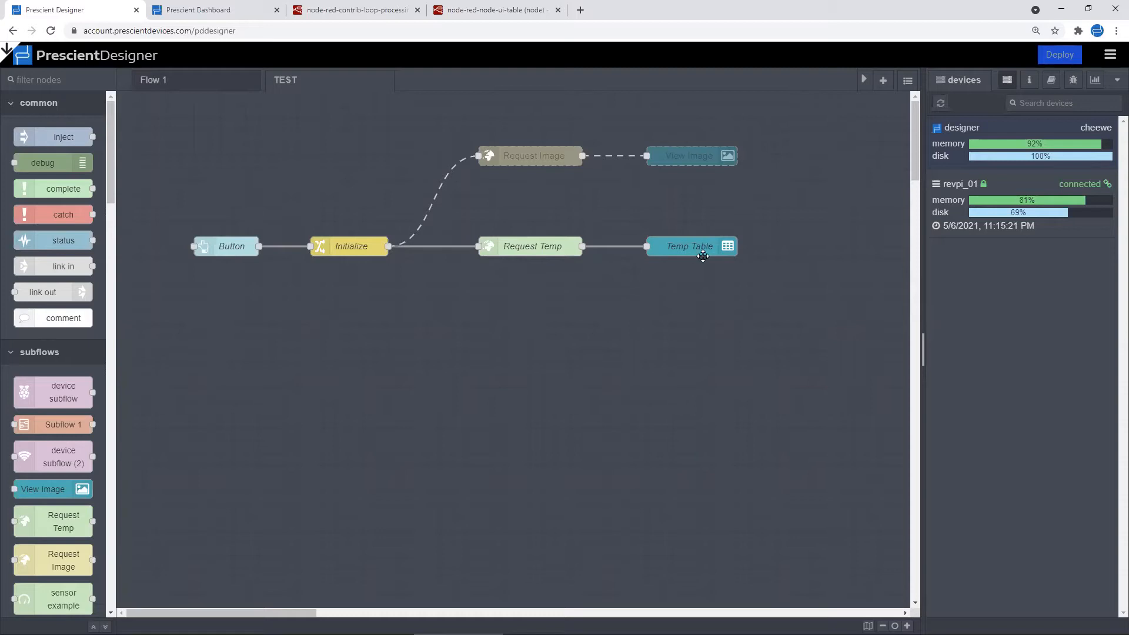
mouse_move(695, 257)
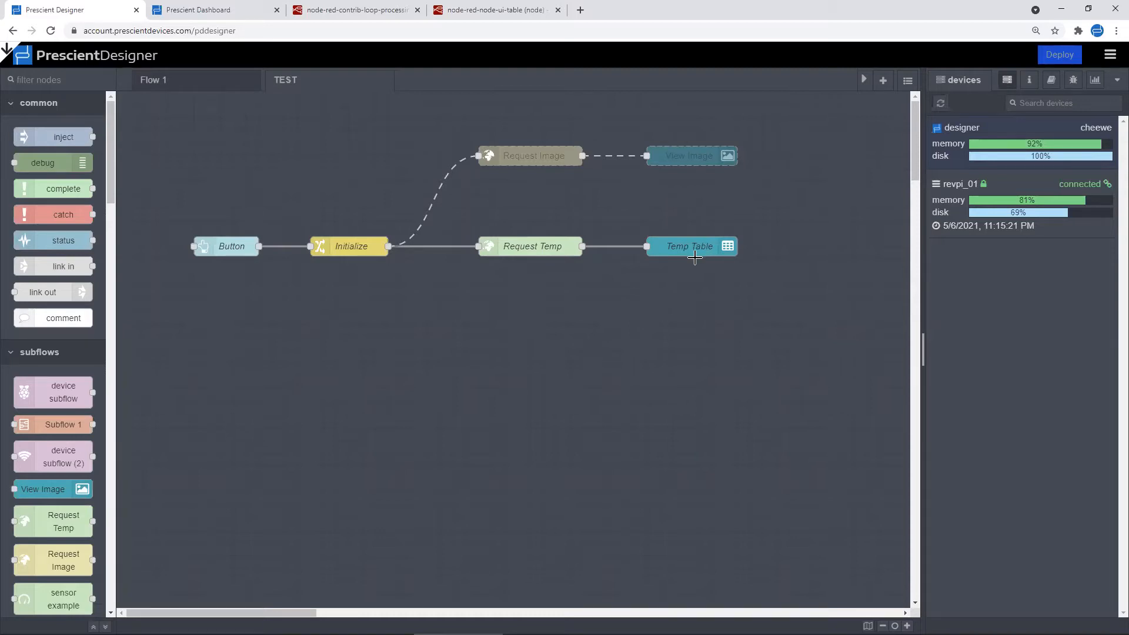
mouse_move(697, 244)
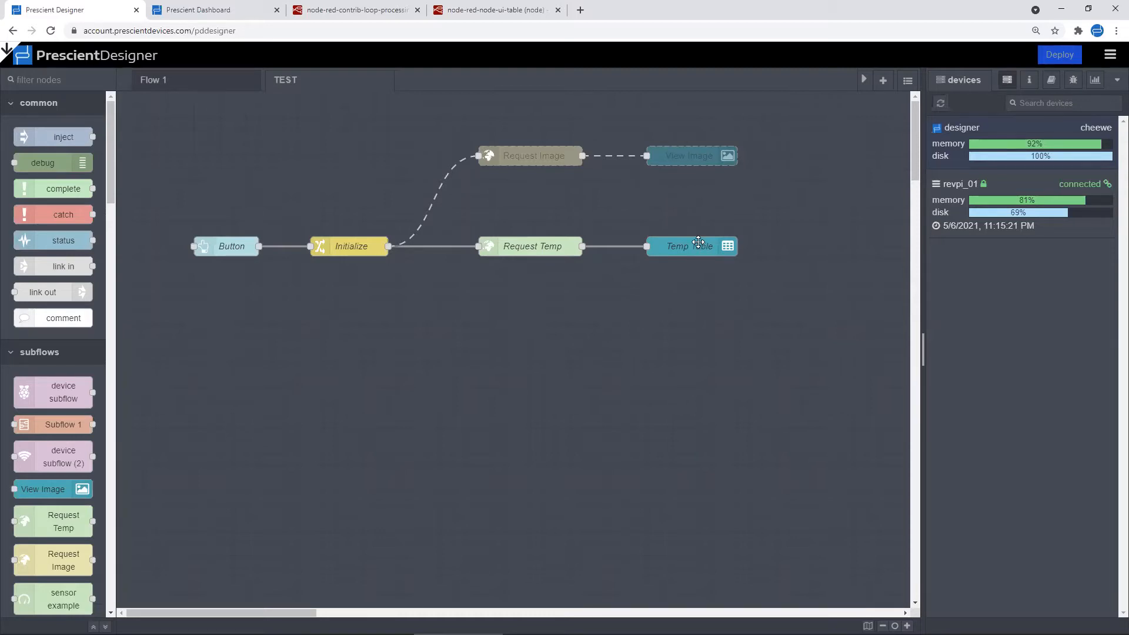
mouse_move(691, 250)
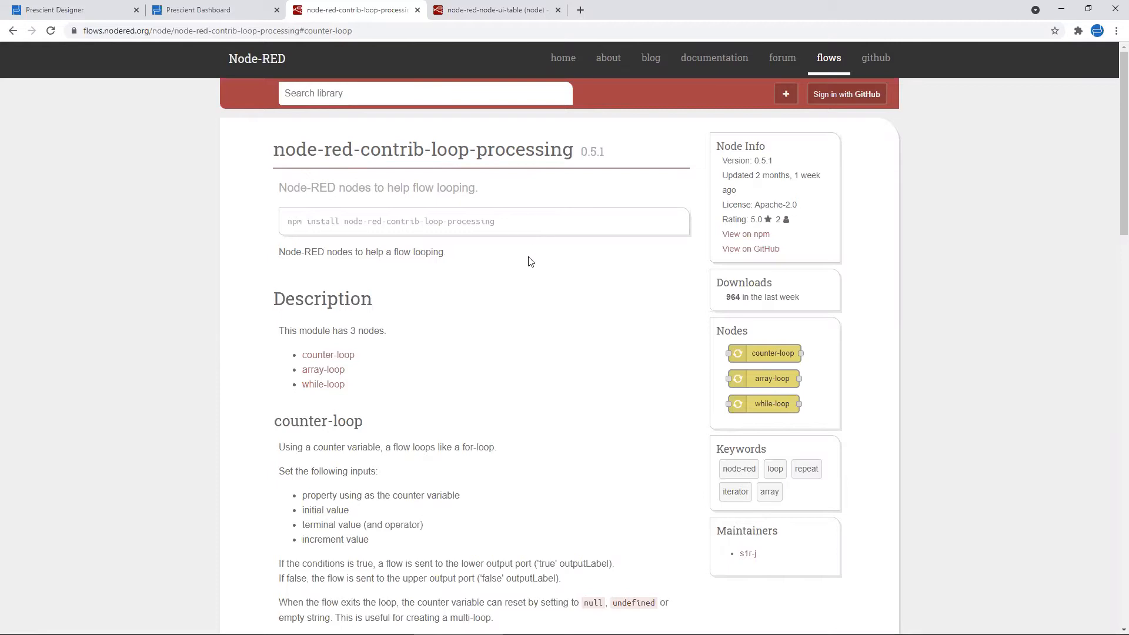
mouse_move(498, 322)
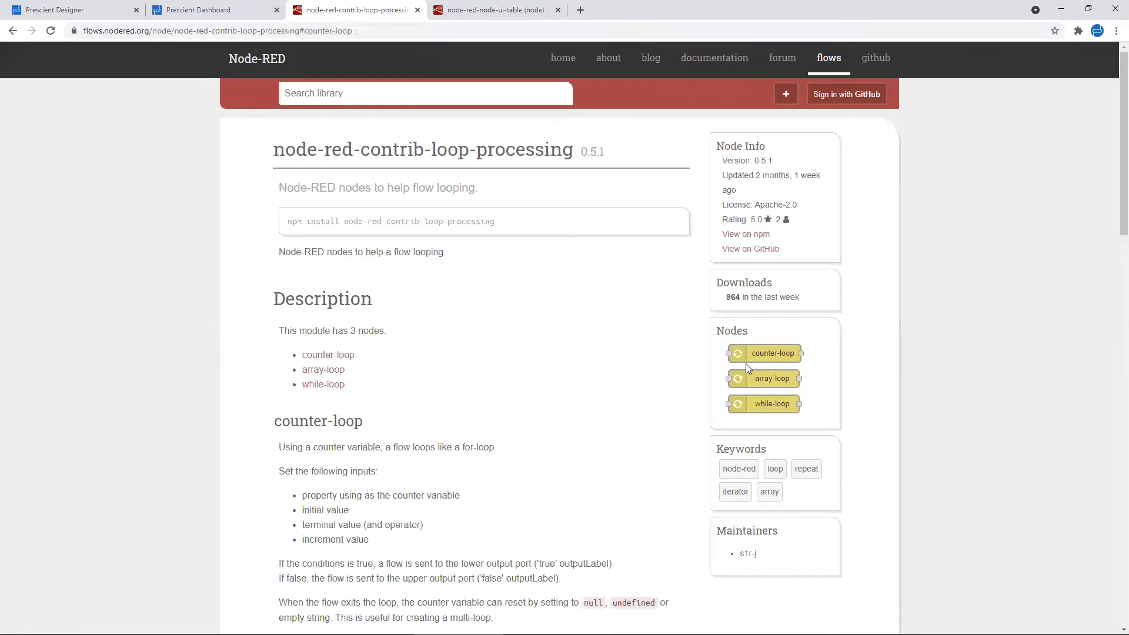
mouse_move(635, 360)
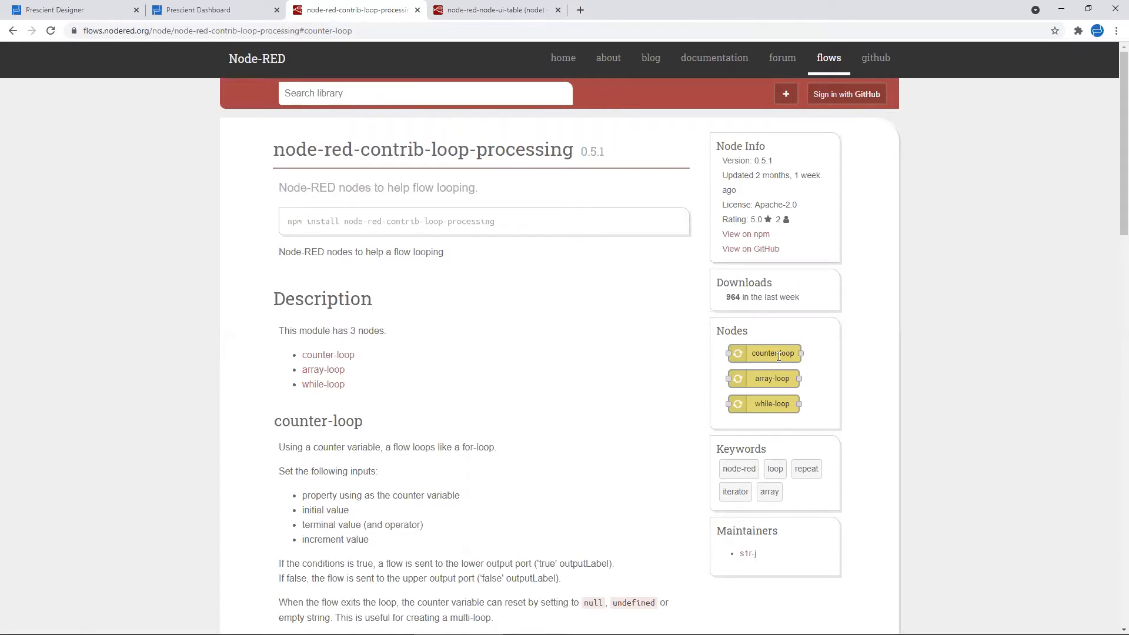
mouse_move(778, 354)
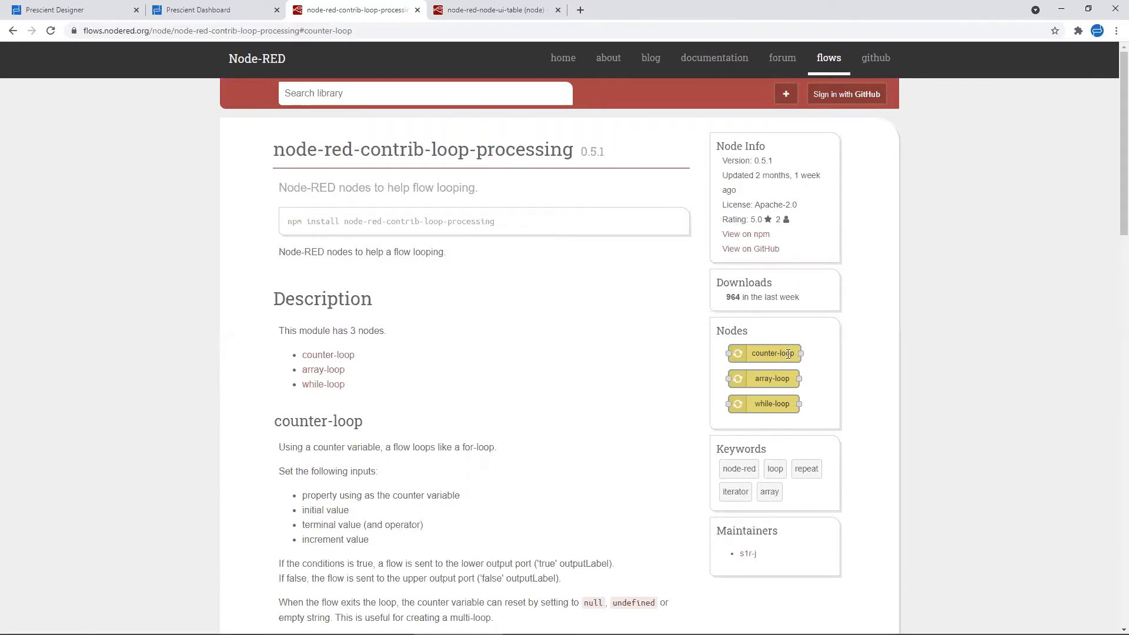
mouse_move(779, 389)
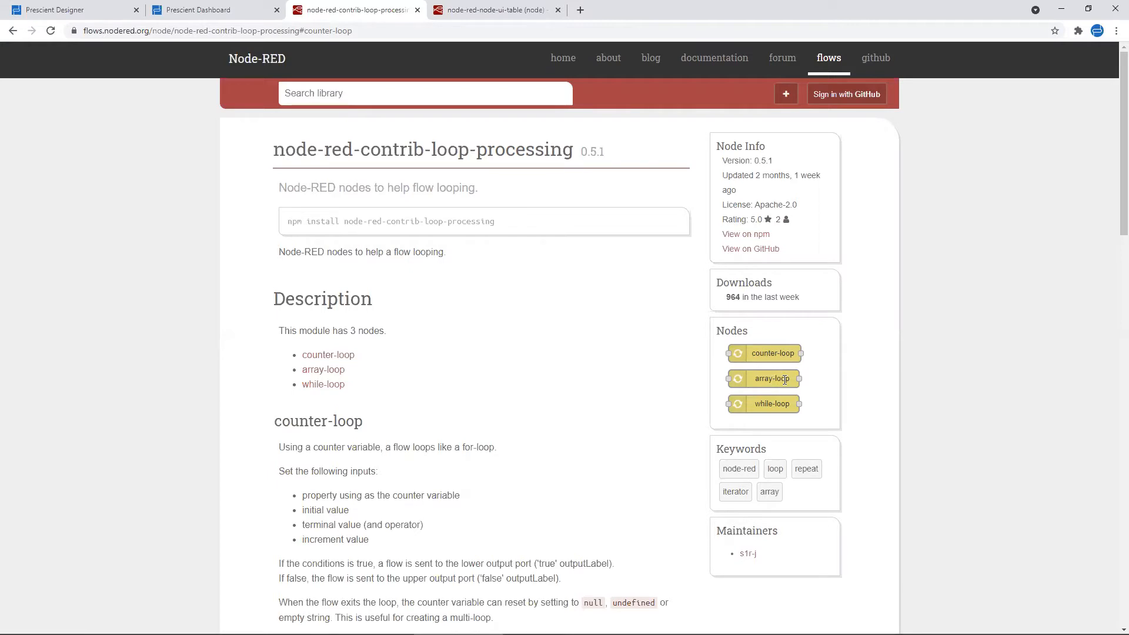
mouse_move(769, 417)
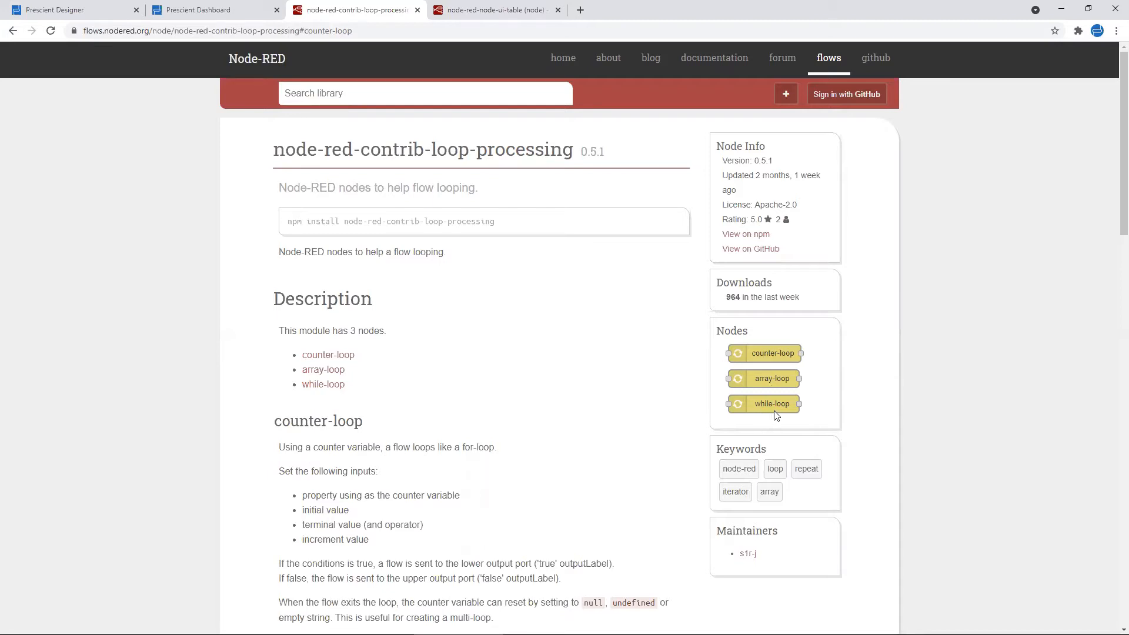
mouse_move(690, 391)
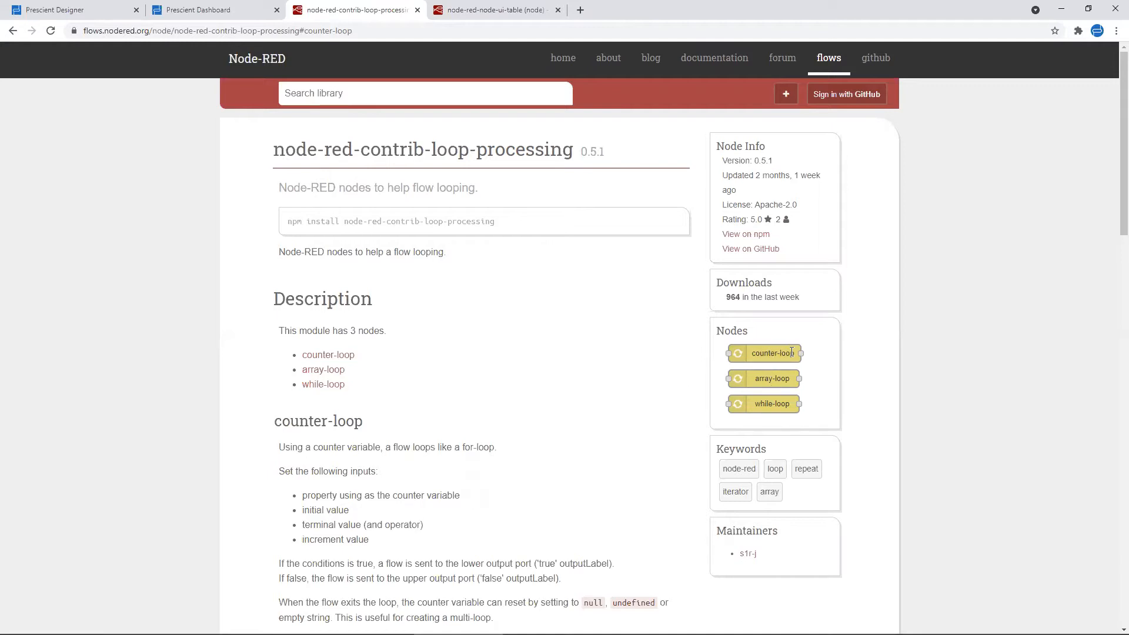
mouse_move(562, 300)
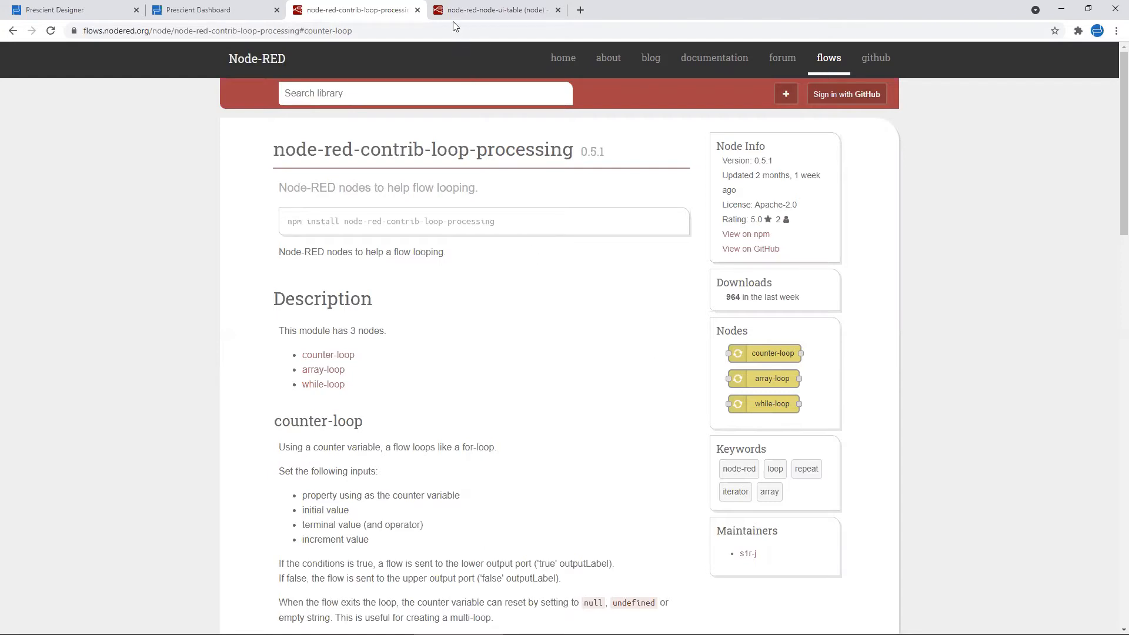
Scroll the ui-table library page to its column formats and example JSON data
left_click(494, 9)
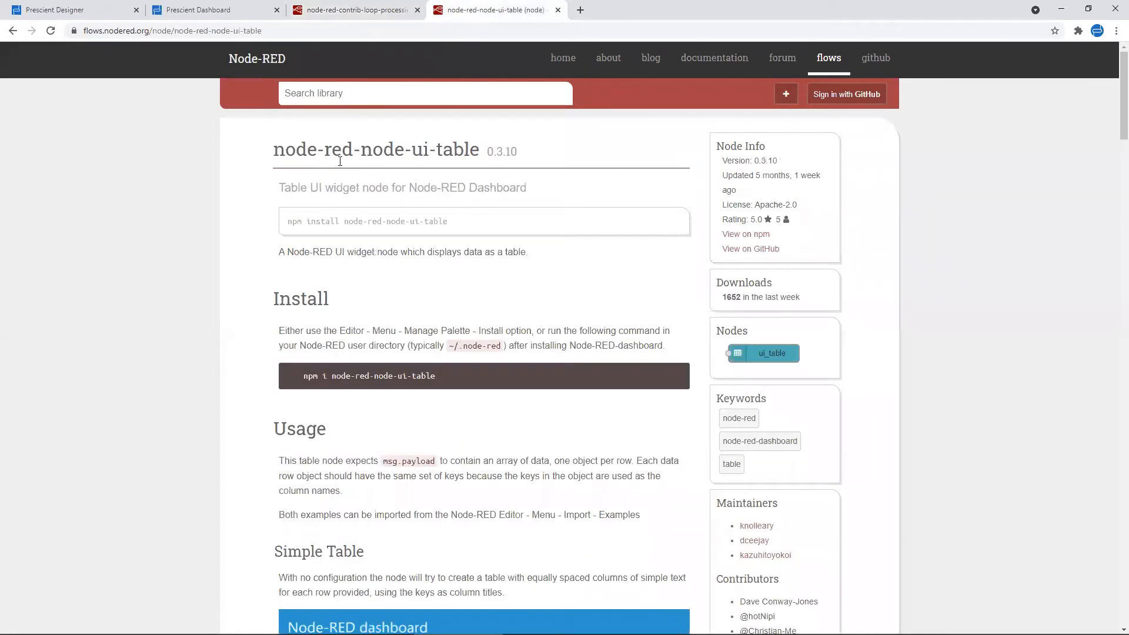
mouse_move(456, 169)
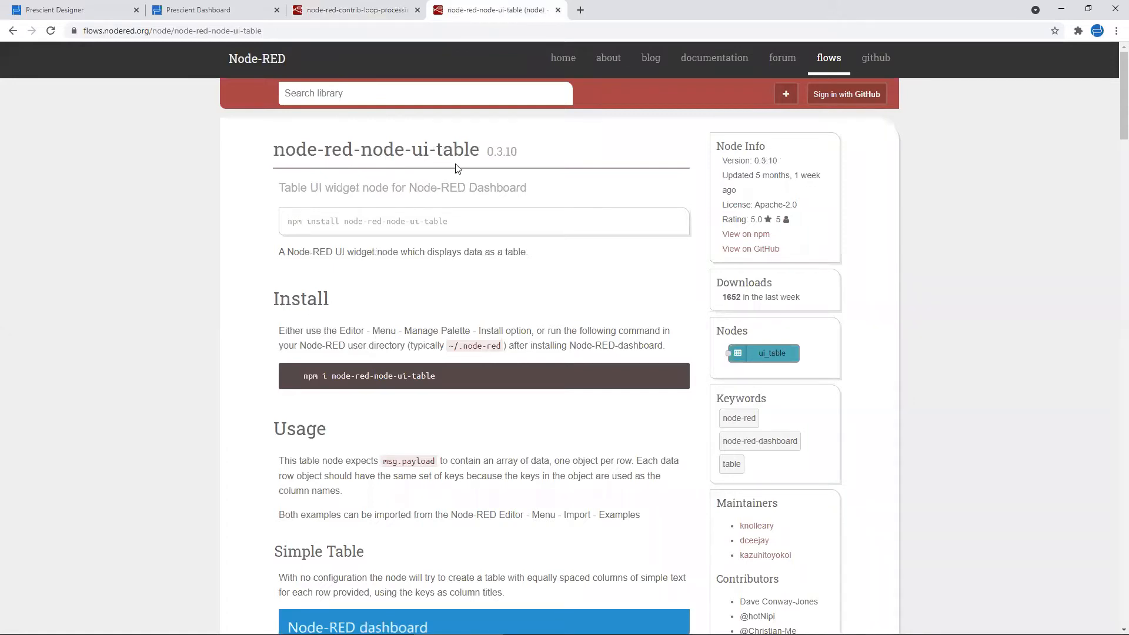
mouse_move(388, 250)
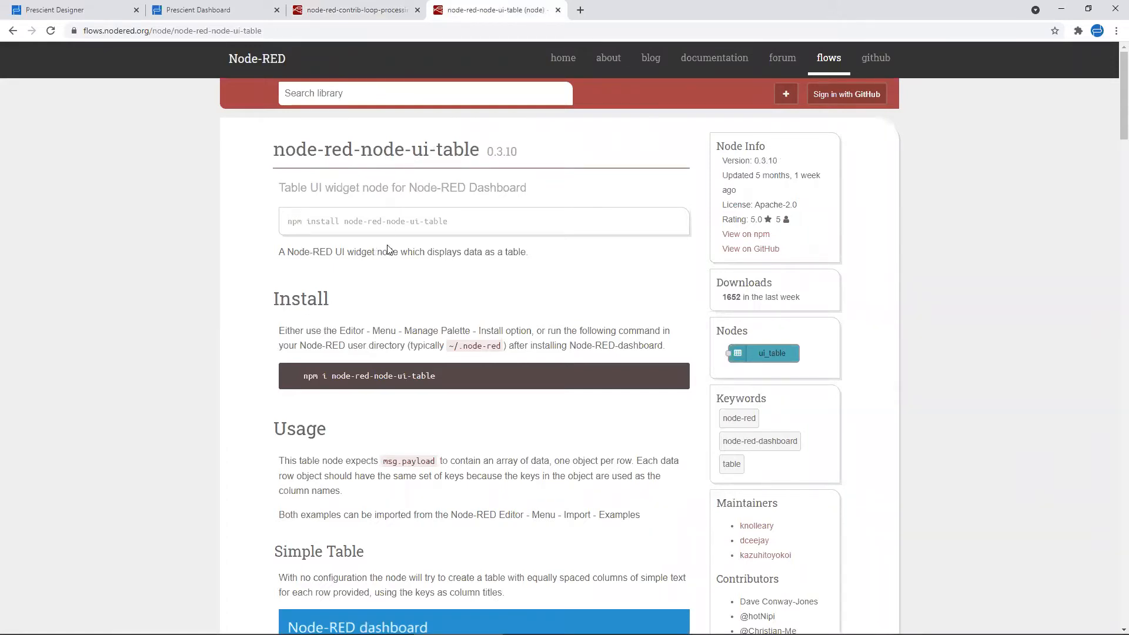
scroll("down", 3)
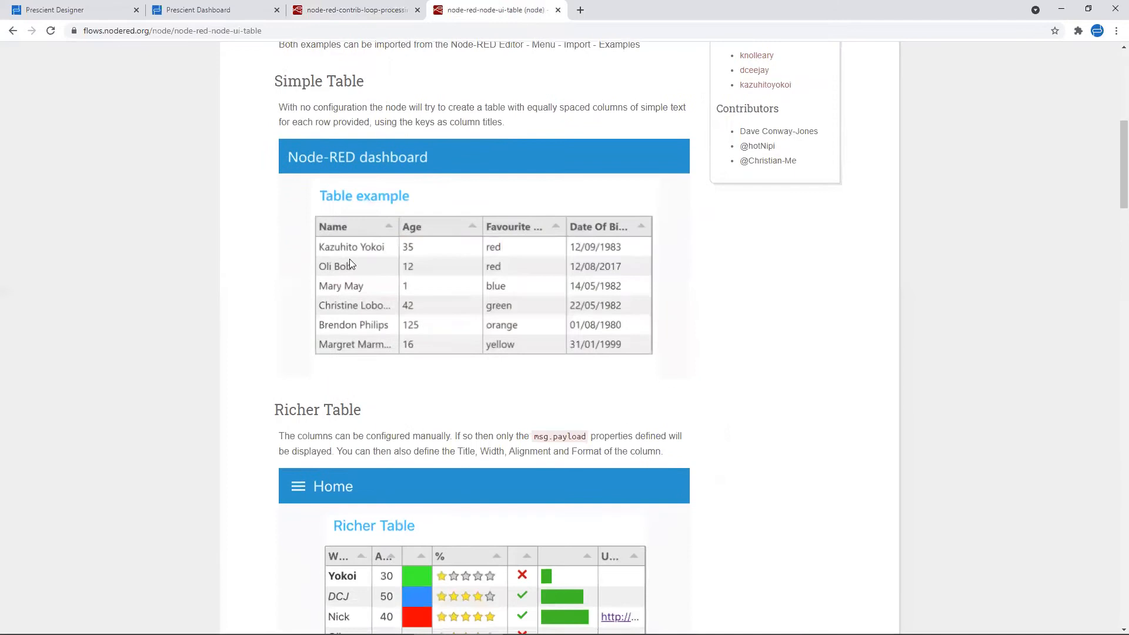
mouse_move(480, 269)
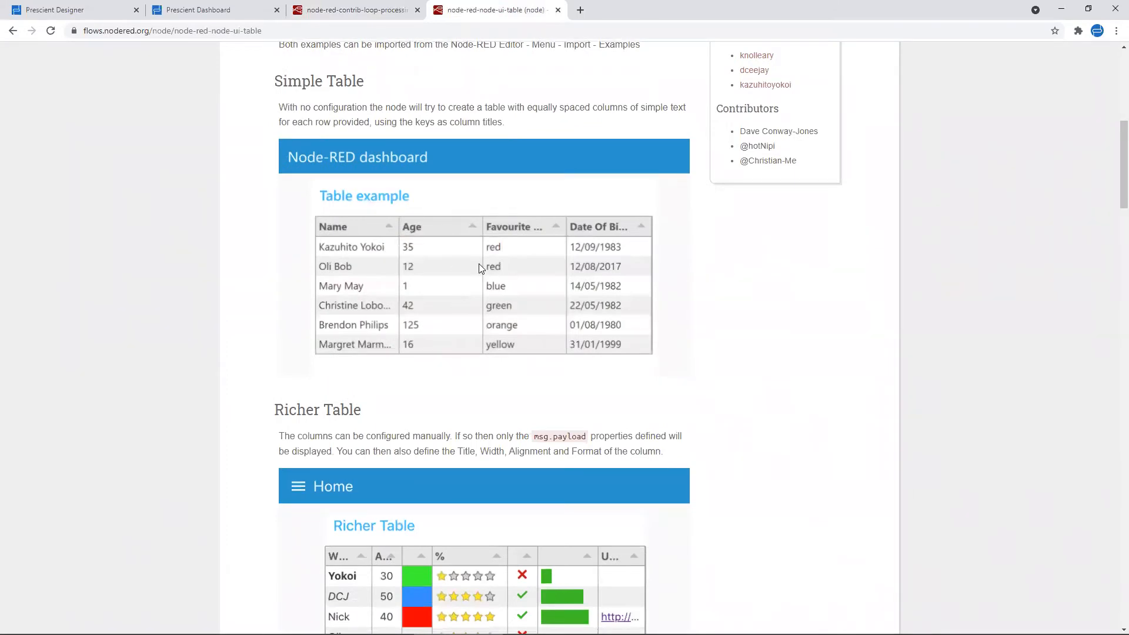
scroll("down", 3)
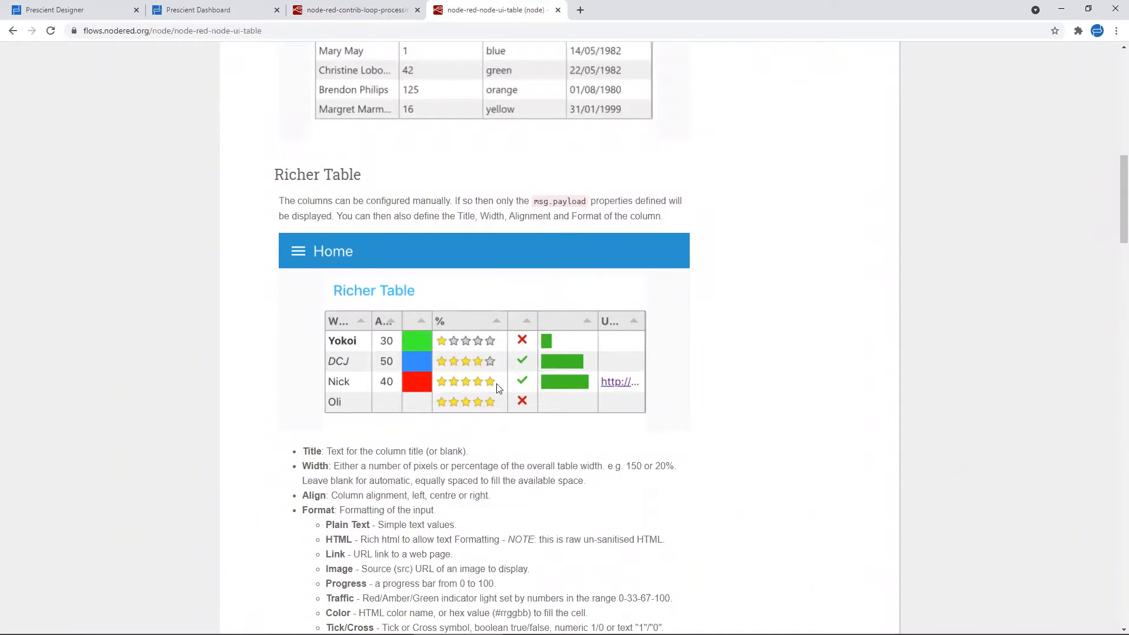
scroll("down", 3)
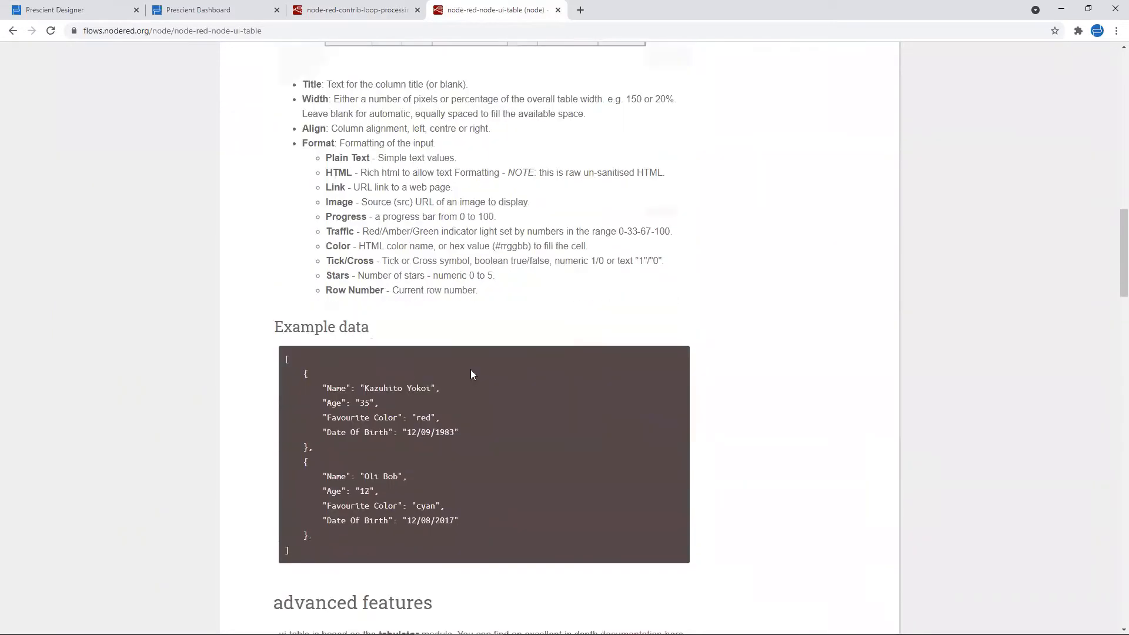
scroll("down", 3)
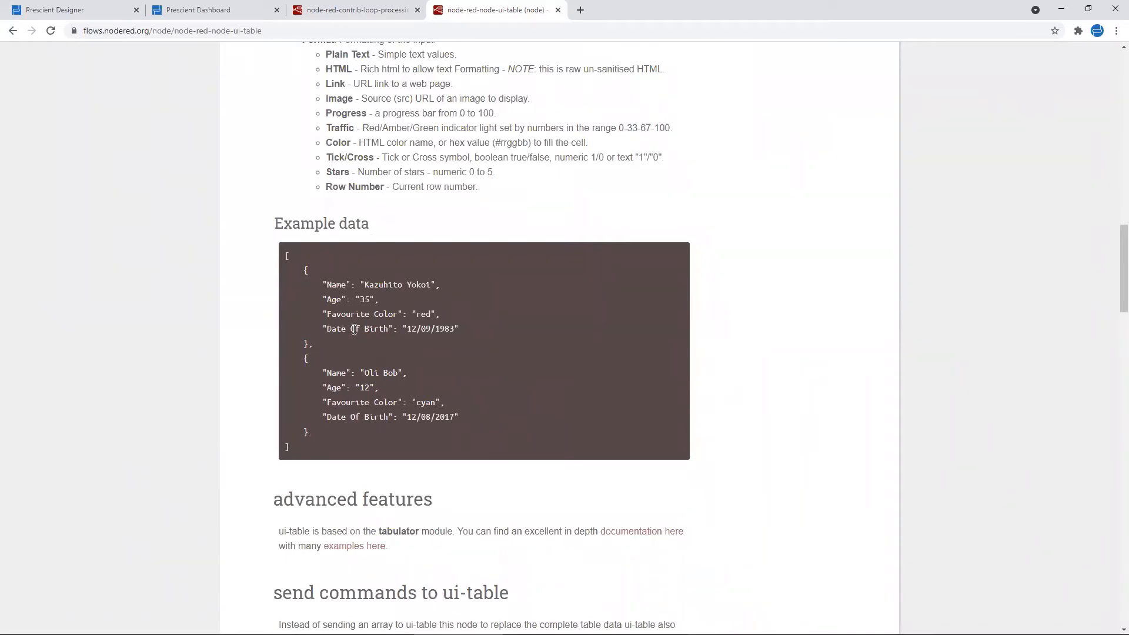
mouse_move(292, 427)
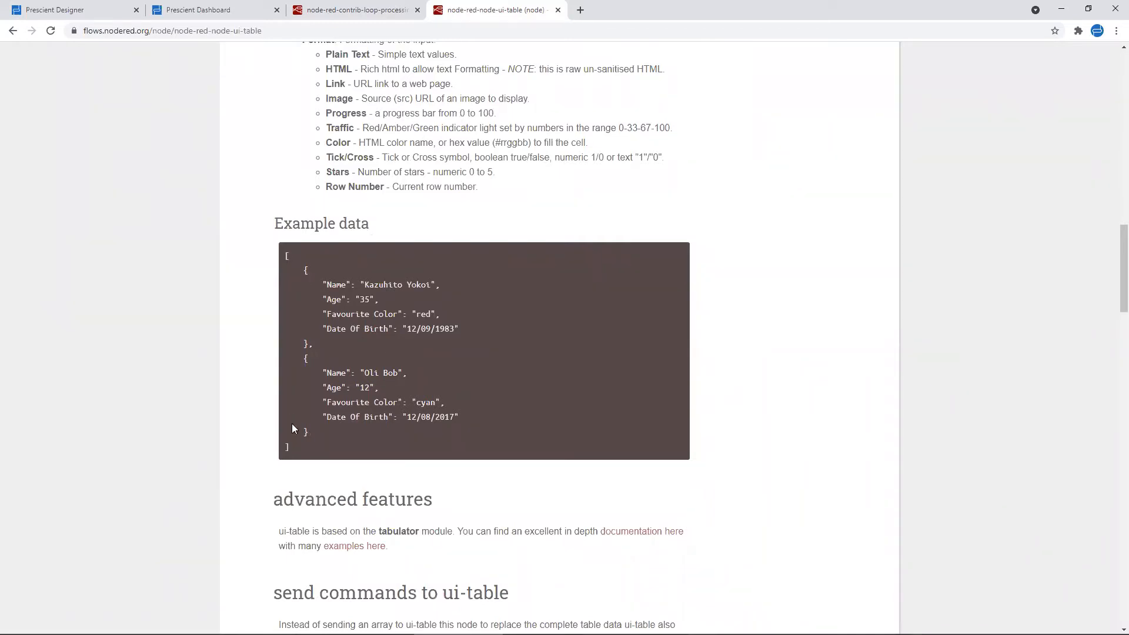
mouse_move(342, 425)
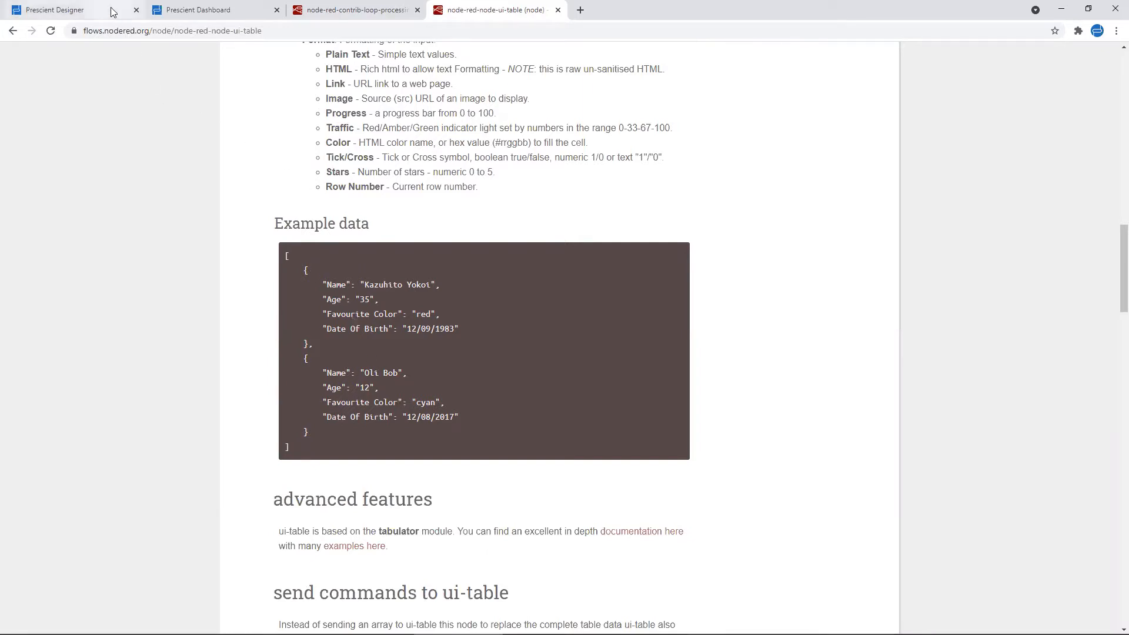
Return to the designer and open the Request Temp node's subflow instance properties
left_click(58, 10)
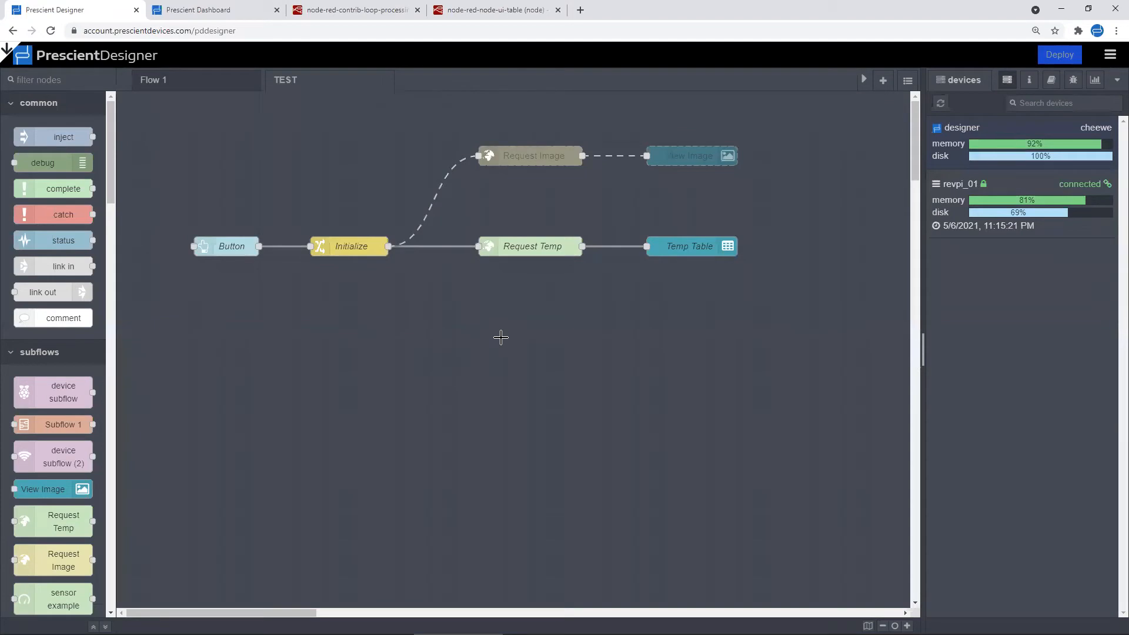
mouse_move(529, 247)
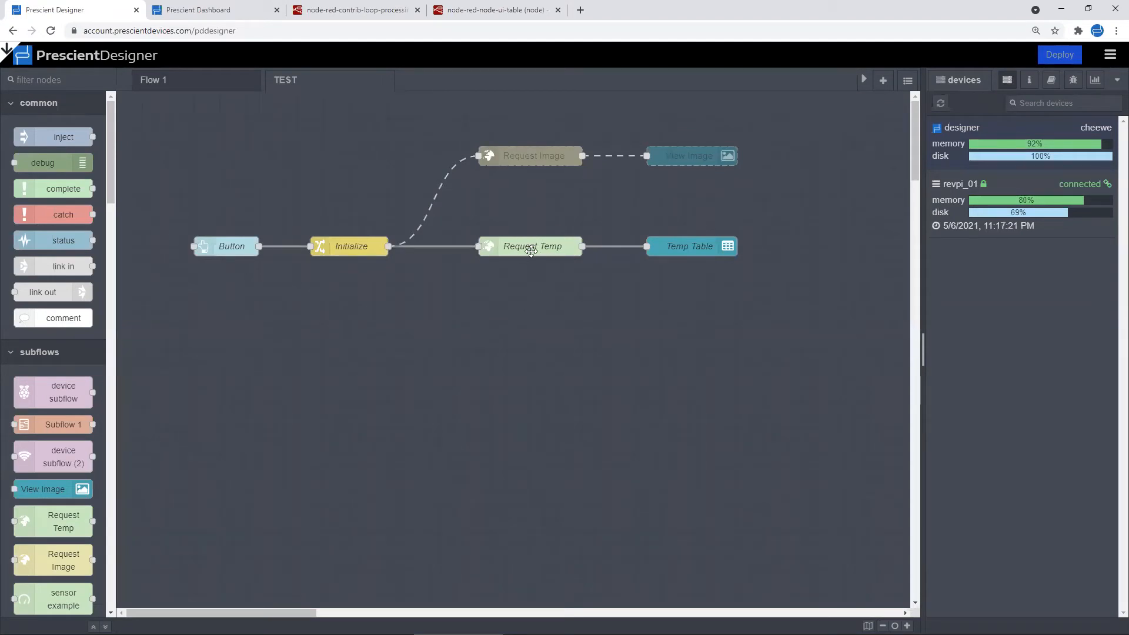
mouse_move(532, 259)
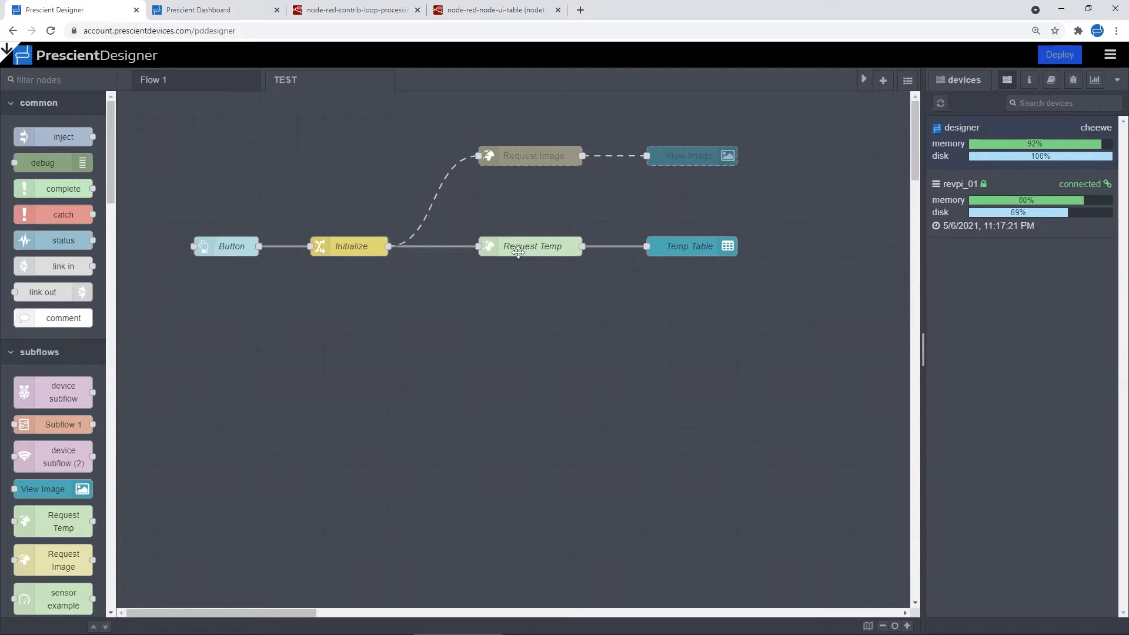
double_click(530, 247)
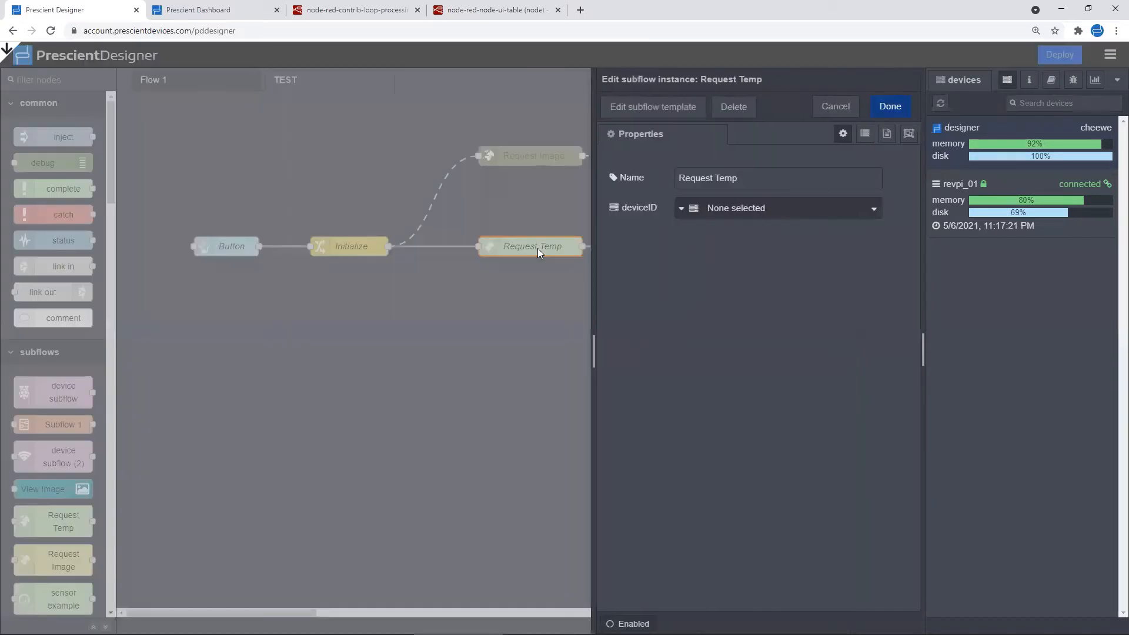
left_click(652, 107)
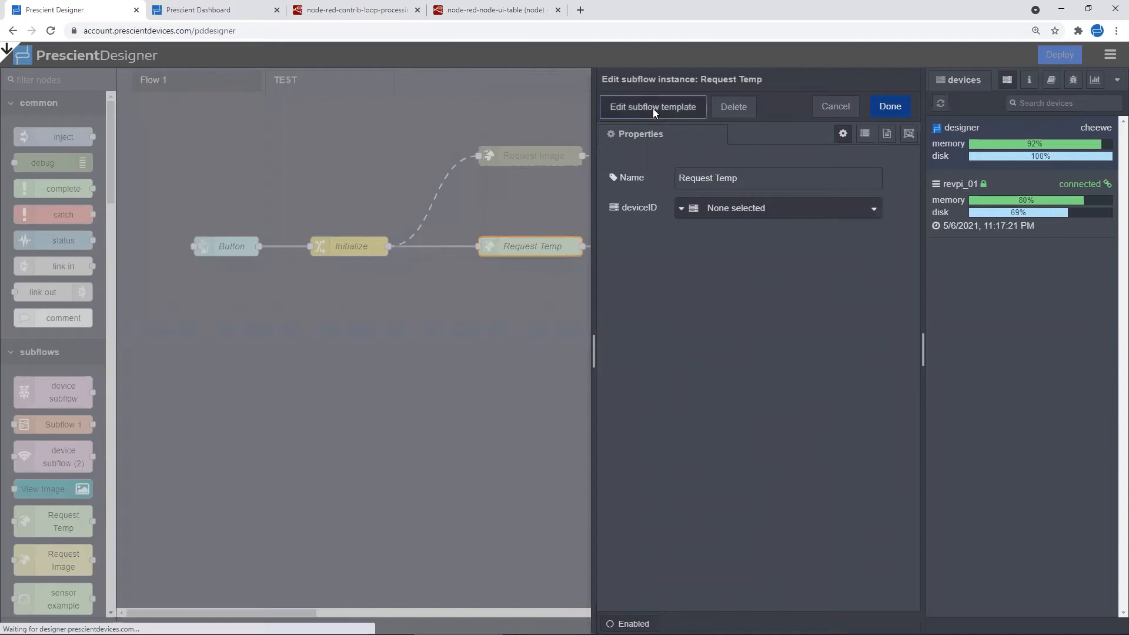
Open the Request Temp subflow template and select its Loop Control node
left_click(652, 106)
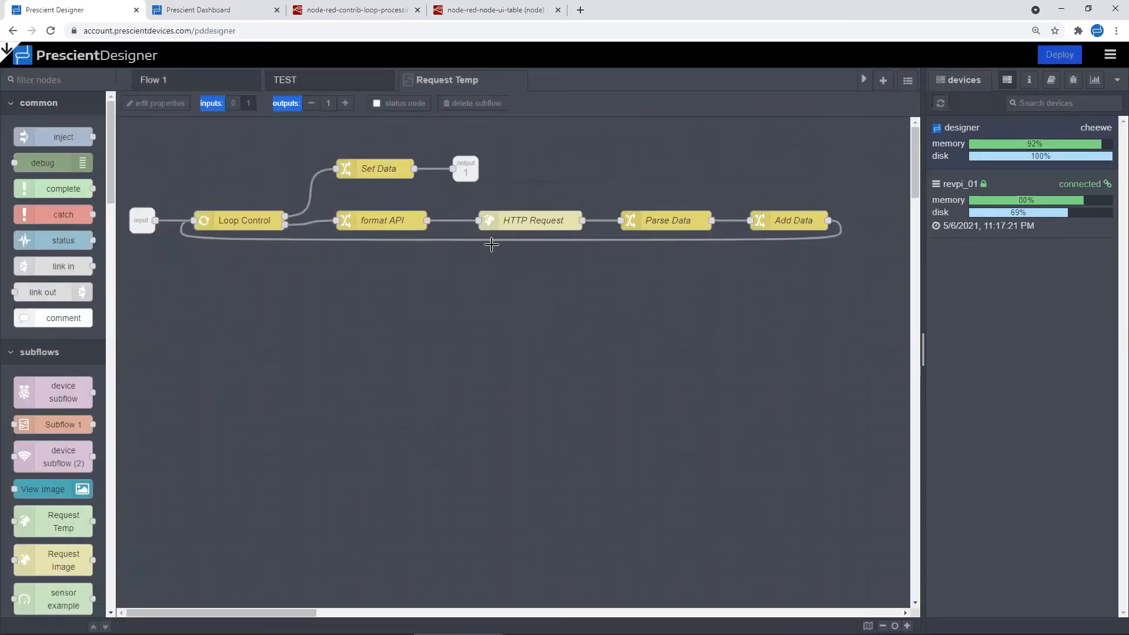
mouse_move(785, 221)
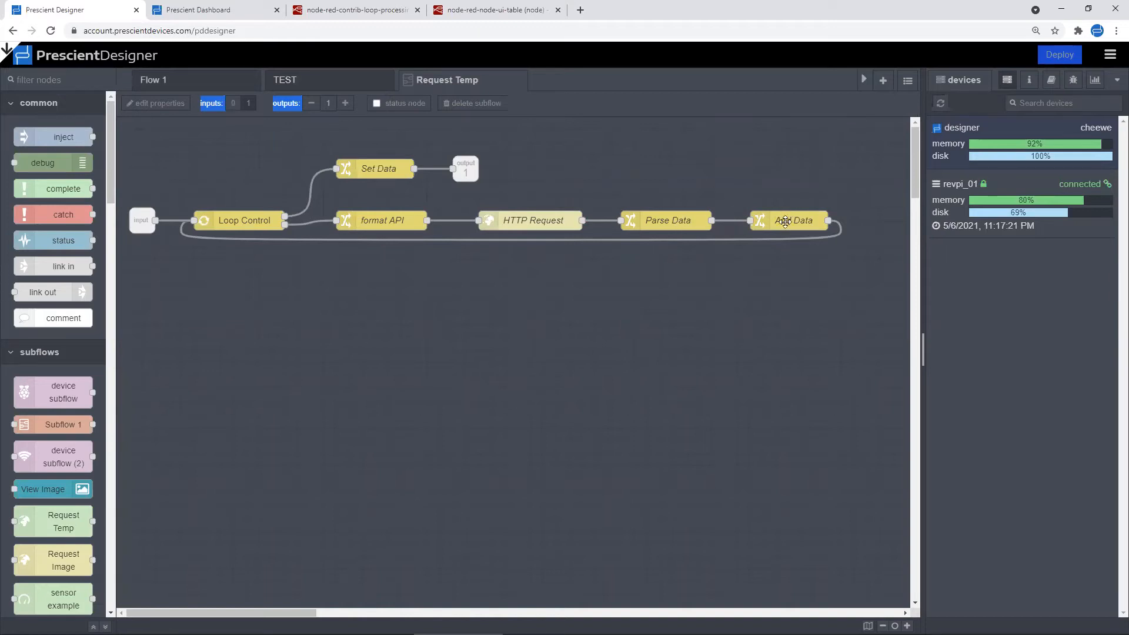
mouse_move(247, 223)
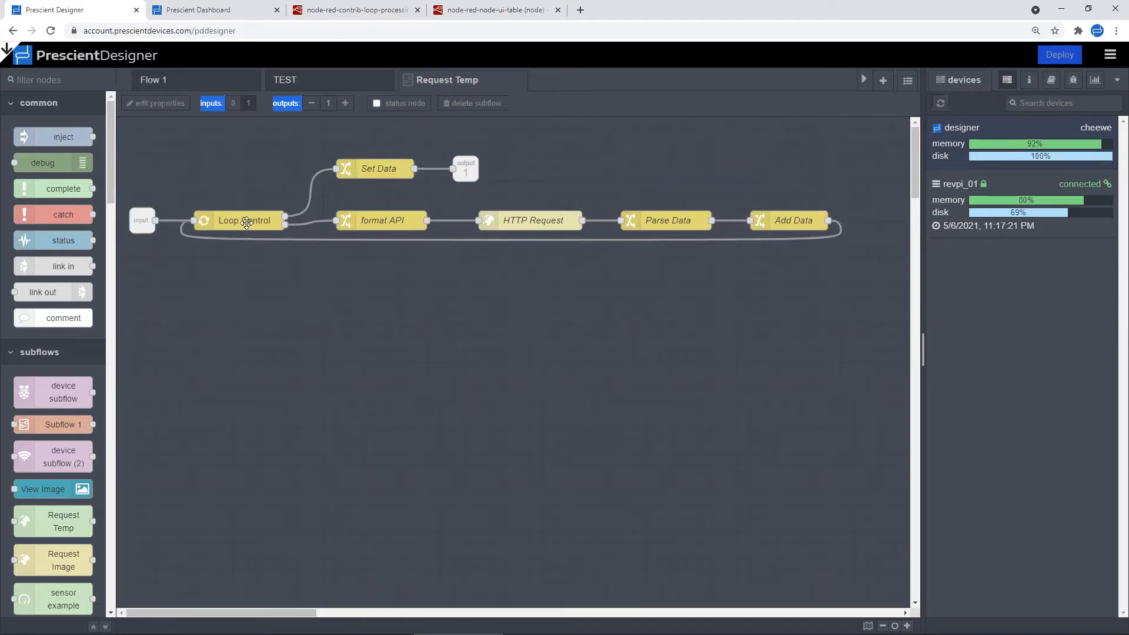
mouse_move(344, 235)
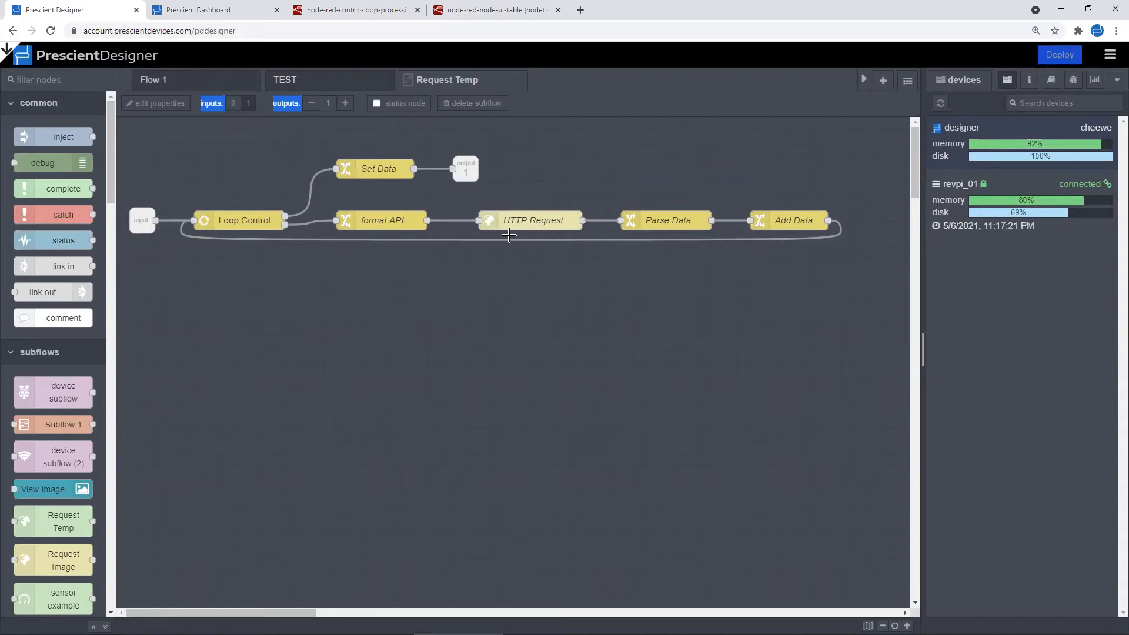
mouse_move(551, 228)
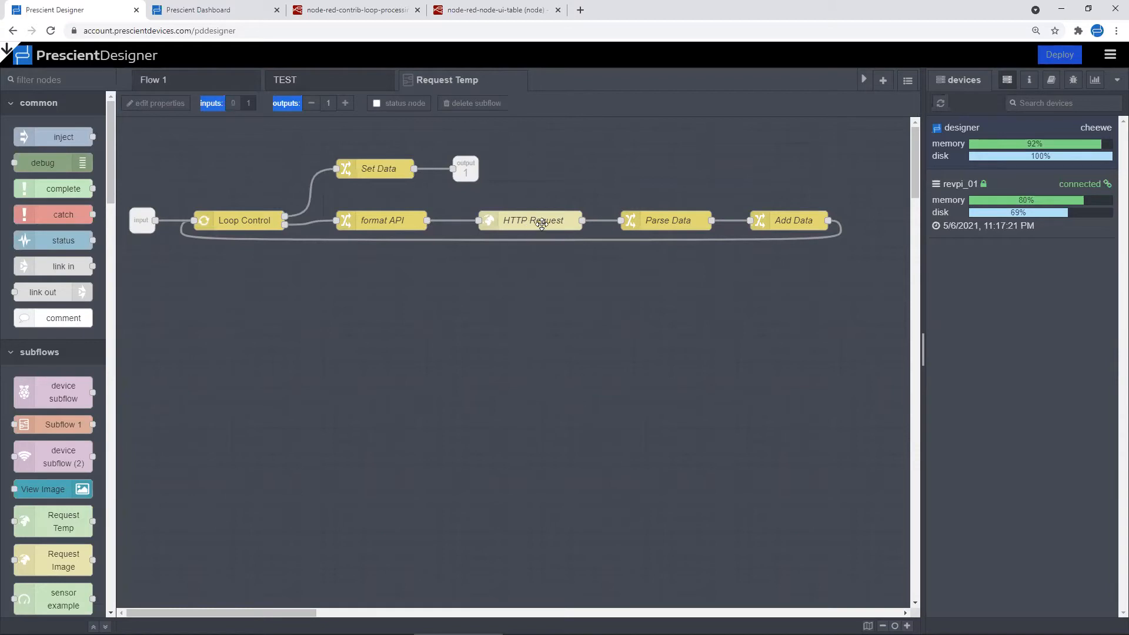
mouse_move(542, 233)
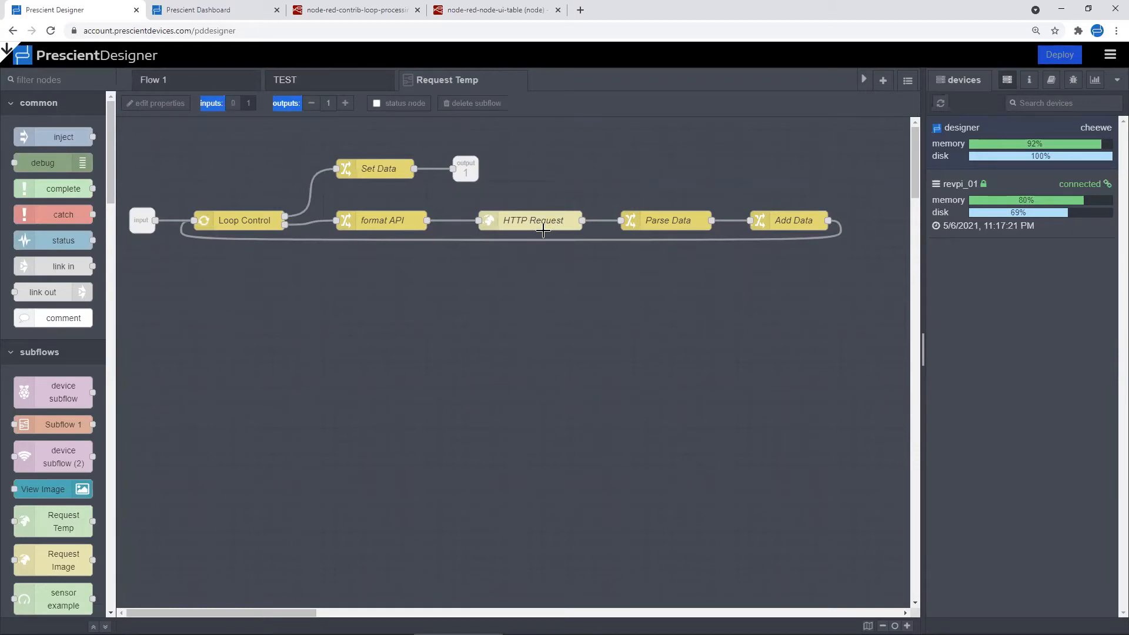
mouse_move(624, 236)
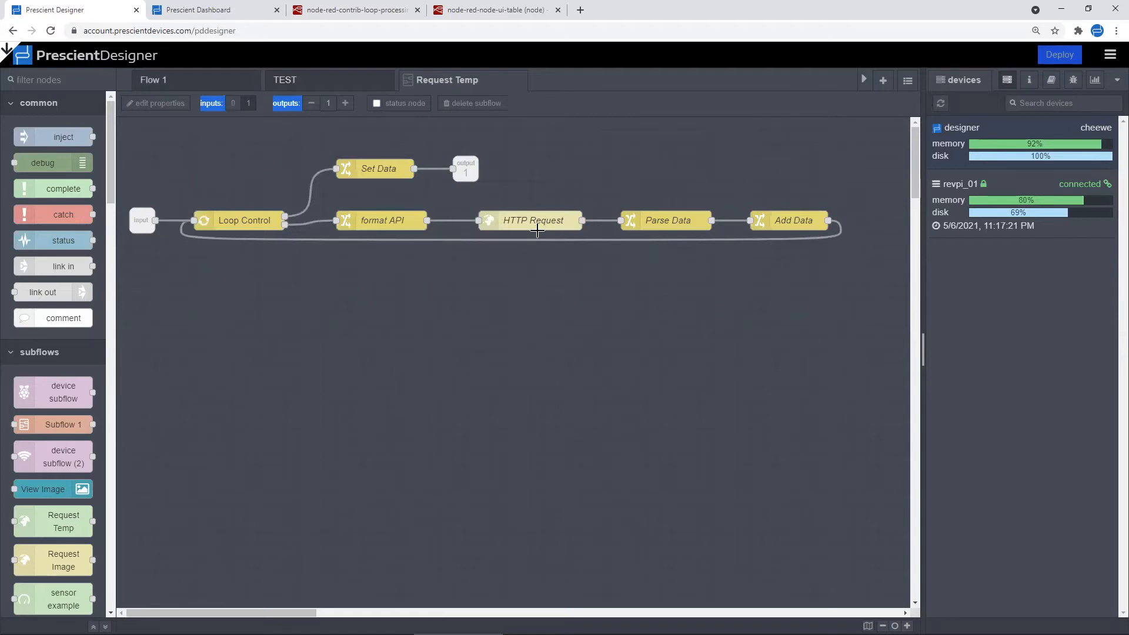
mouse_move(676, 223)
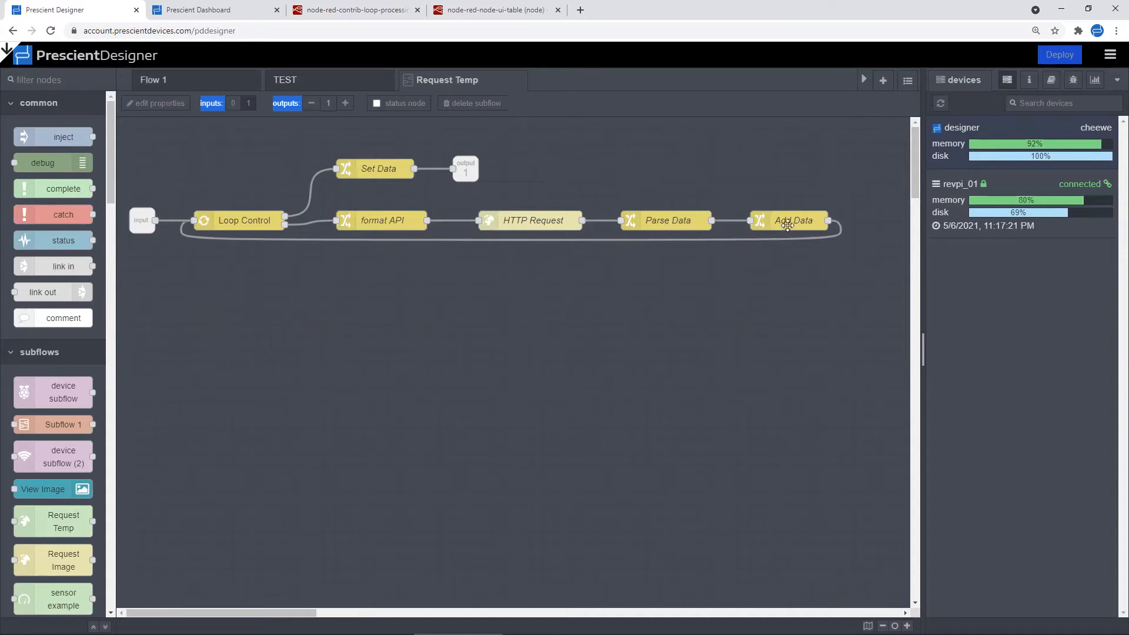
mouse_move(684, 225)
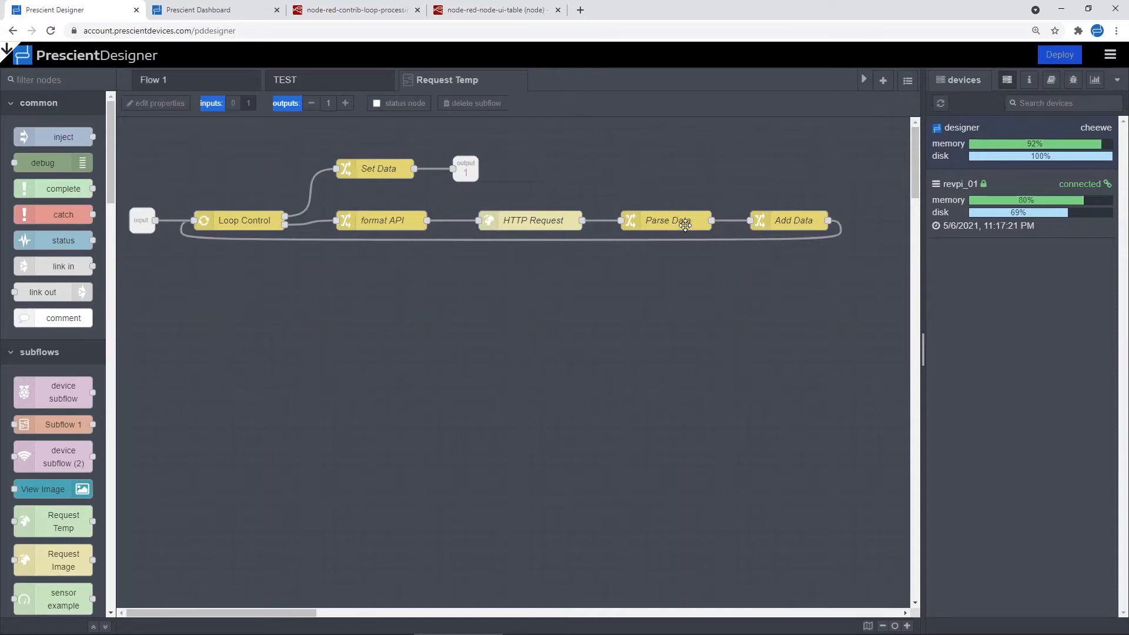
mouse_move(792, 229)
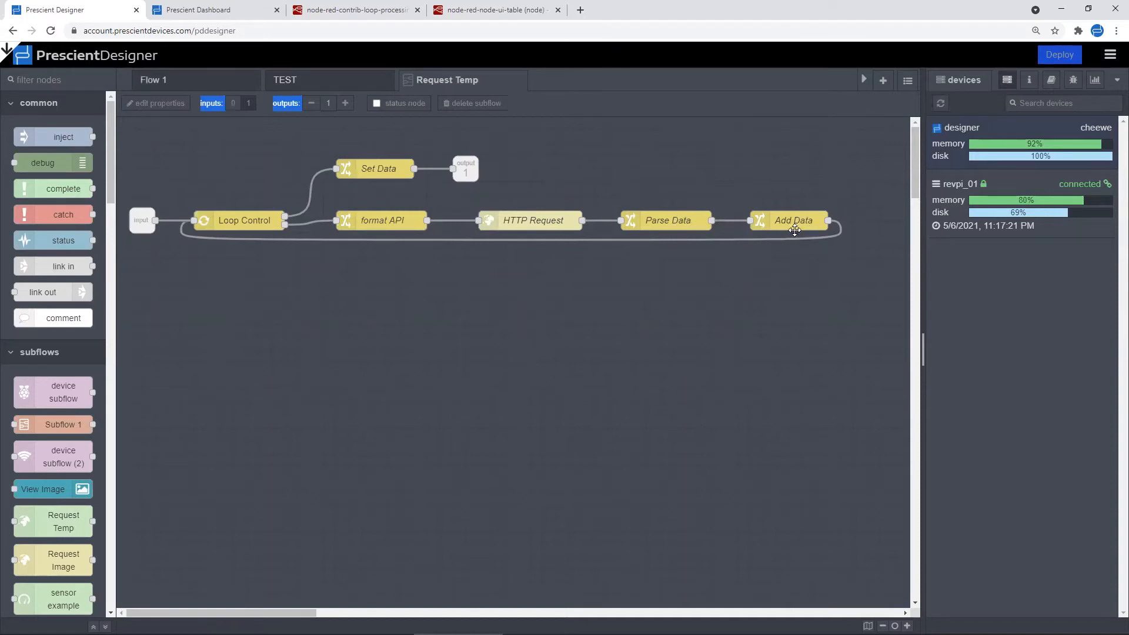
mouse_move(442, 273)
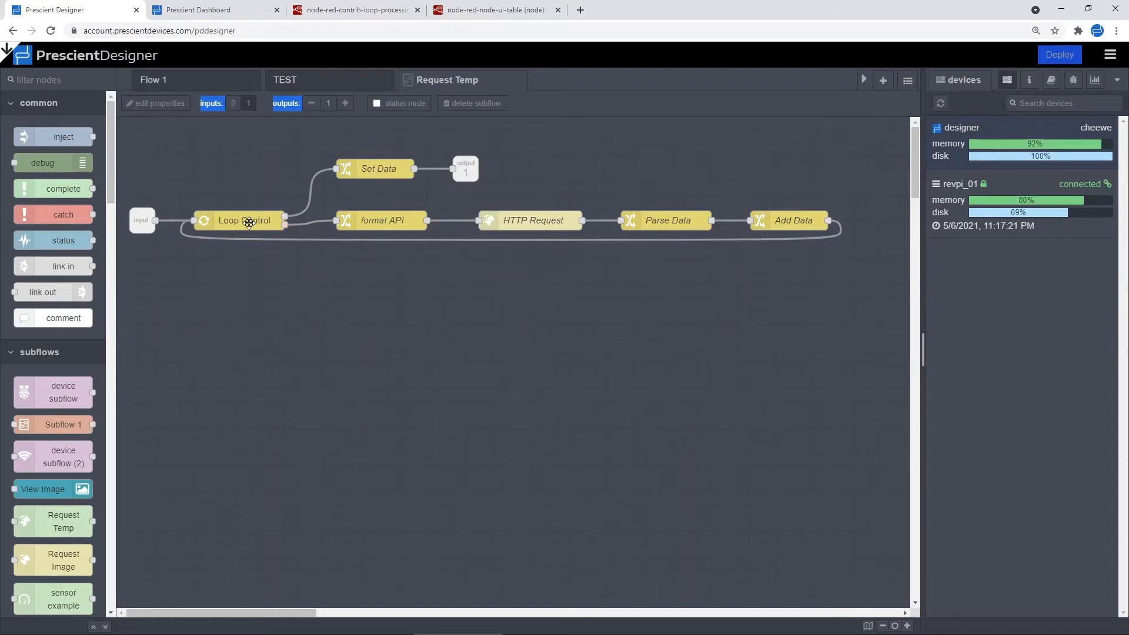
mouse_move(285, 214)
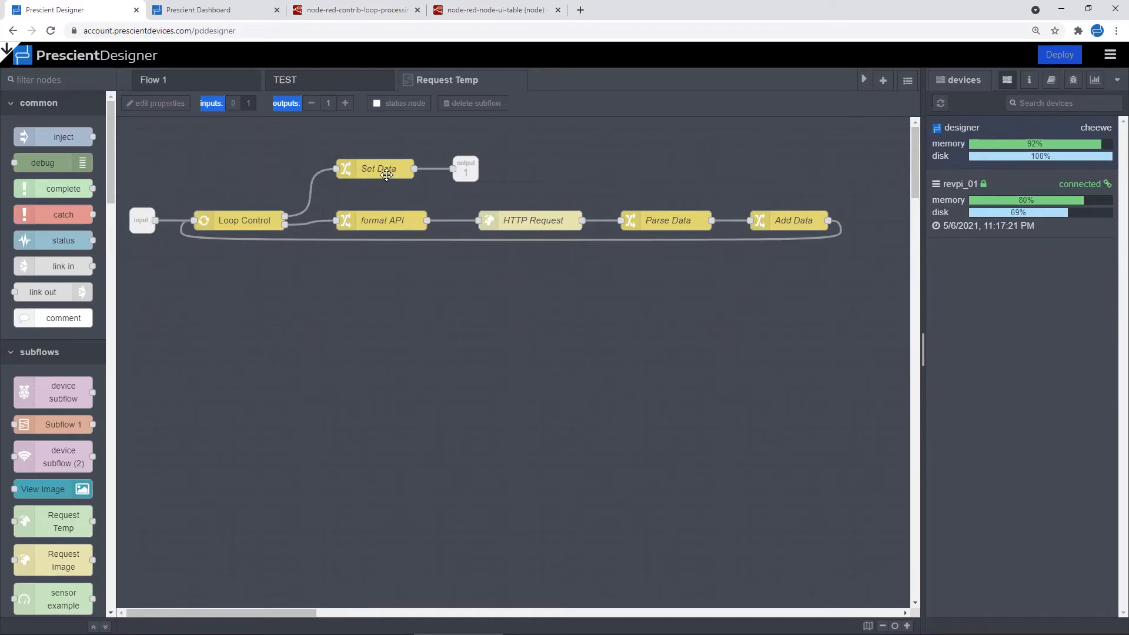
mouse_move(278, 259)
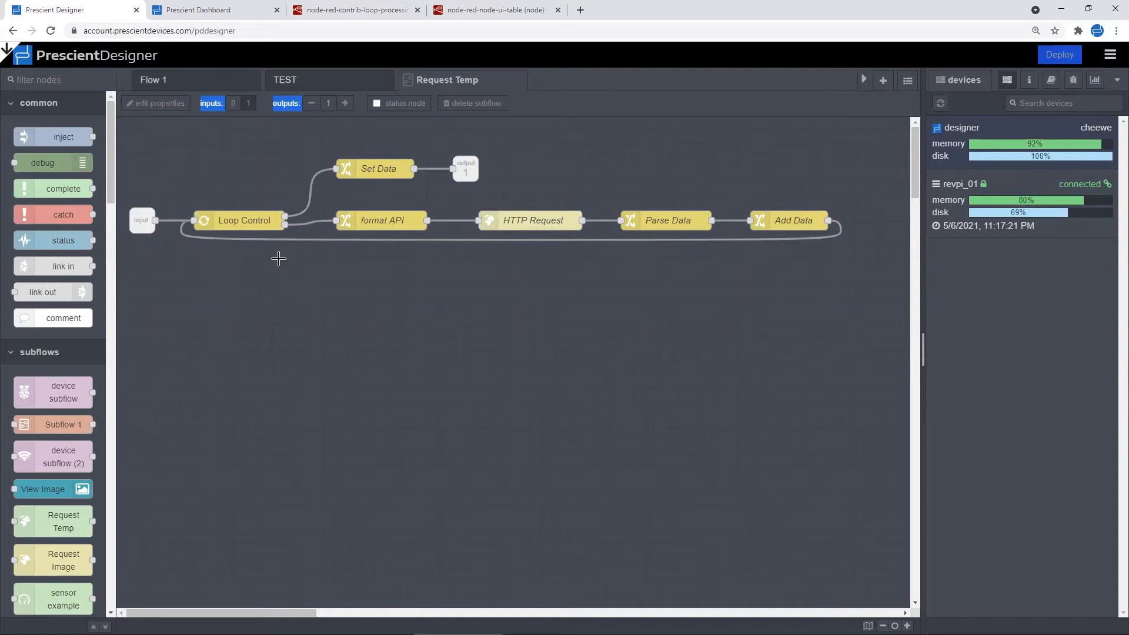
left_click(244, 219)
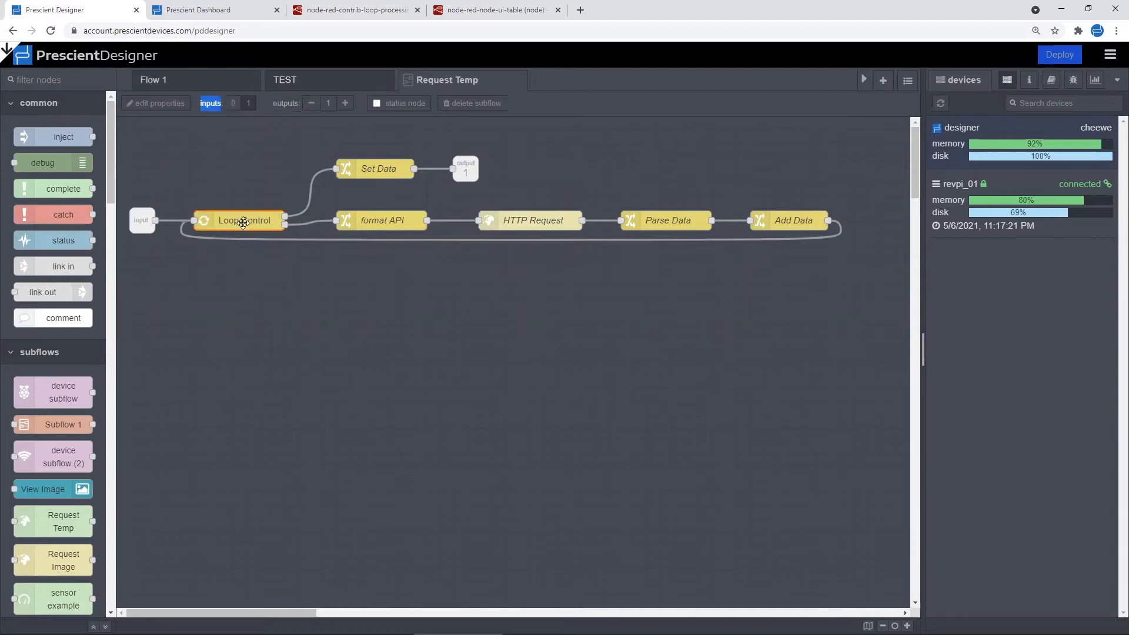
double_click(243, 220)
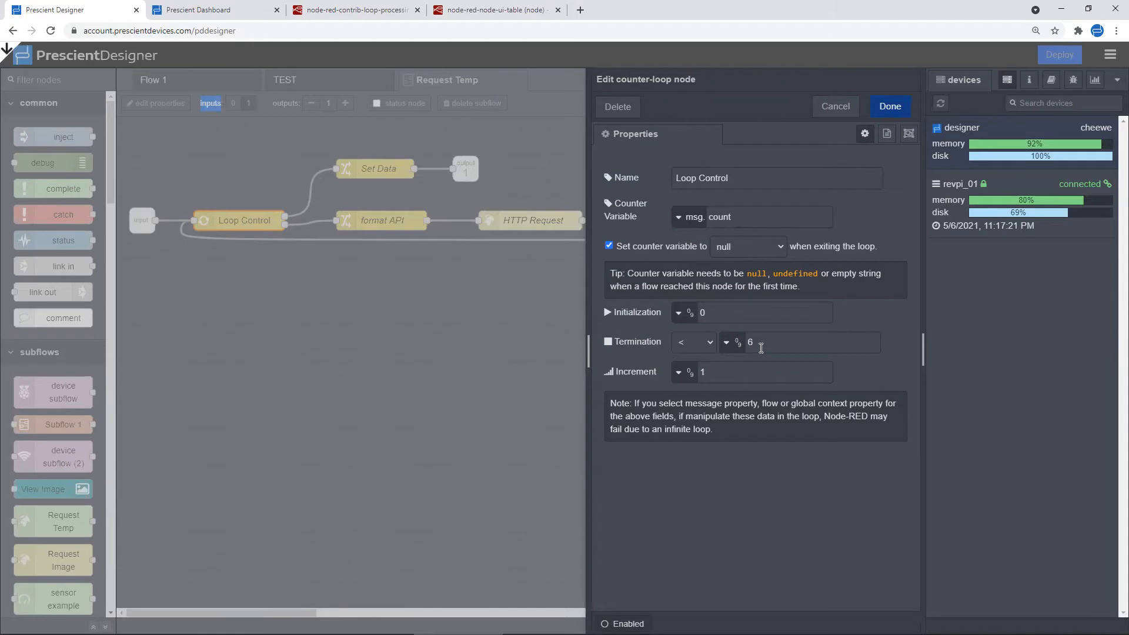
mouse_move(760, 347)
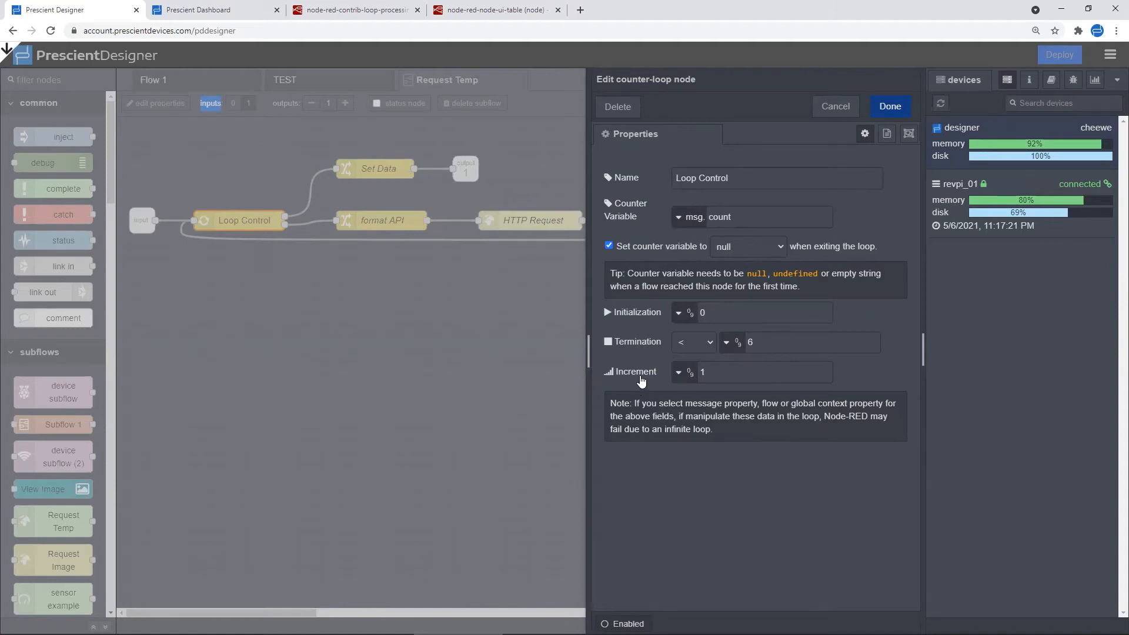
mouse_move(840, 153)
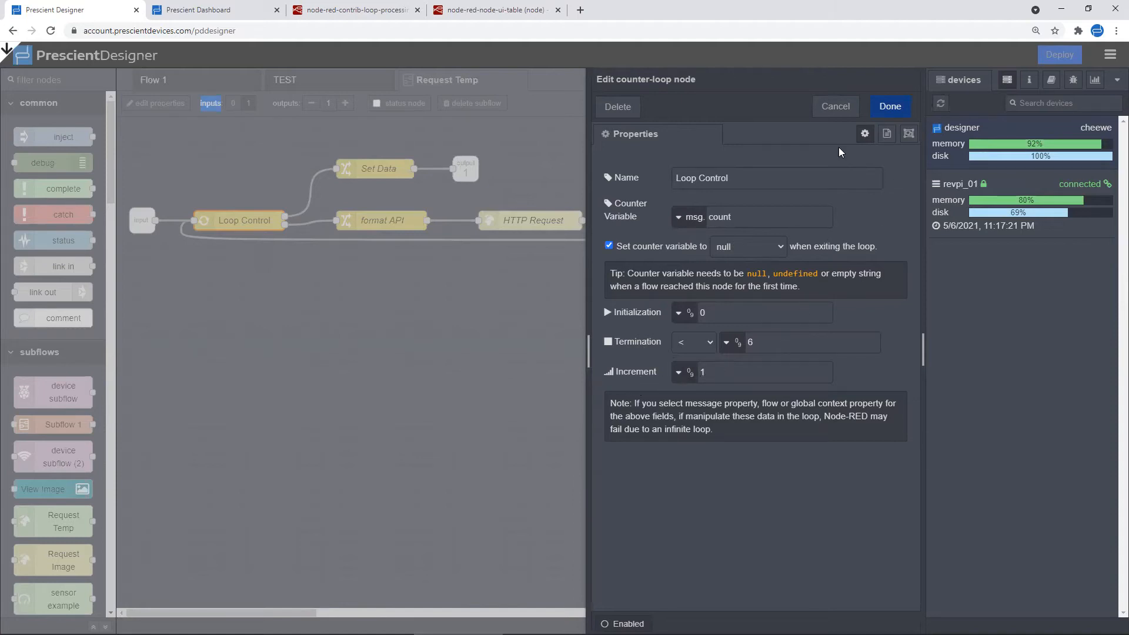
left_click(889, 106)
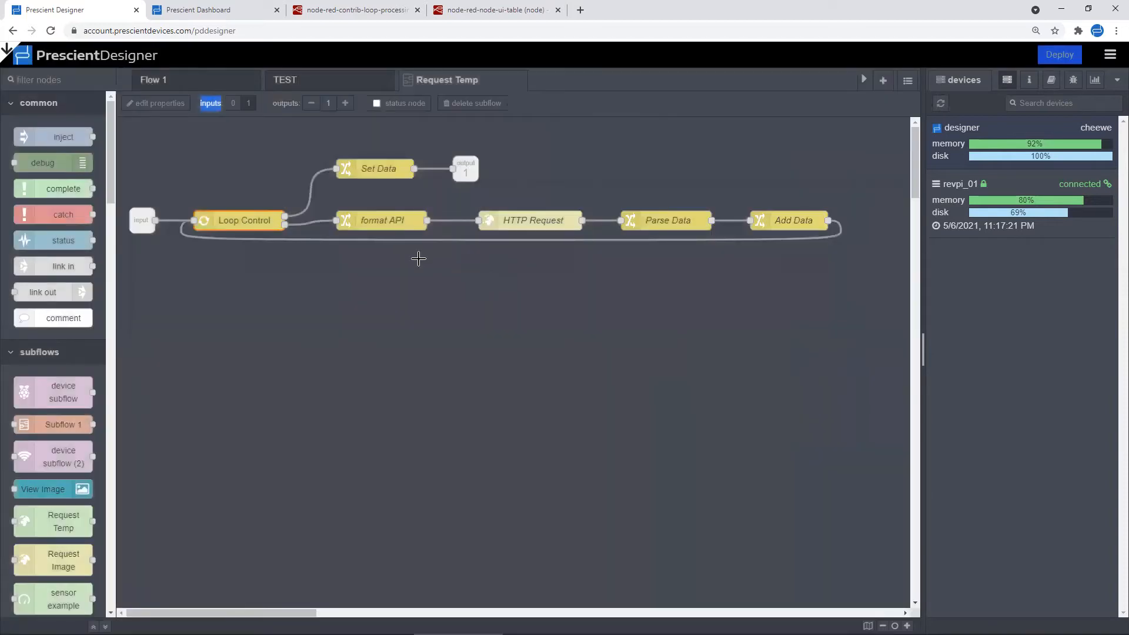
mouse_move(388, 225)
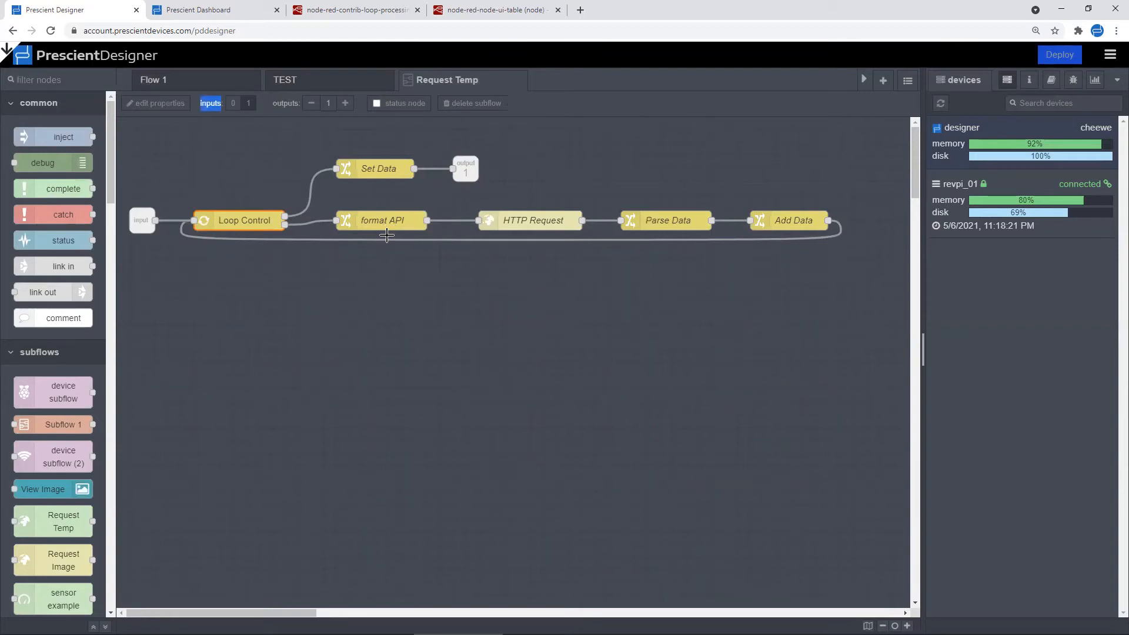
mouse_move(401, 248)
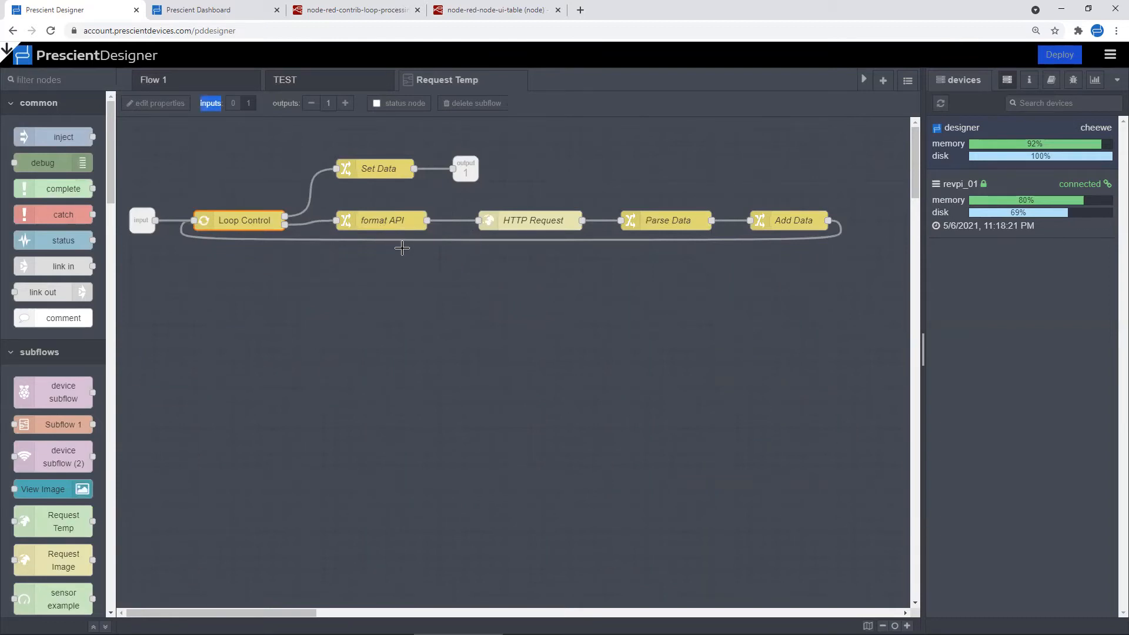
double_click(382, 219)
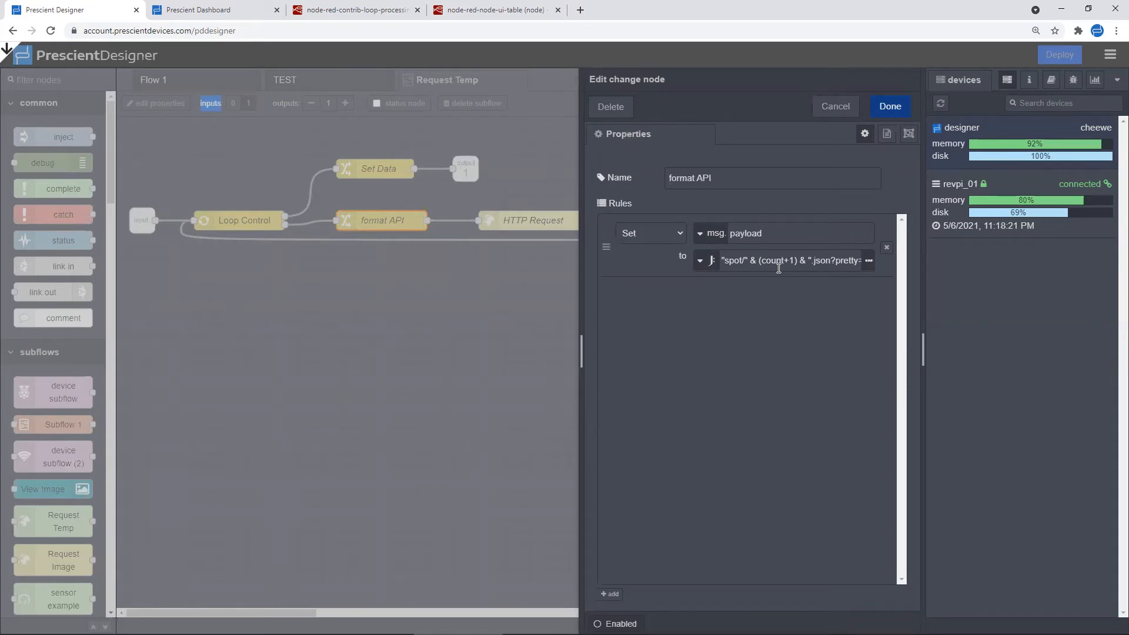
mouse_move(831, 256)
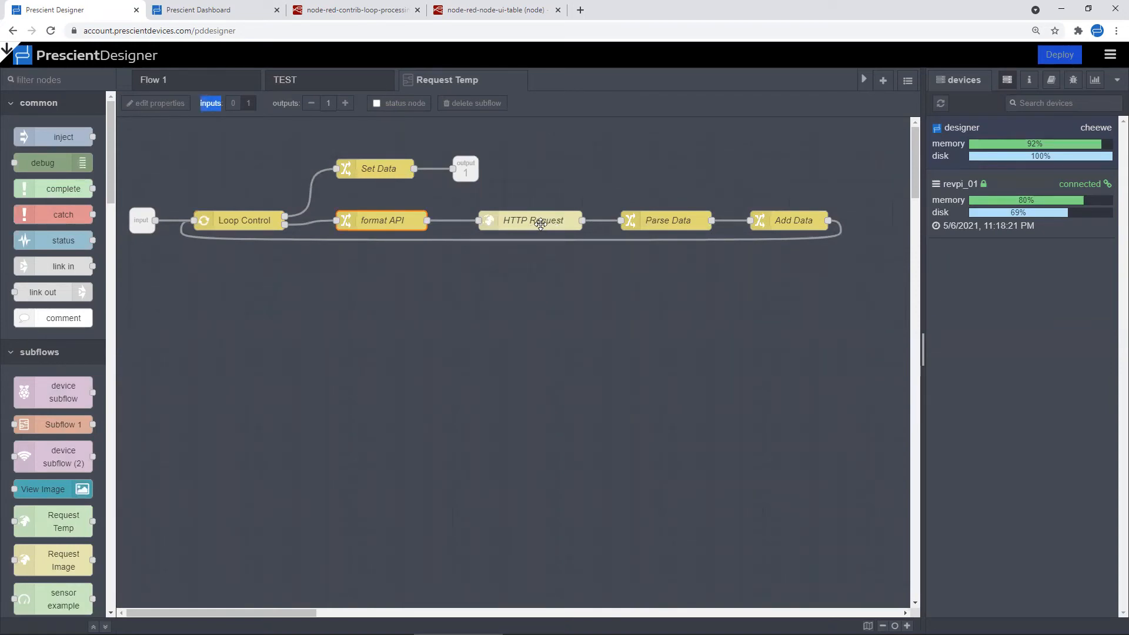
mouse_move(492, 273)
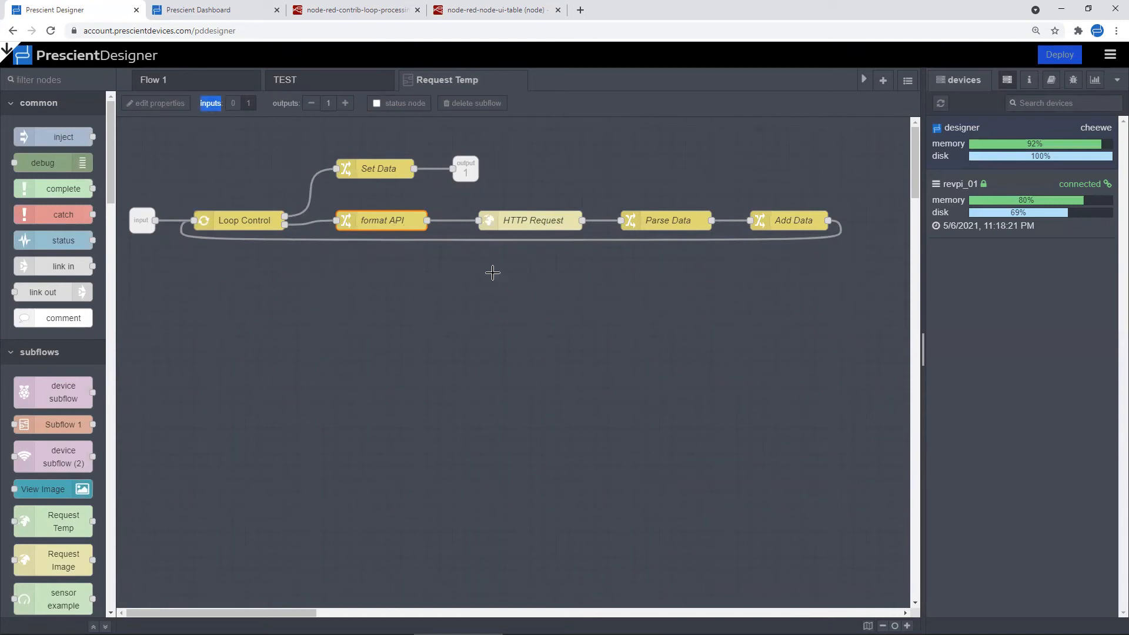
mouse_move(674, 243)
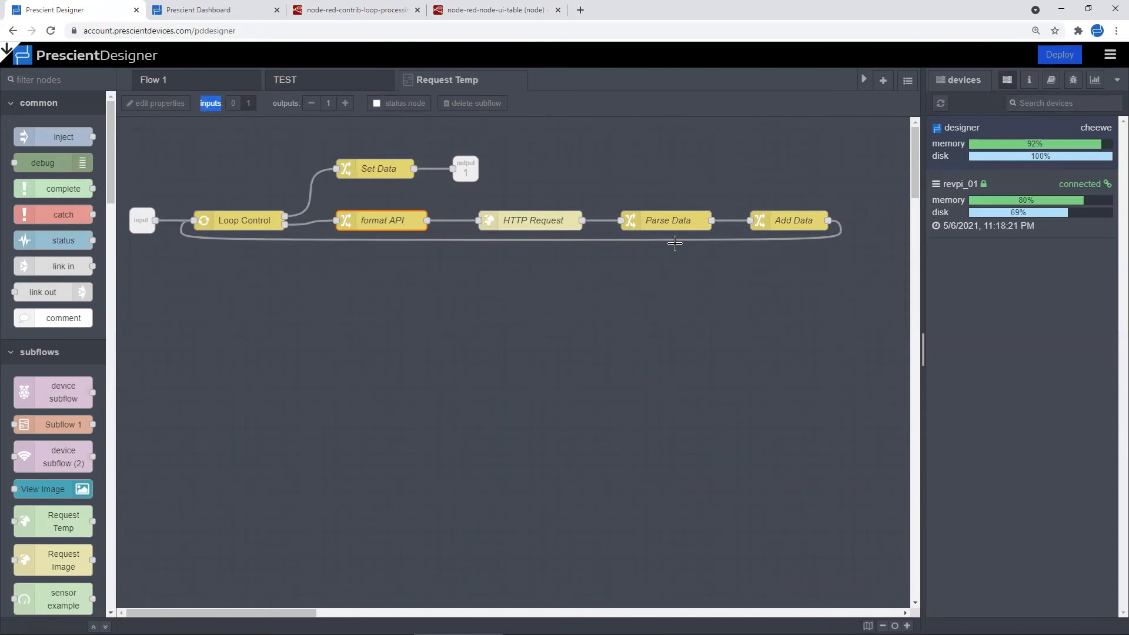
mouse_move(673, 226)
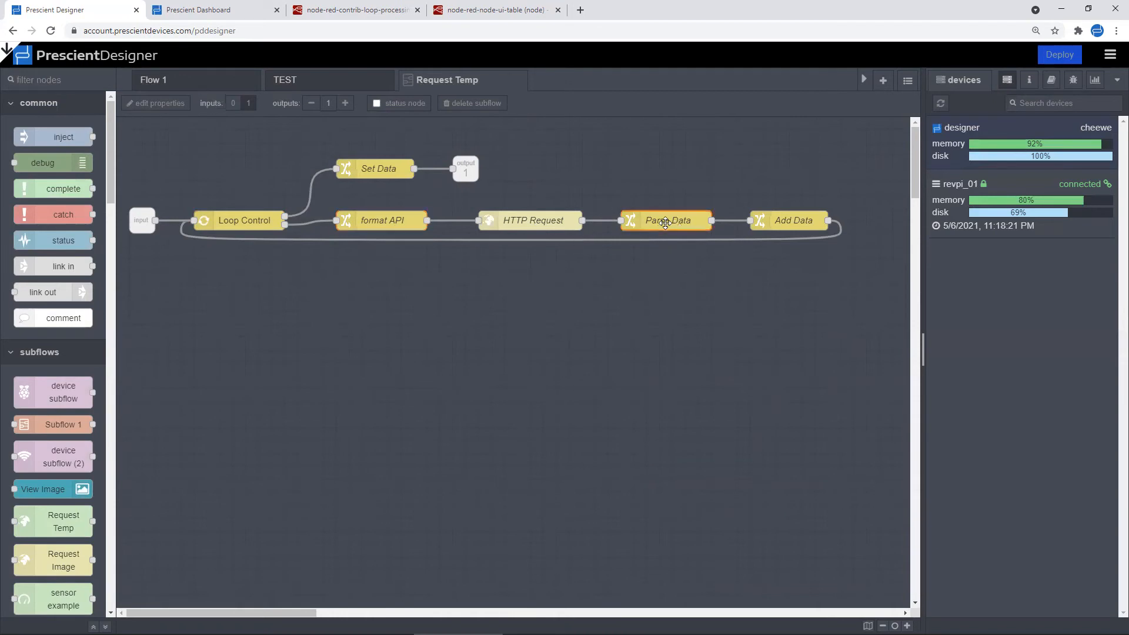
Inspect Parse Data's Spot rule value types, then cancel without changes
double_click(667, 221)
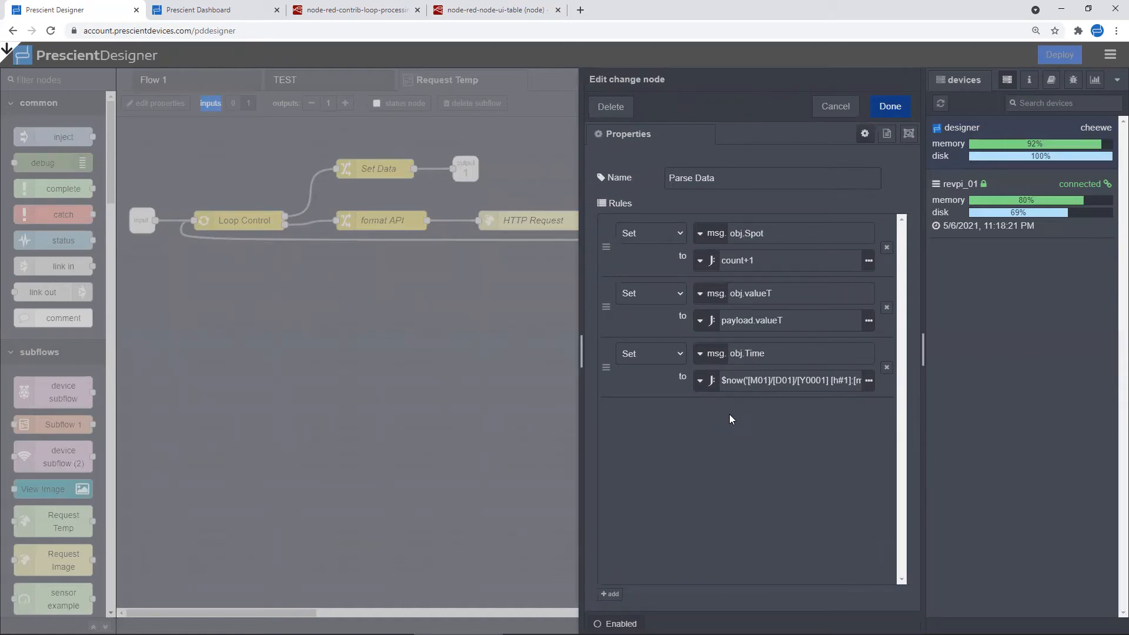
mouse_move(727, 245)
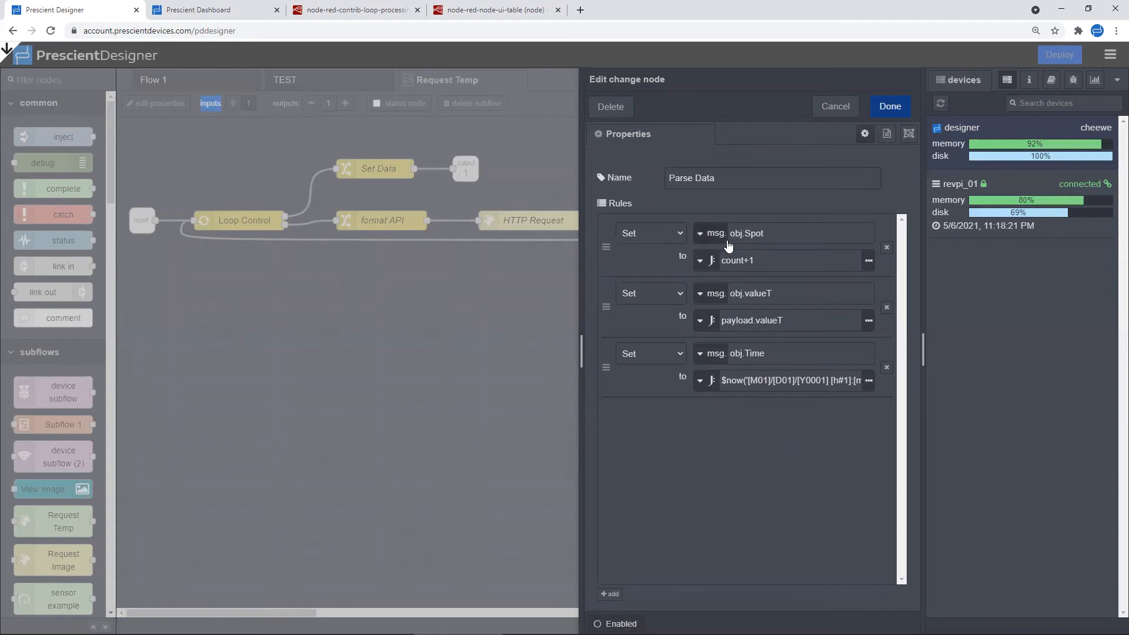
mouse_move(724, 247)
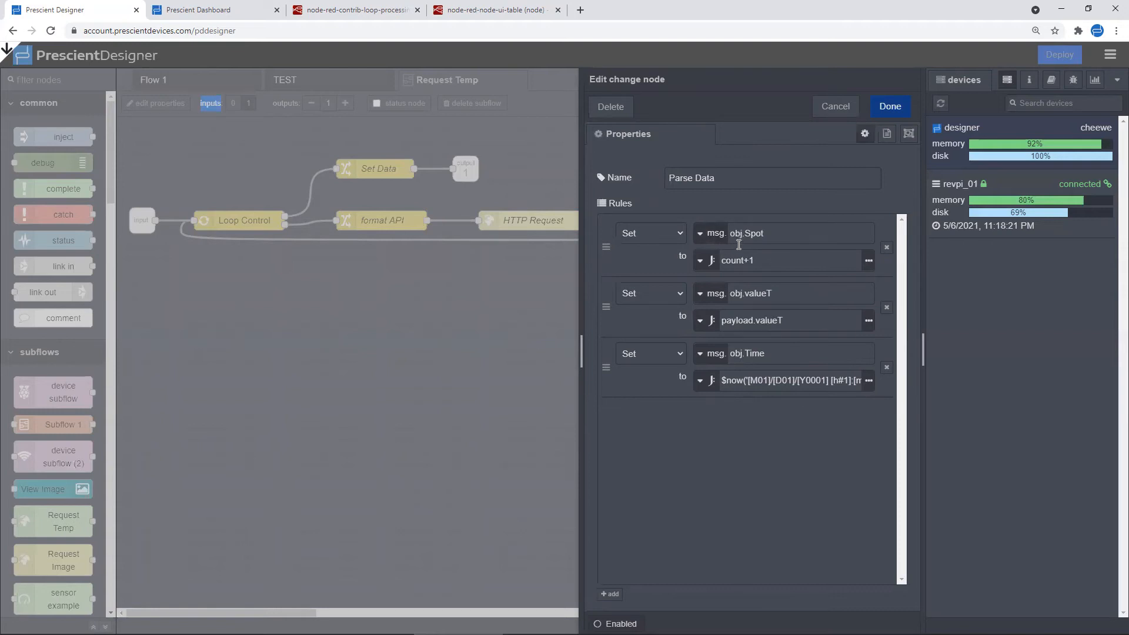
mouse_move(738, 243)
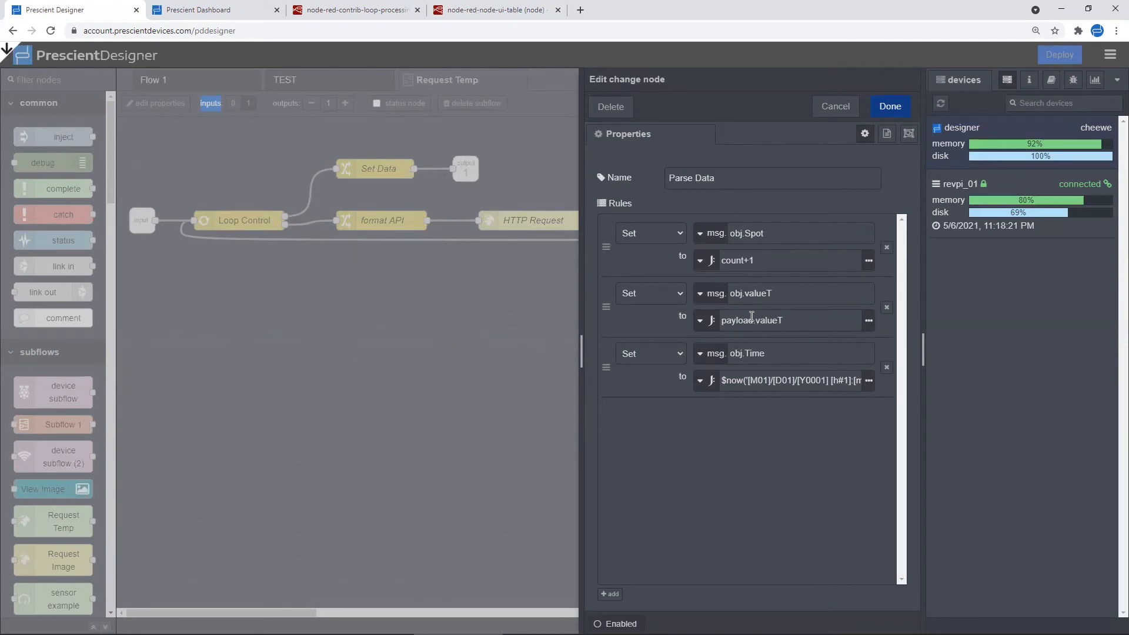
mouse_move(760, 309)
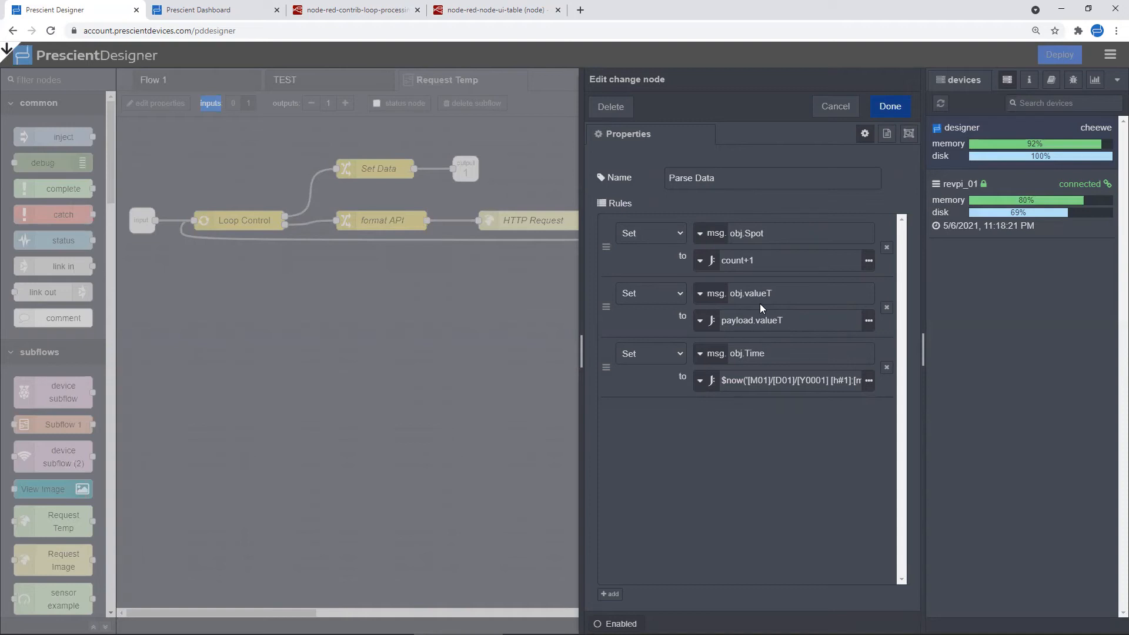
mouse_move(748, 311)
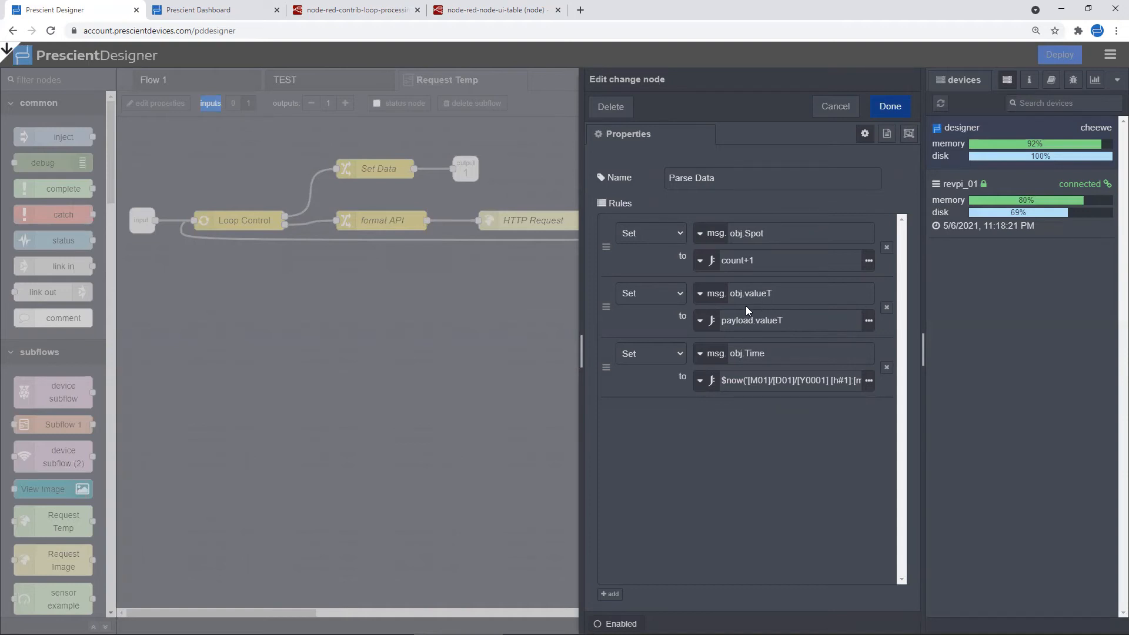
mouse_move(755, 298)
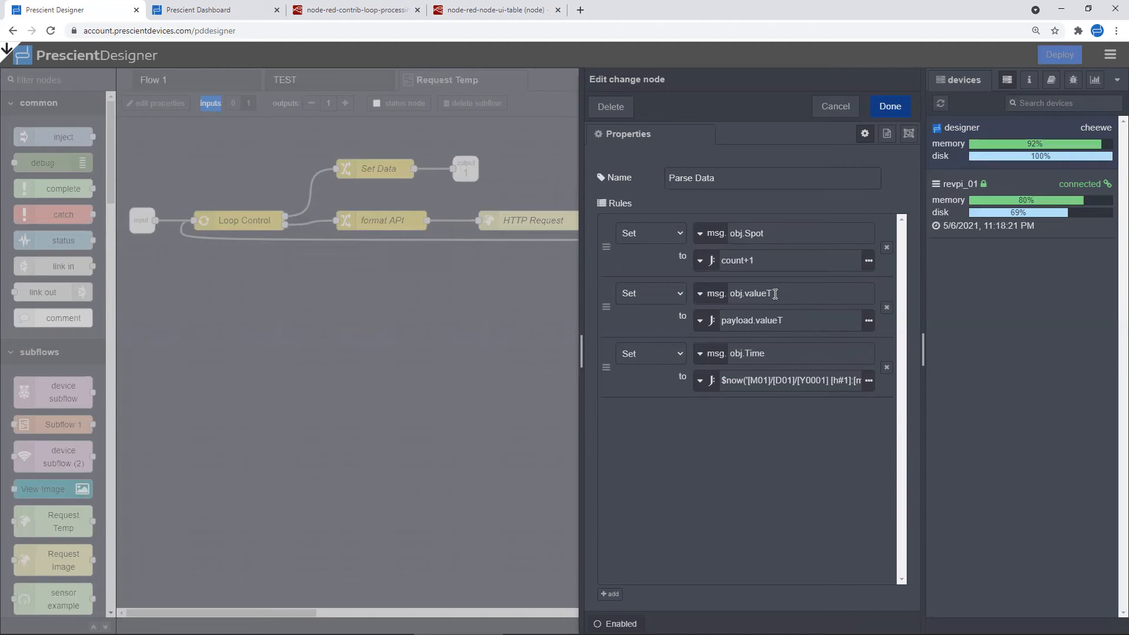
mouse_move(778, 298)
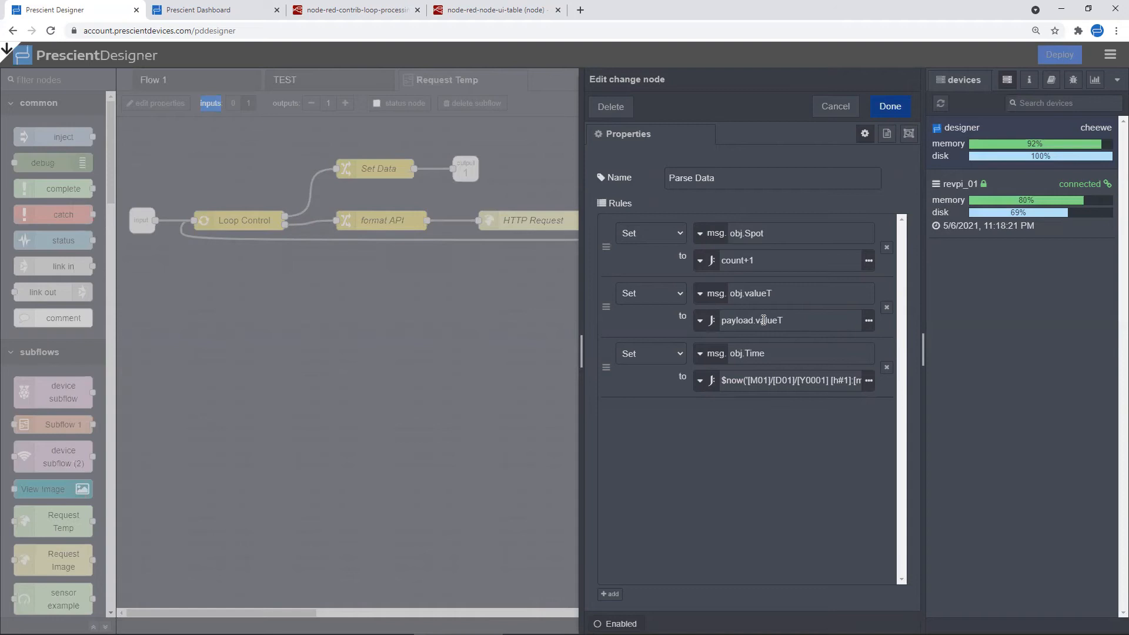
mouse_move(767, 310)
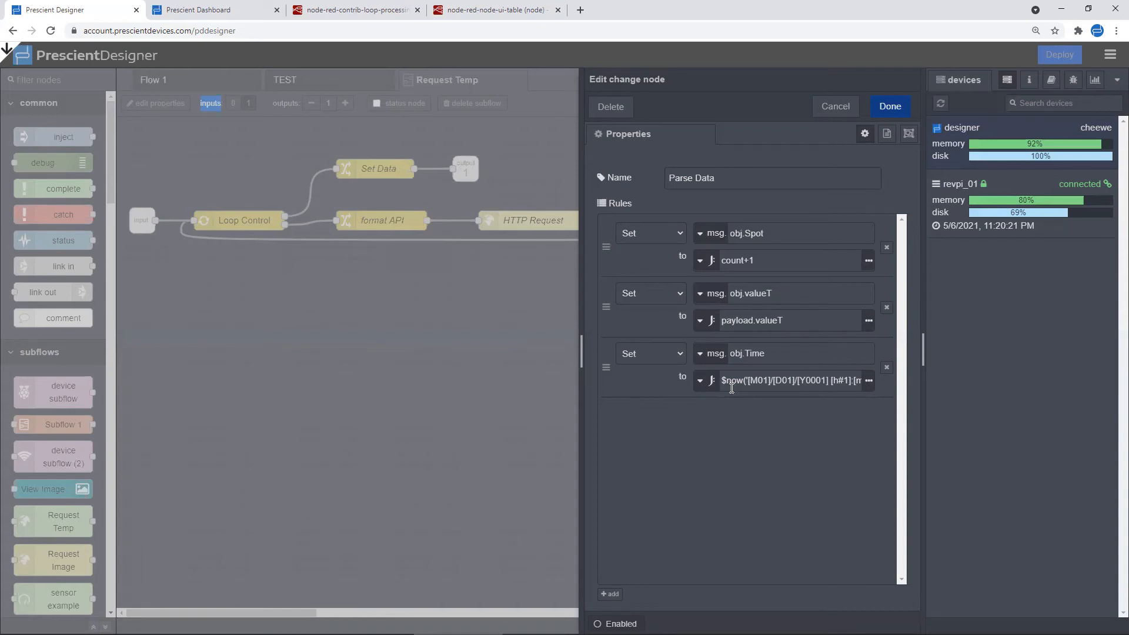
mouse_move(711, 397)
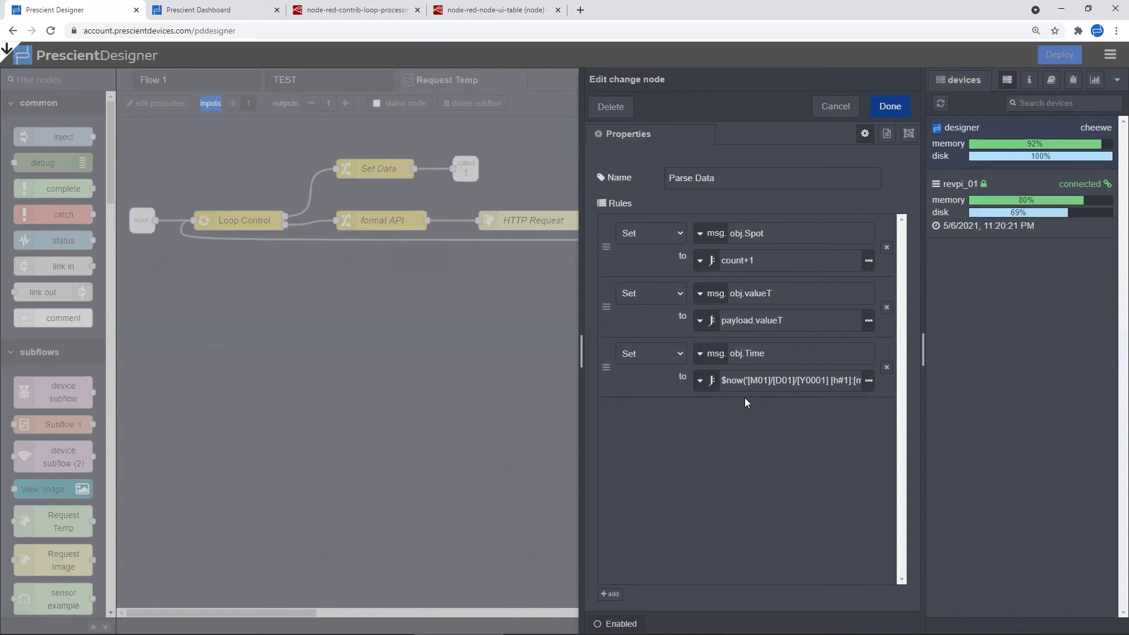
mouse_move(712, 274)
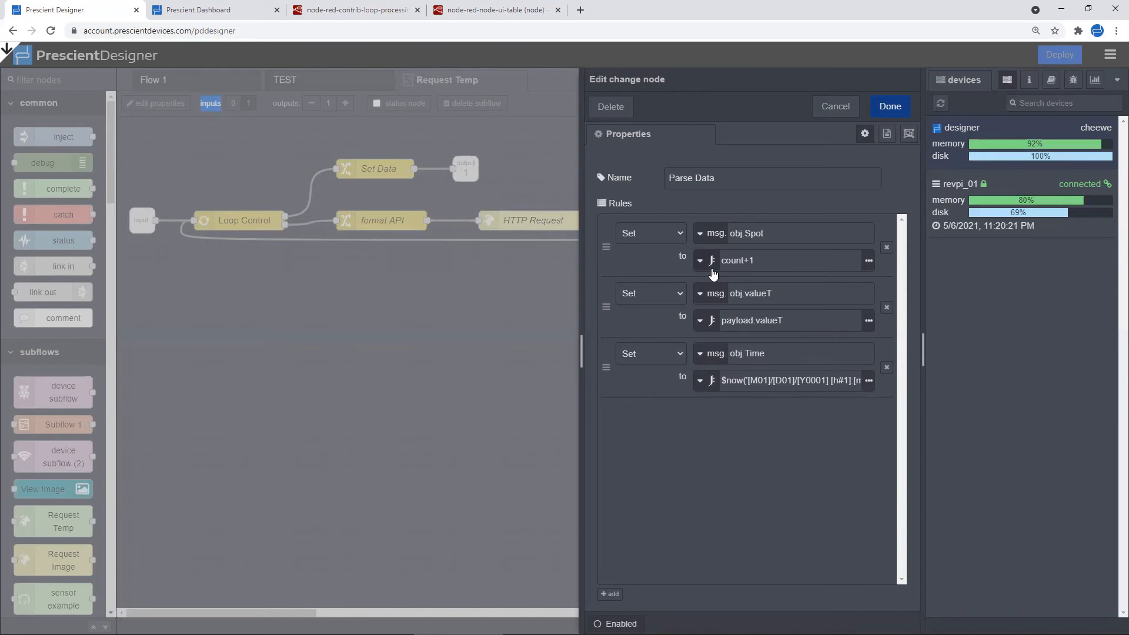
left_click(700, 260)
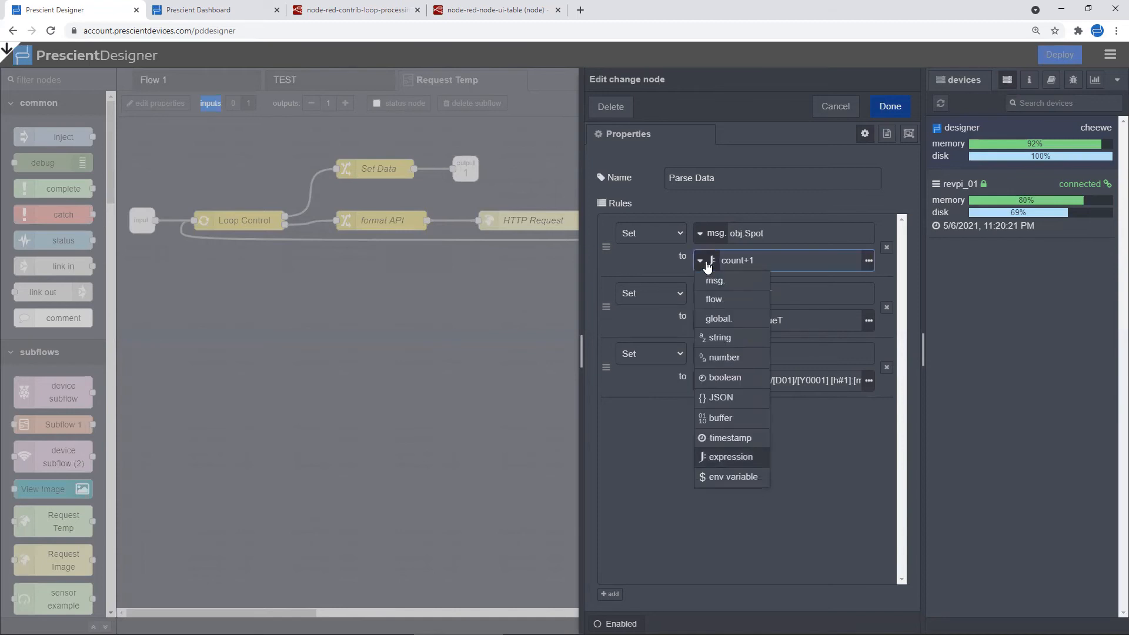
mouse_move(741, 457)
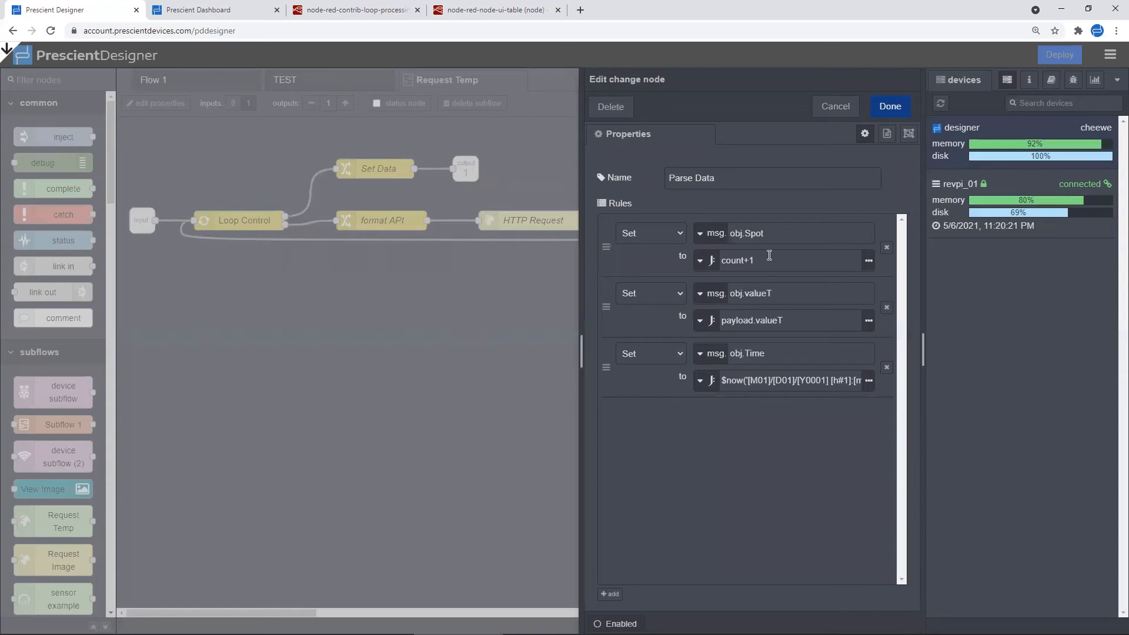
mouse_move(766, 260)
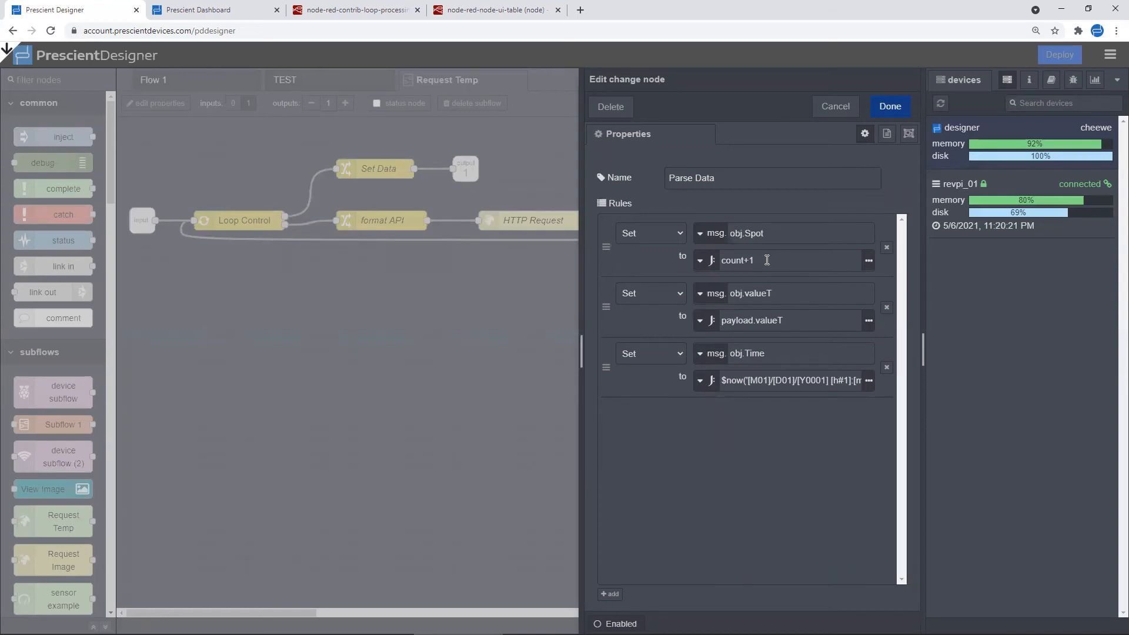
mouse_move(770, 430)
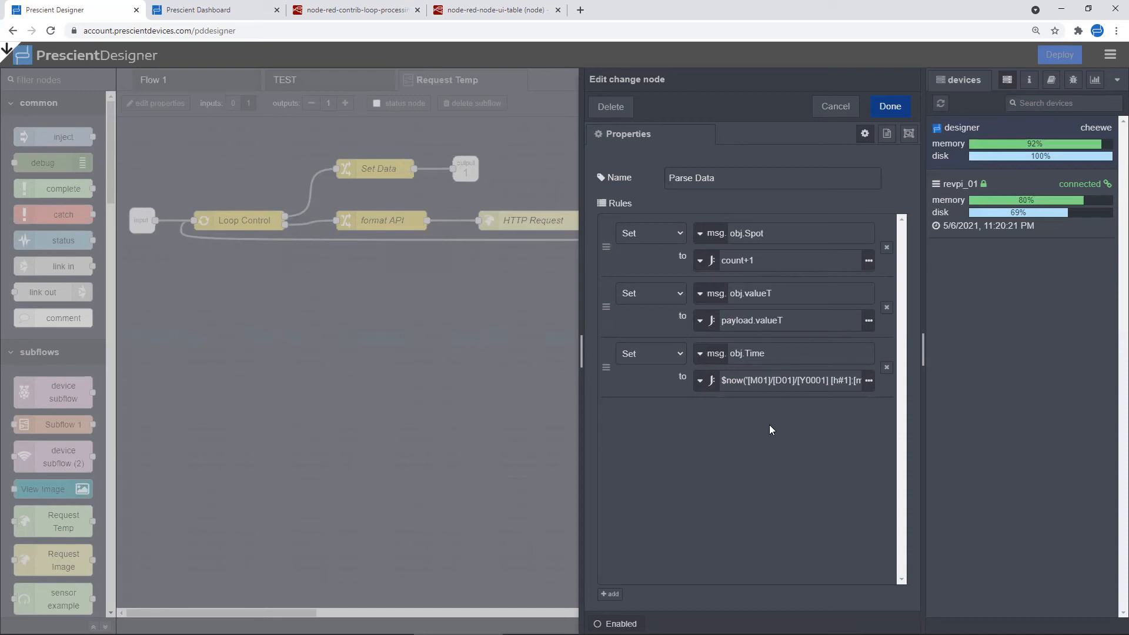
mouse_move(772, 432)
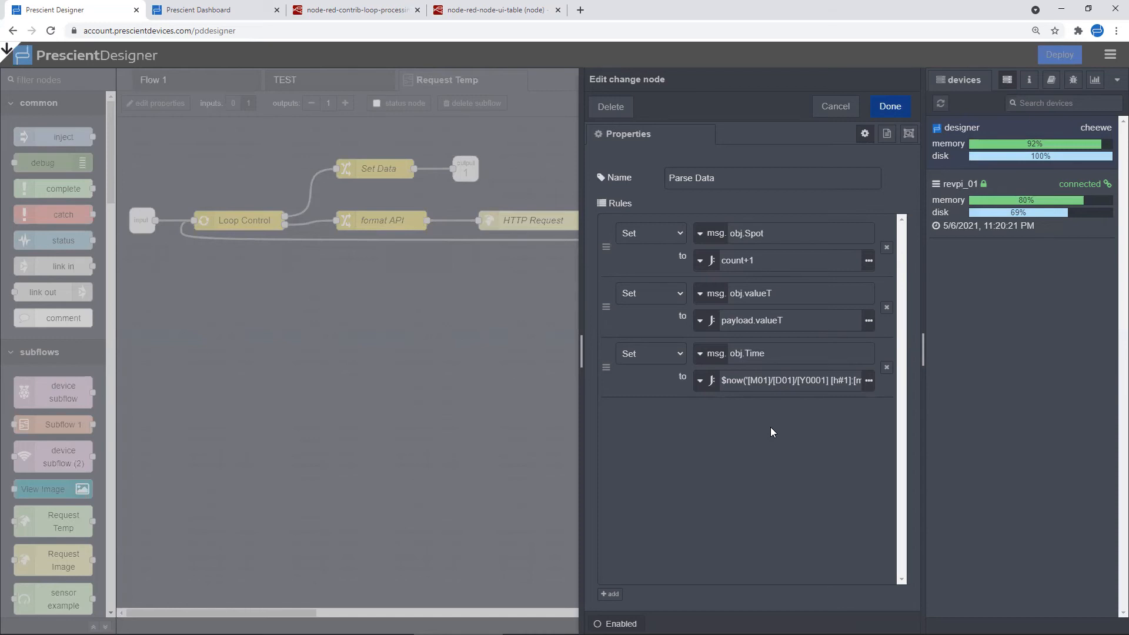
mouse_move(773, 391)
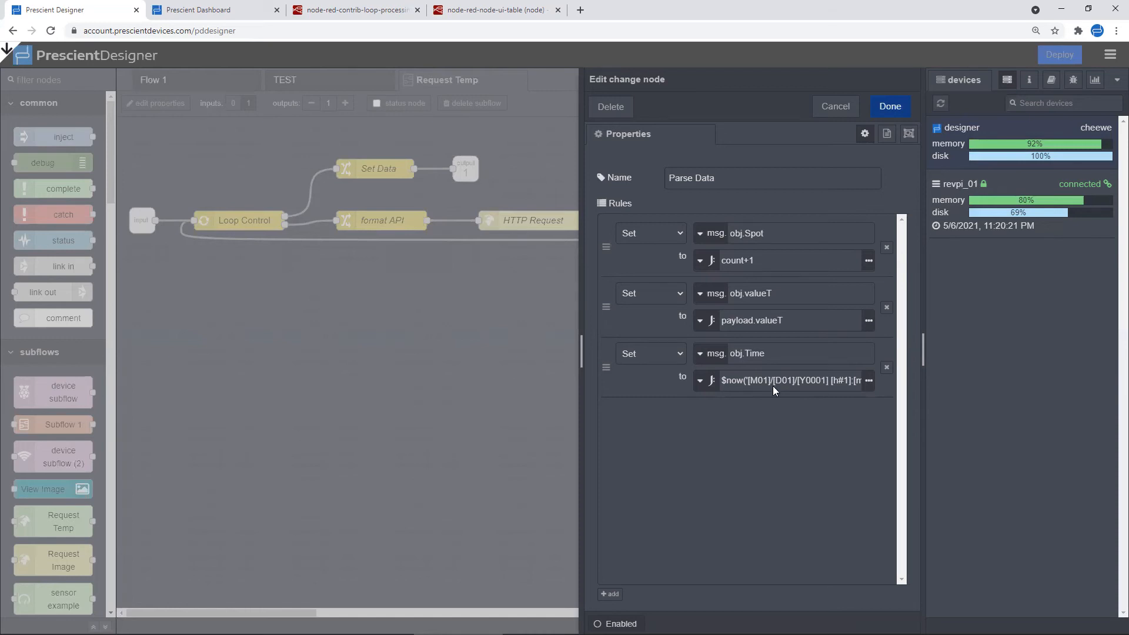
mouse_move(754, 432)
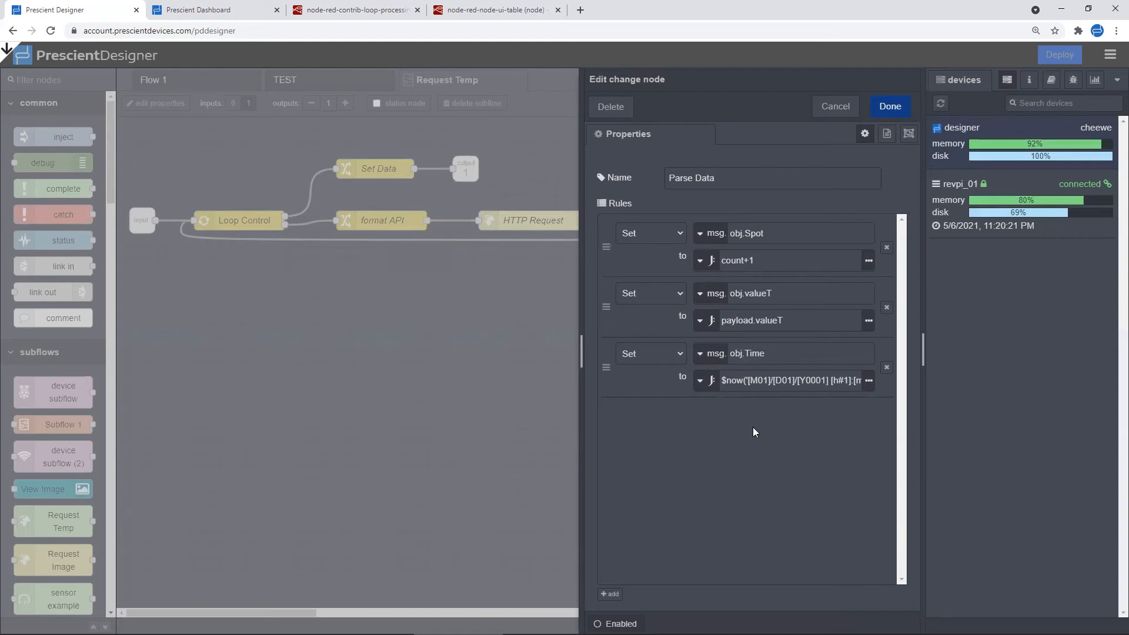
mouse_move(635, 339)
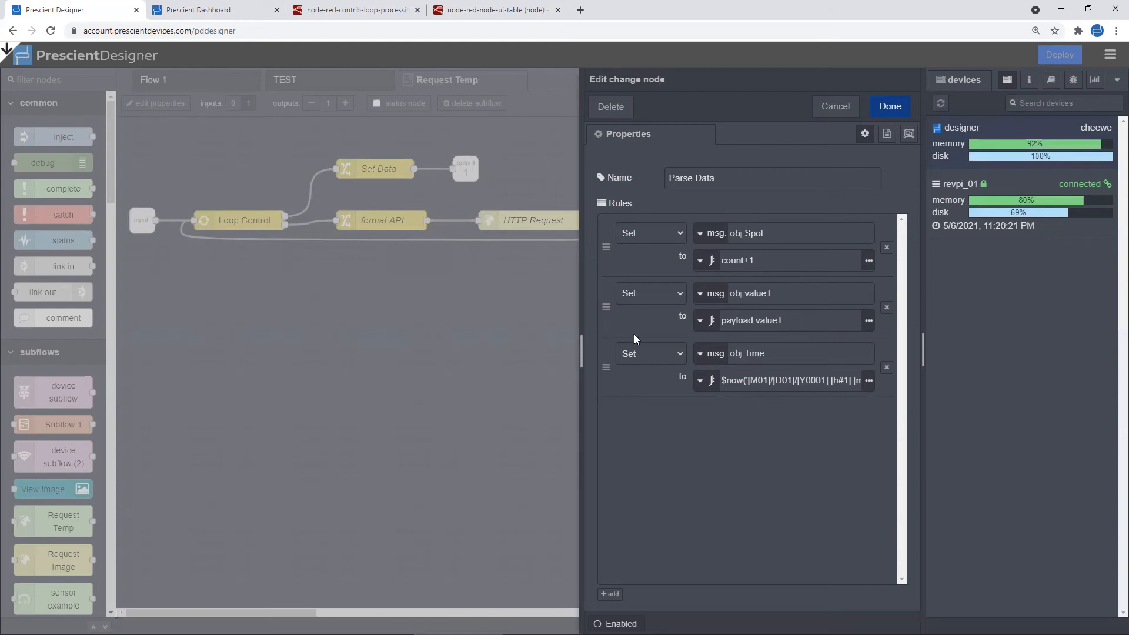
mouse_move(766, 399)
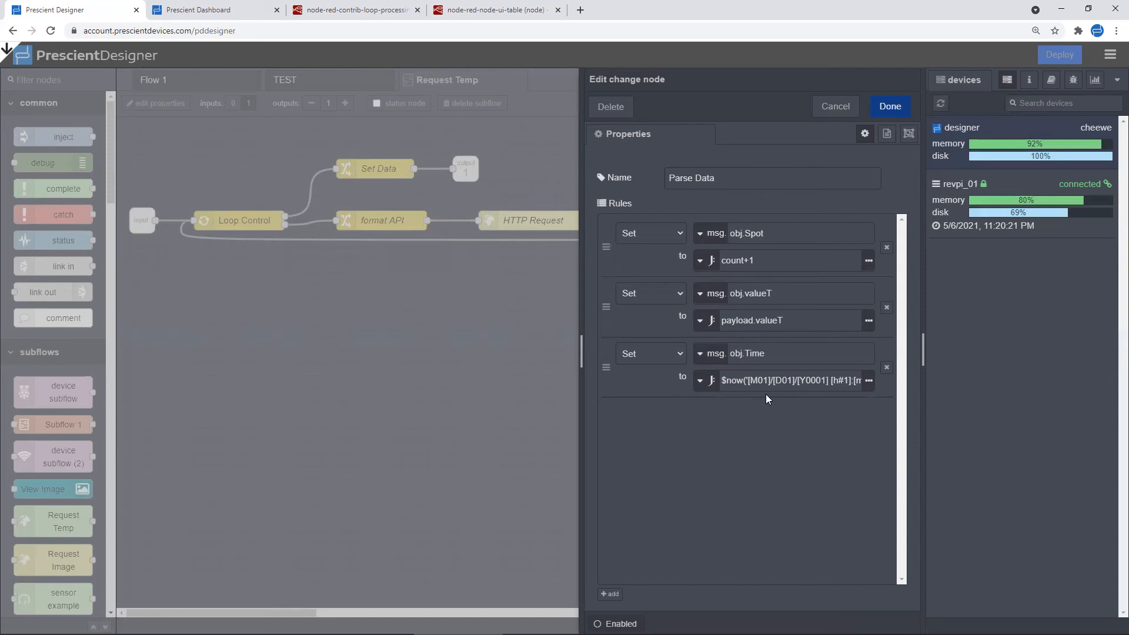
mouse_move(760, 414)
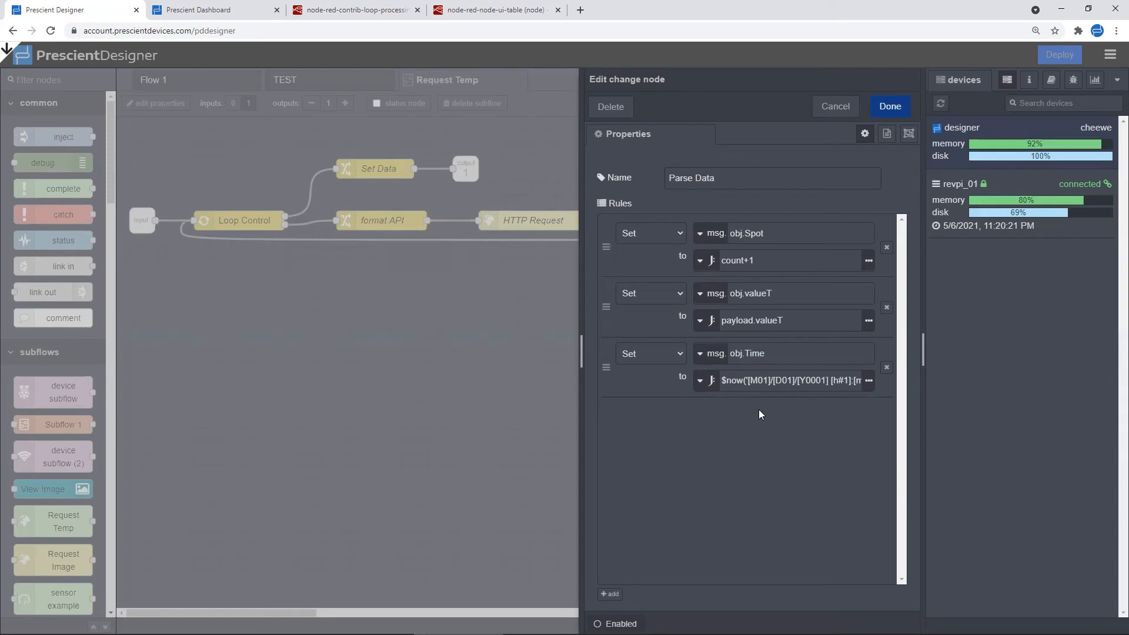
mouse_move(770, 426)
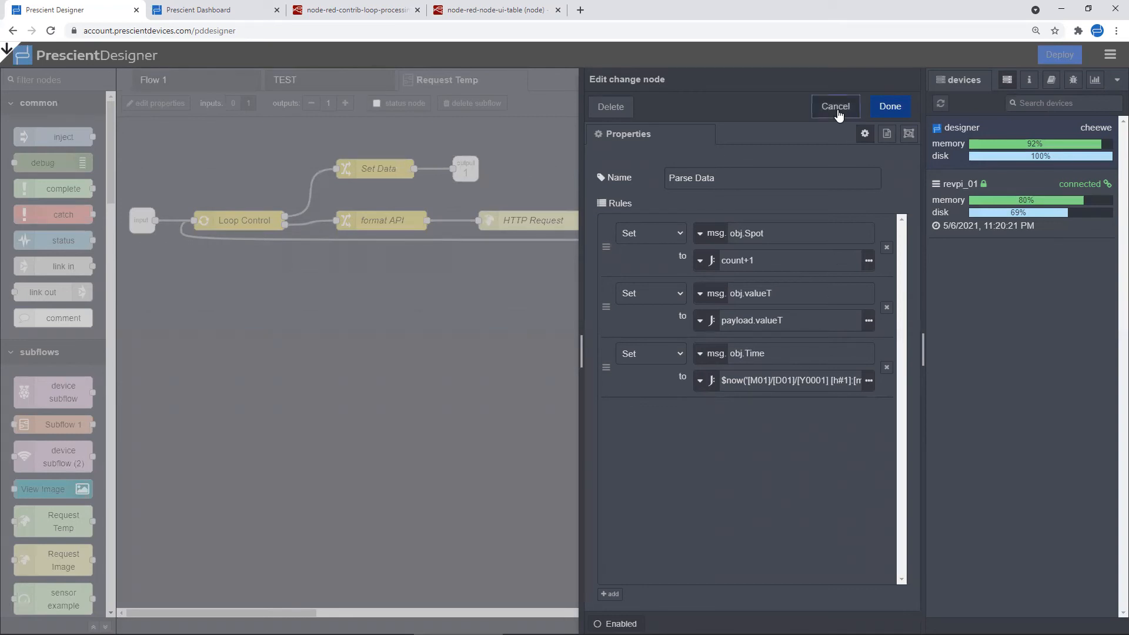
left_click(835, 106)
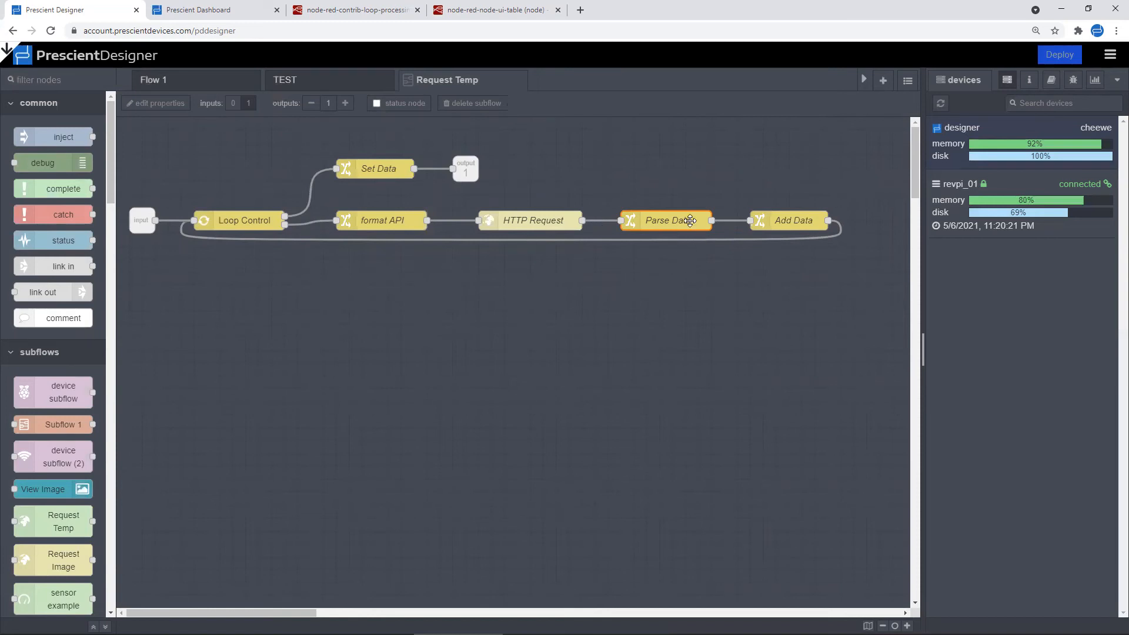
mouse_move(684, 232)
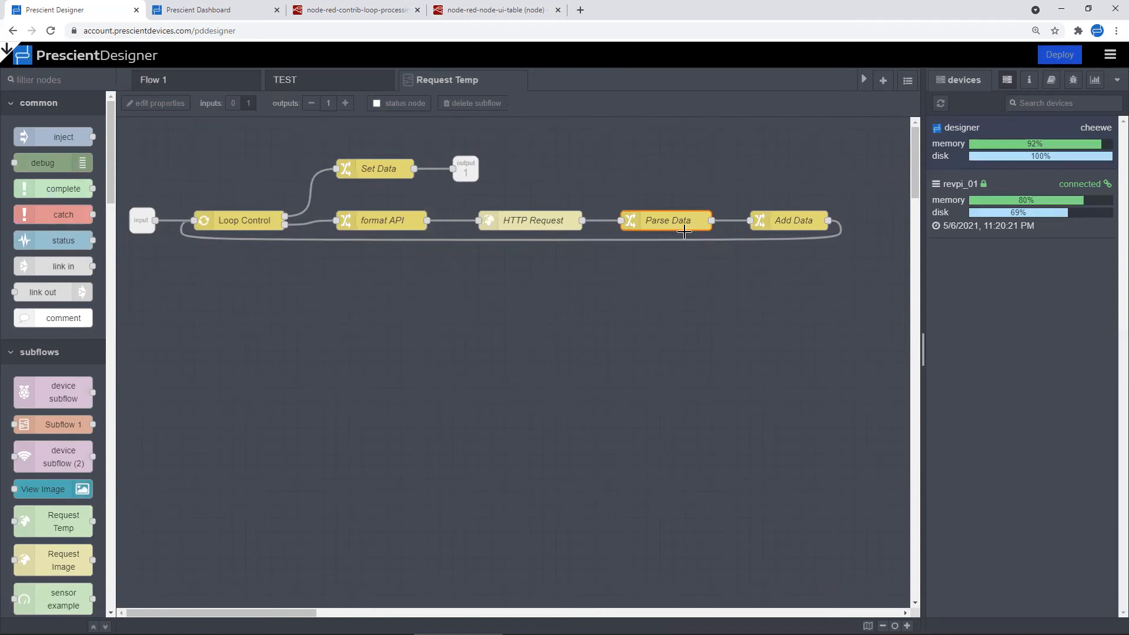
mouse_move(782, 241)
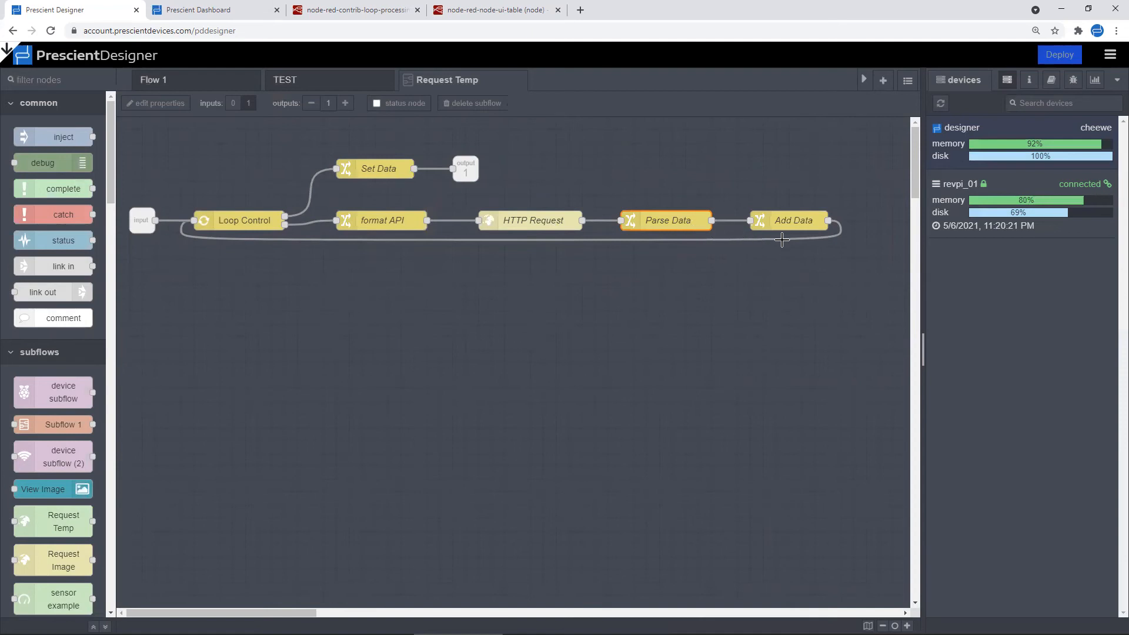
mouse_move(797, 220)
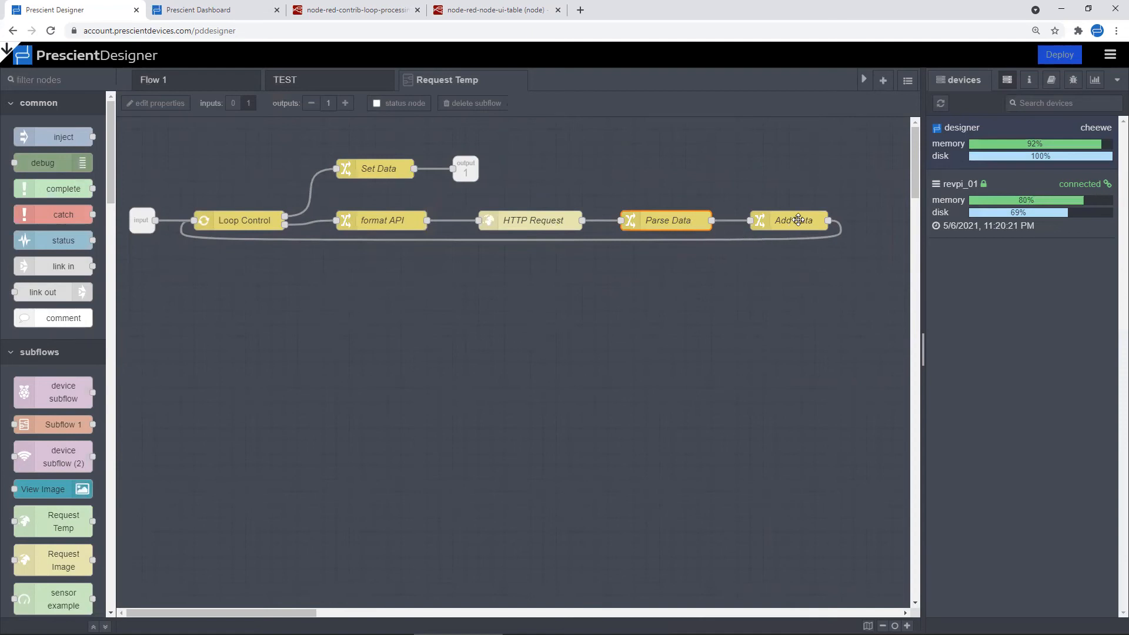
double_click(795, 220)
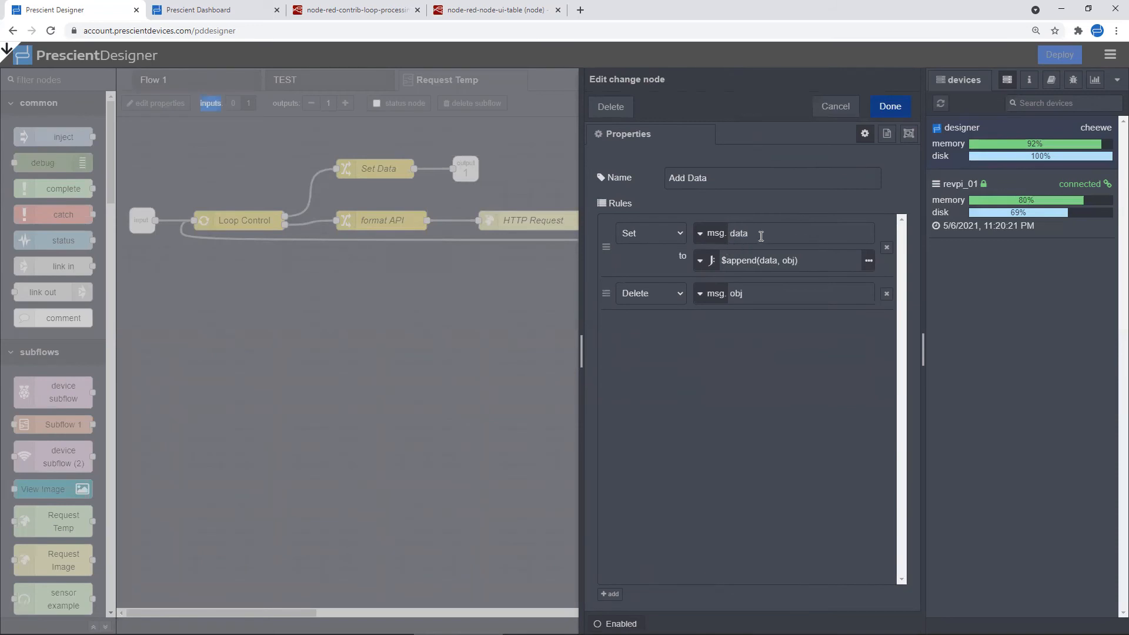
mouse_move(788, 268)
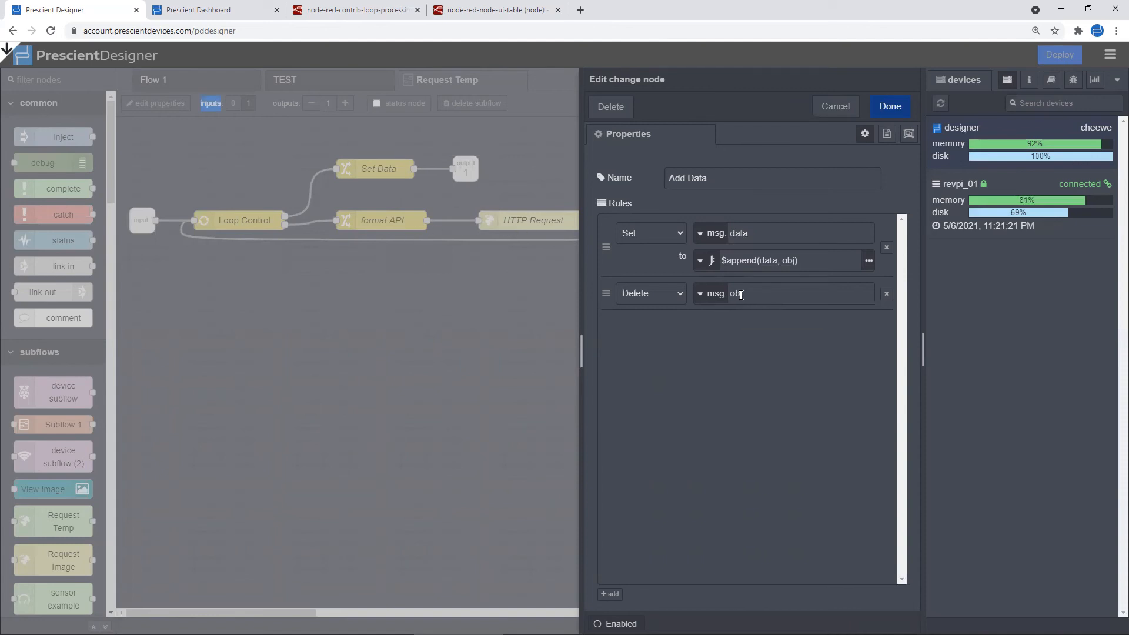
mouse_move(751, 296)
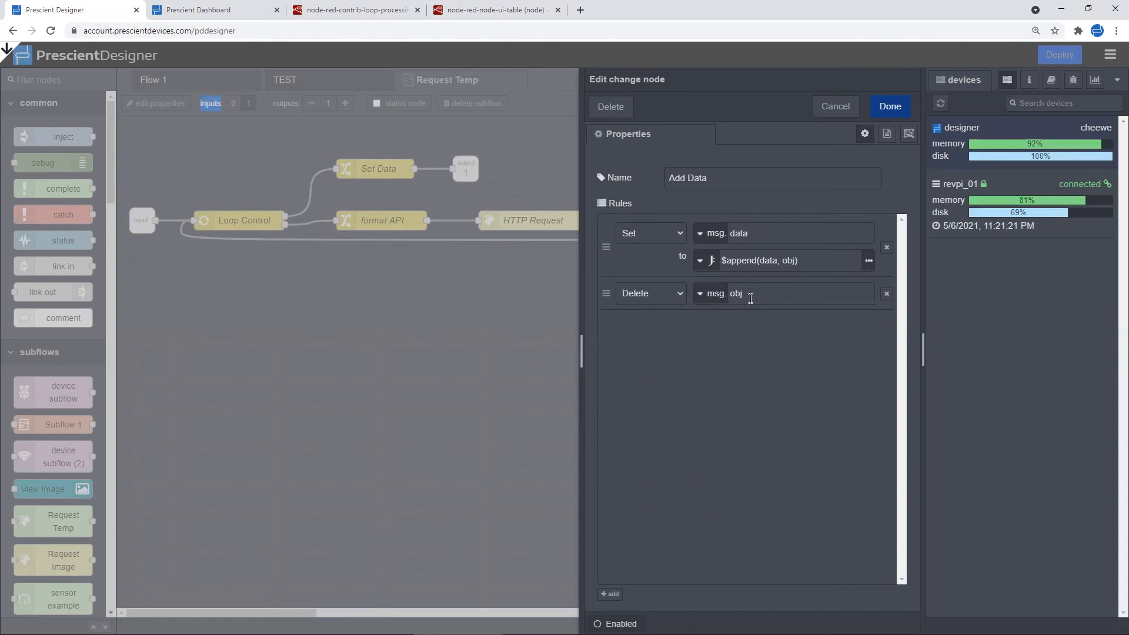
mouse_move(741, 317)
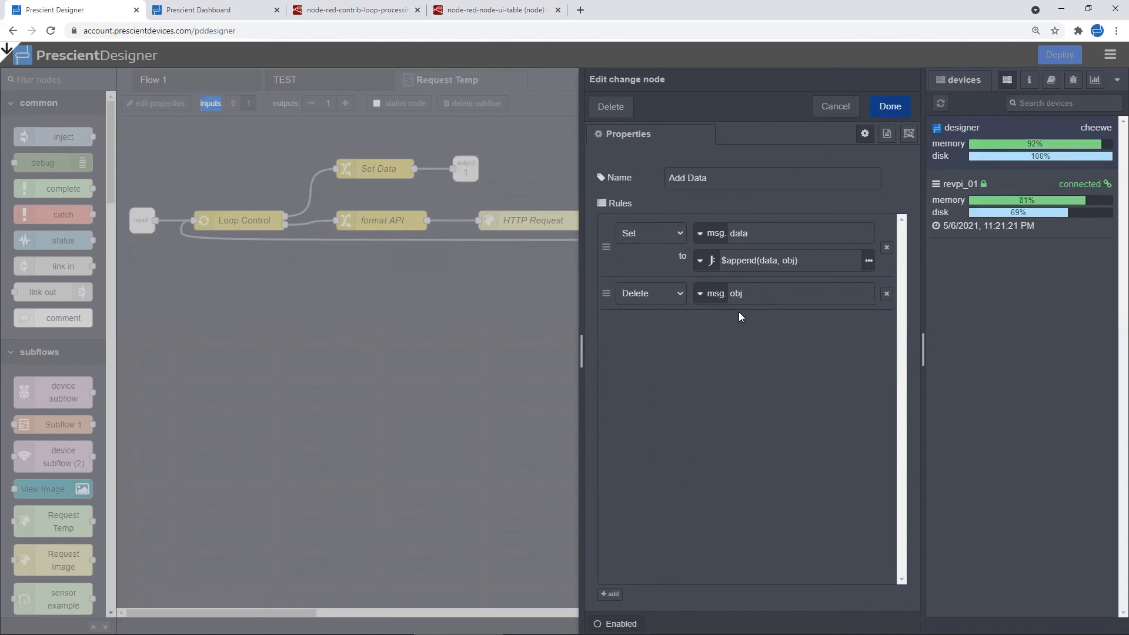
mouse_move(716, 330)
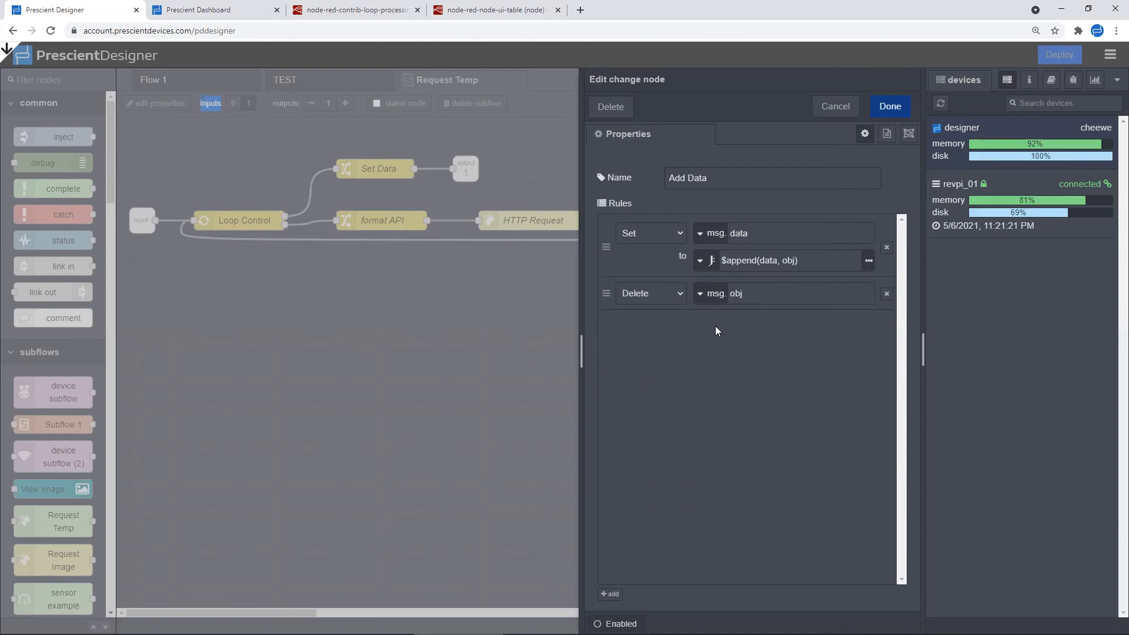
mouse_move(742, 323)
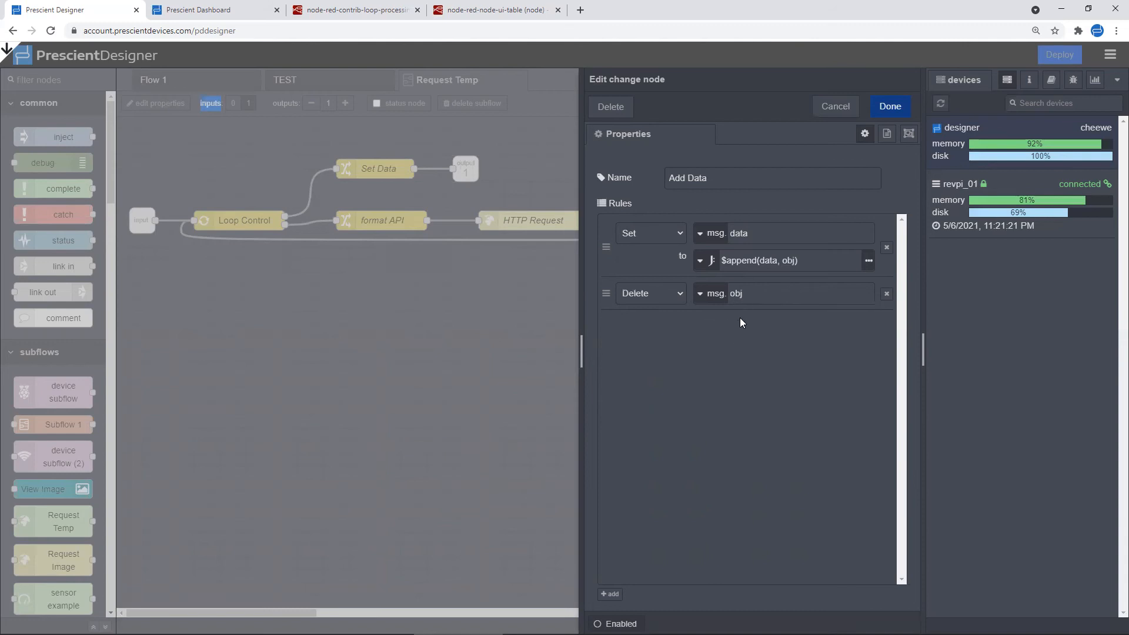
mouse_move(876, 135)
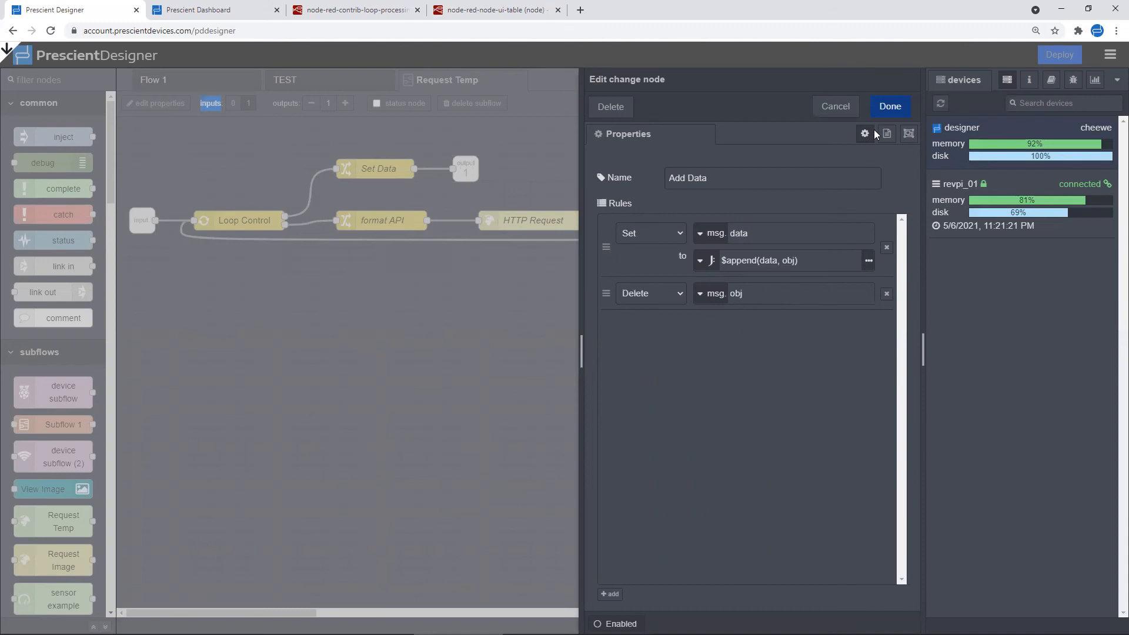
left_click(888, 106)
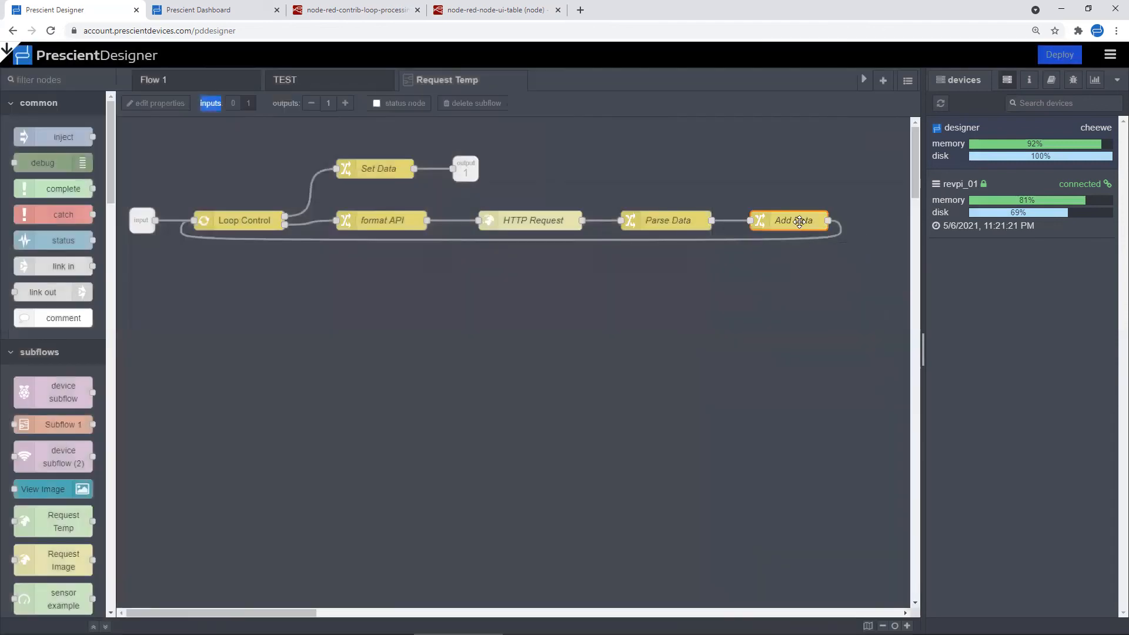
mouse_move(811, 225)
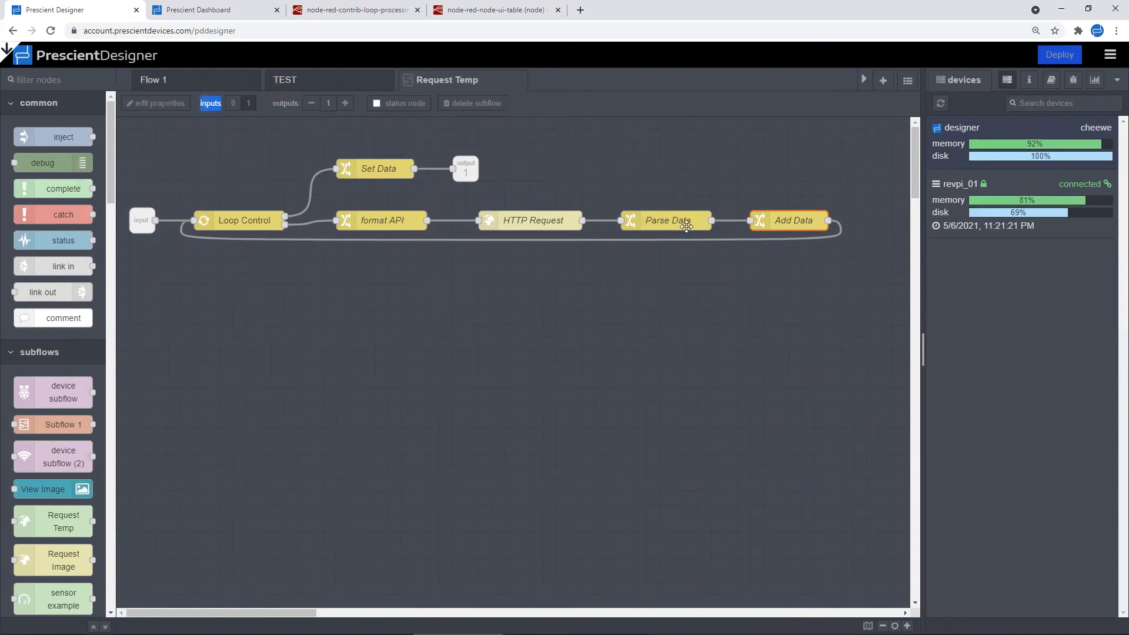
mouse_move(799, 227)
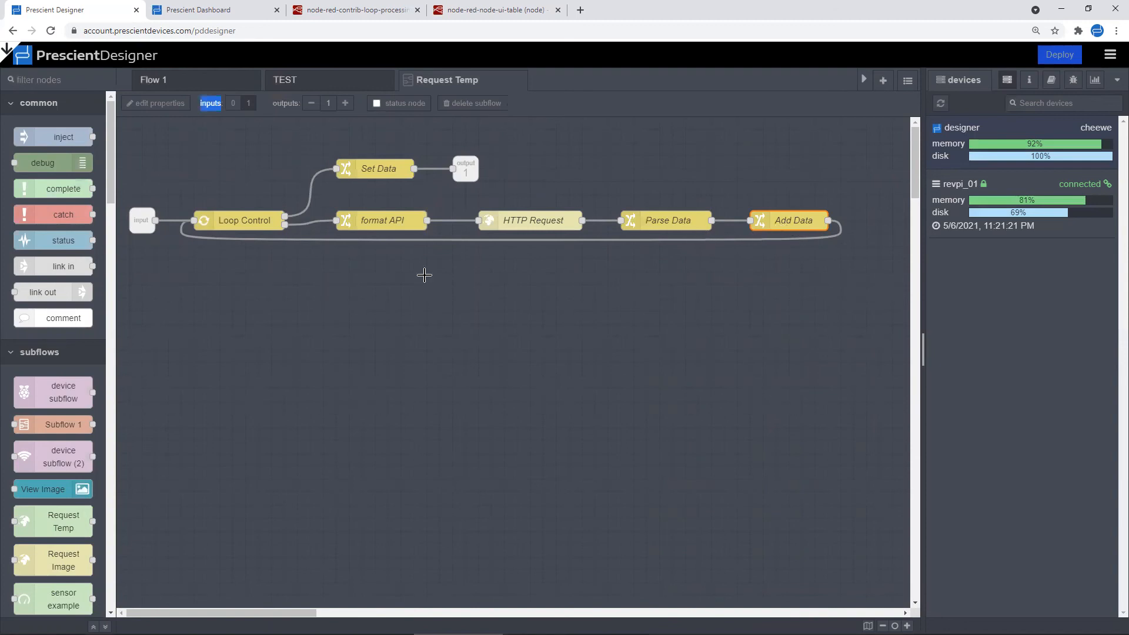
mouse_move(361, 186)
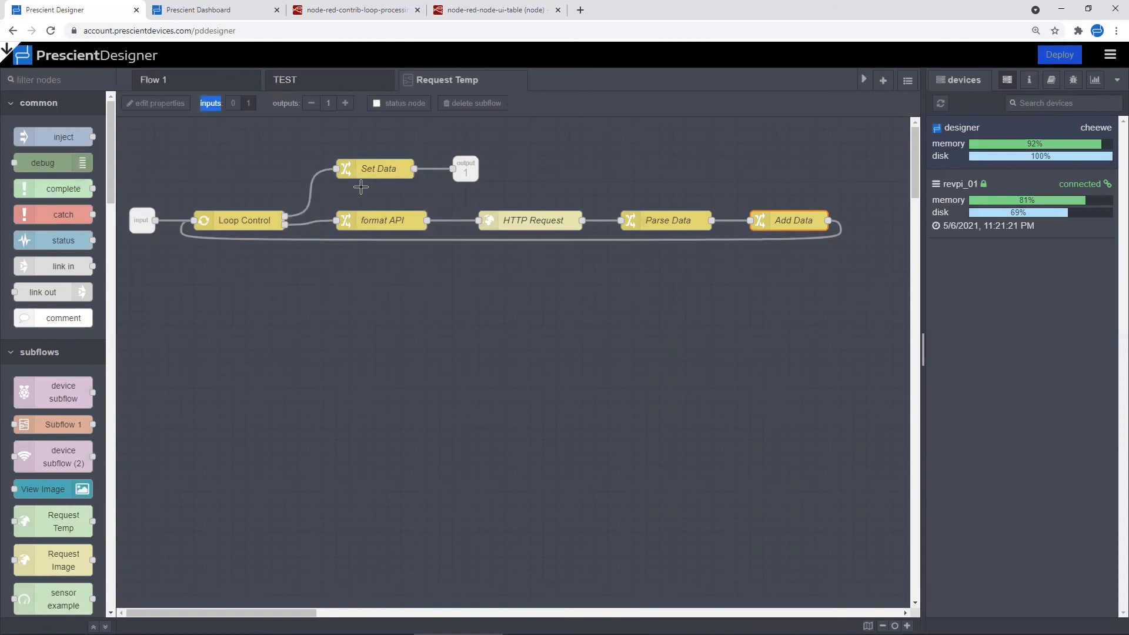
Change Set Data's rule to Move msg.data to msg.payload and save
double_click(377, 167)
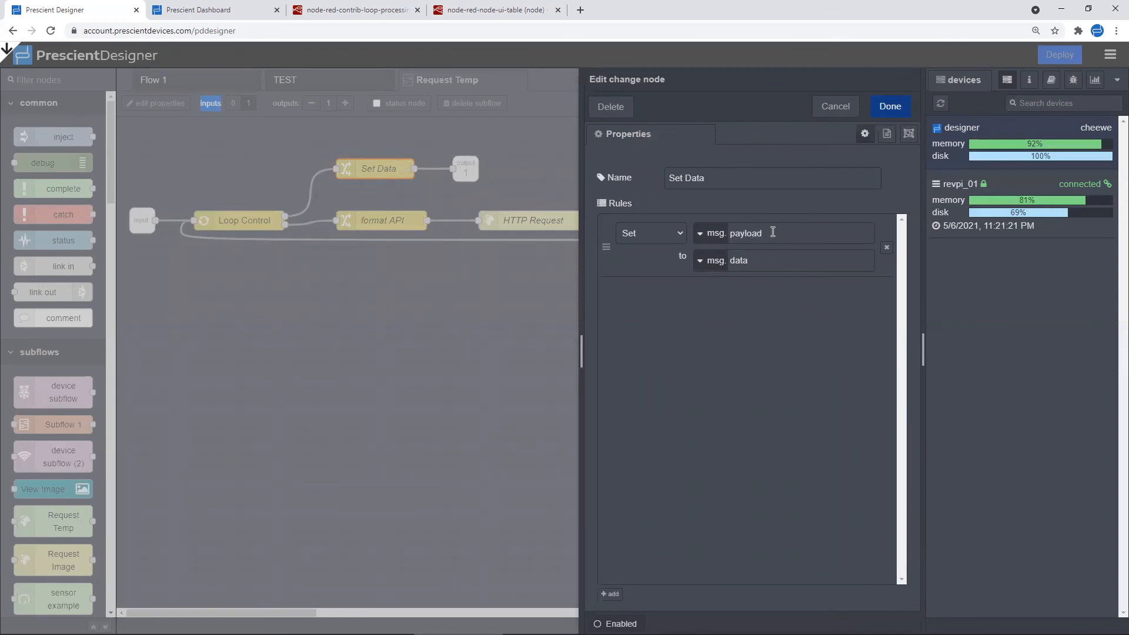
mouse_move(756, 261)
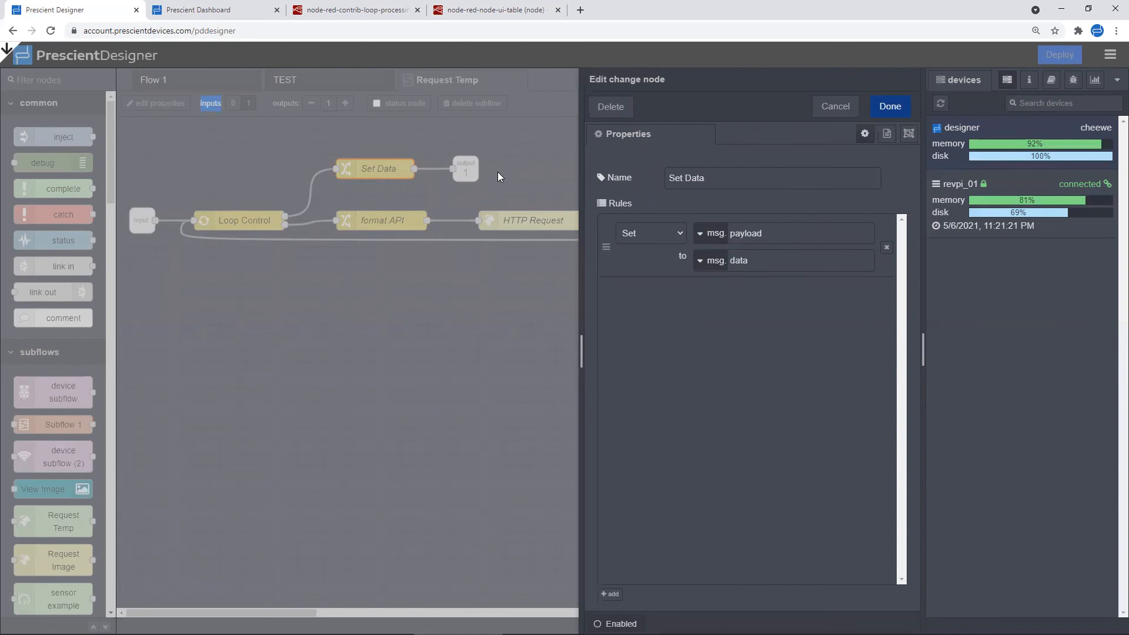
mouse_move(636, 285)
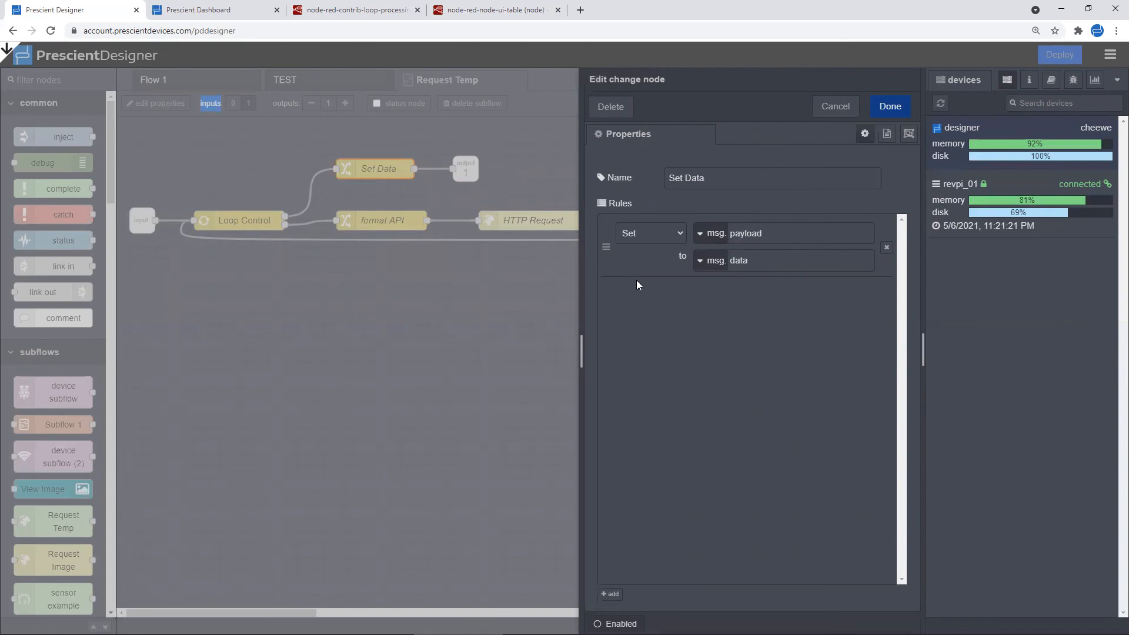
left_click(648, 233)
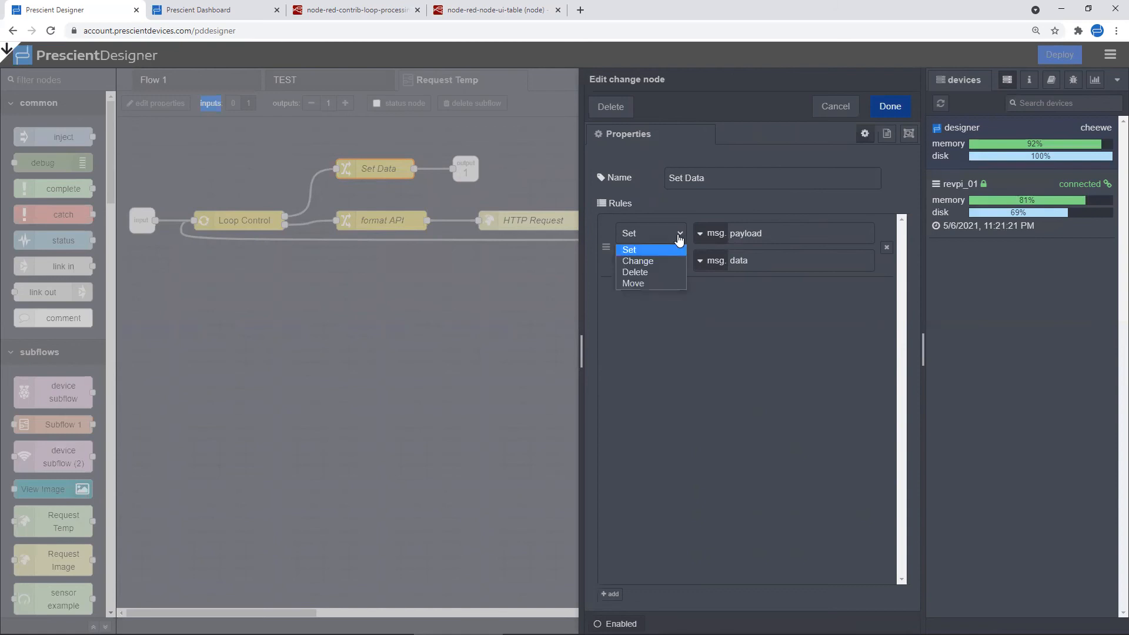
mouse_move(669, 284)
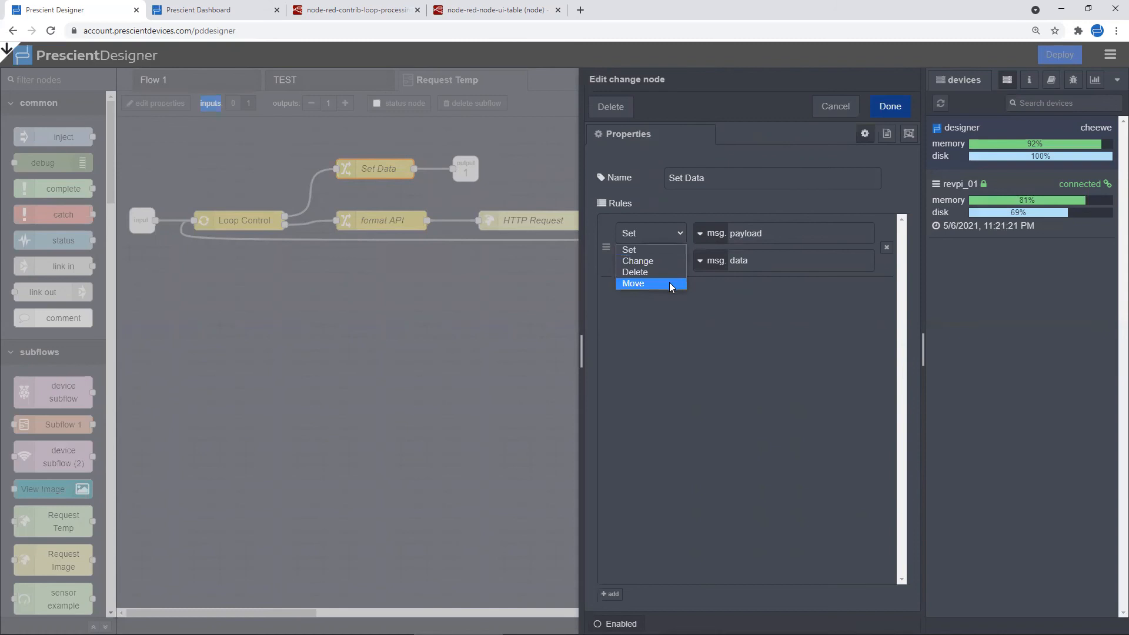
left_click(633, 283)
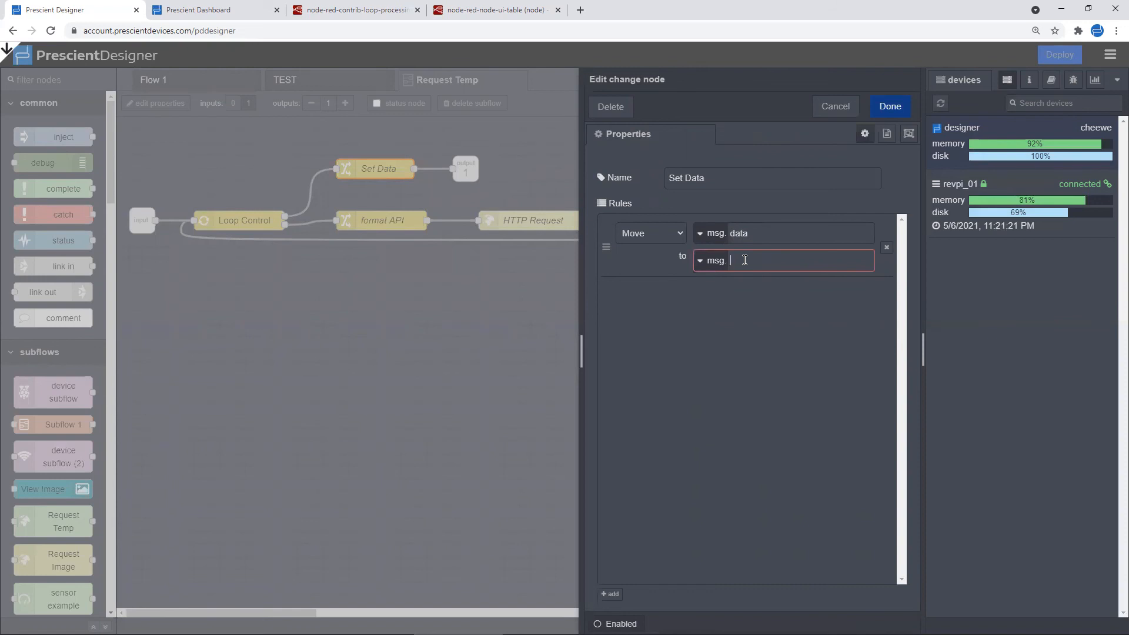
type("payload")
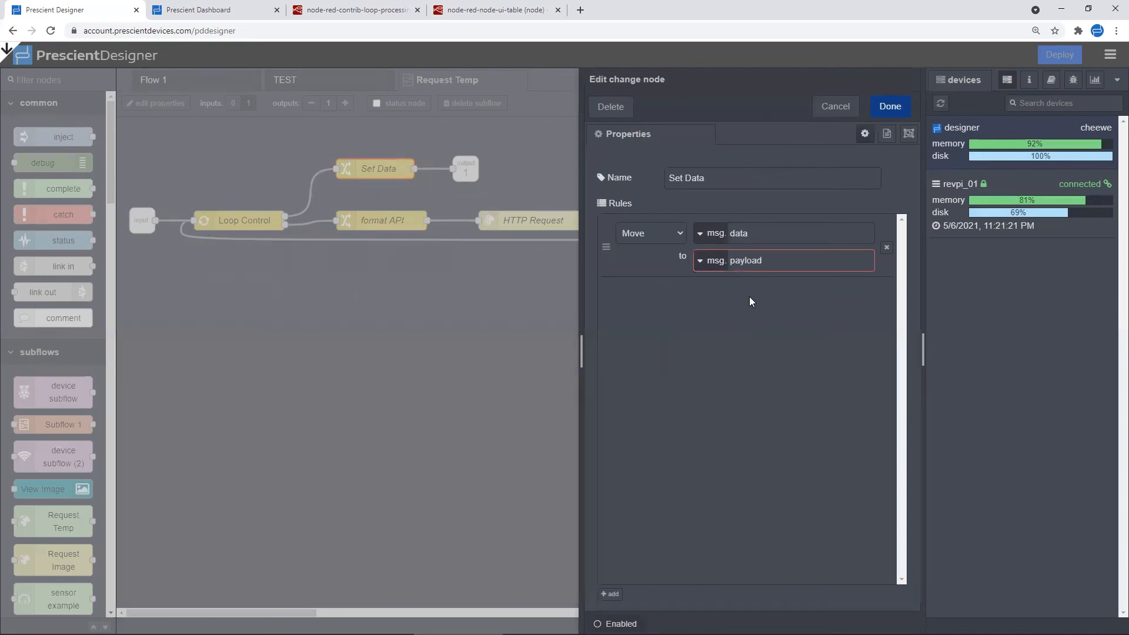
left_click(742, 233)
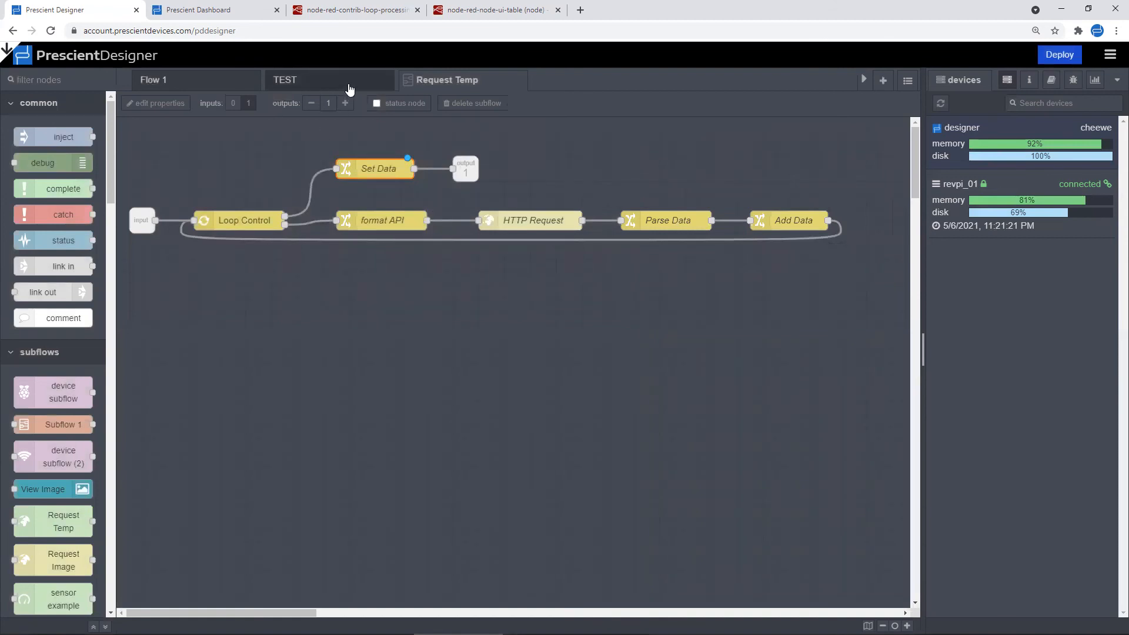
Deploy the TEST flow with the revised subflow and check the dashboard
left_click(285, 79)
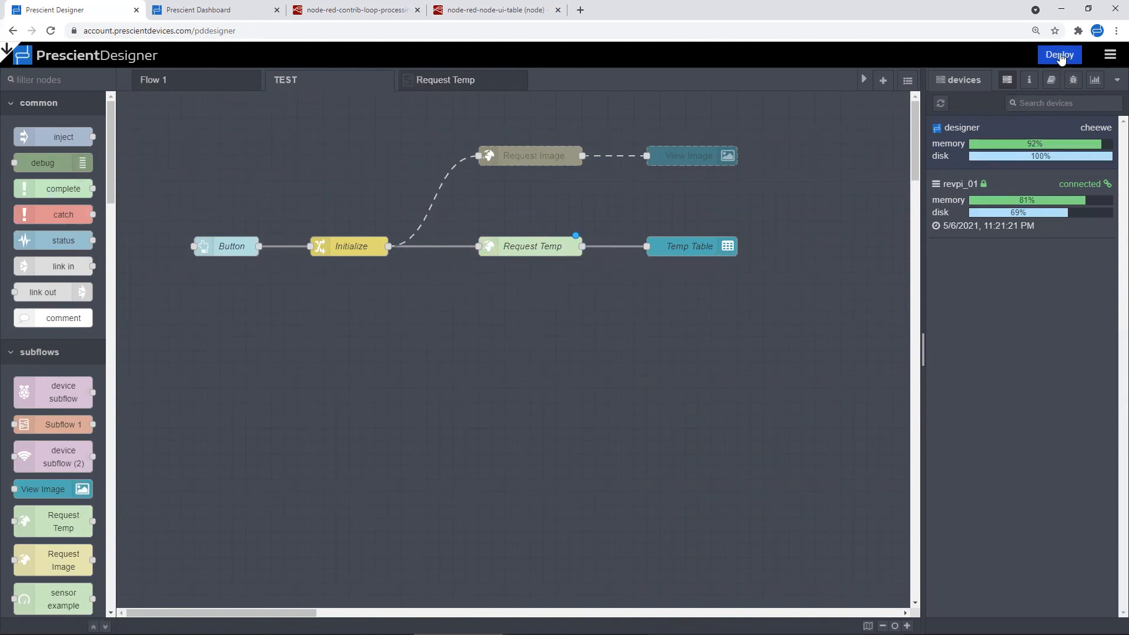
left_click(1058, 55)
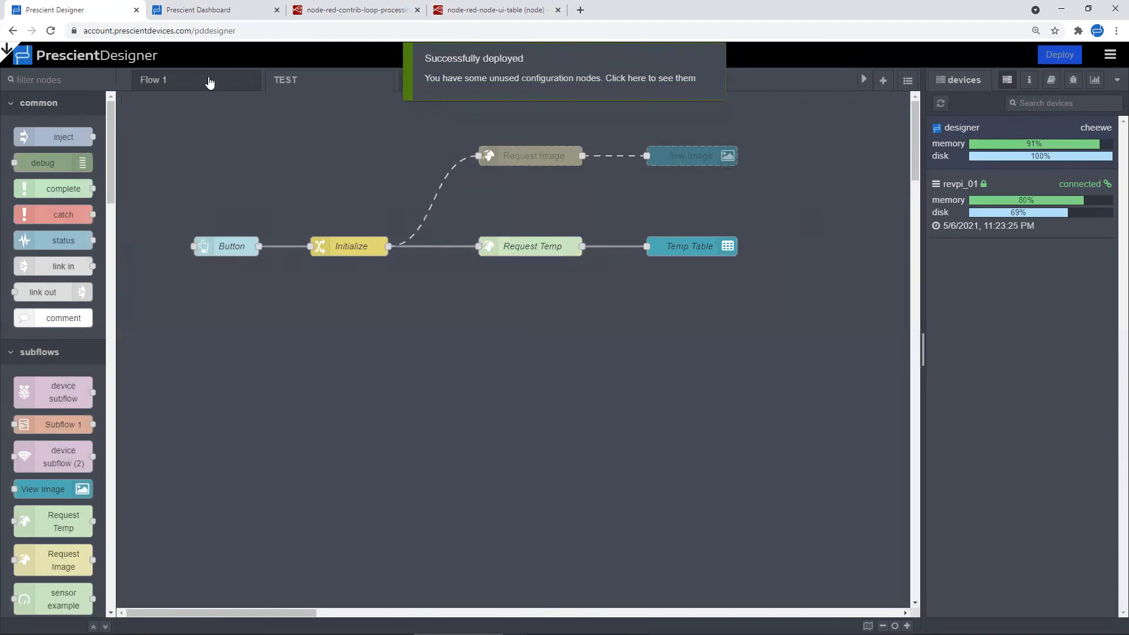
left_click(214, 10)
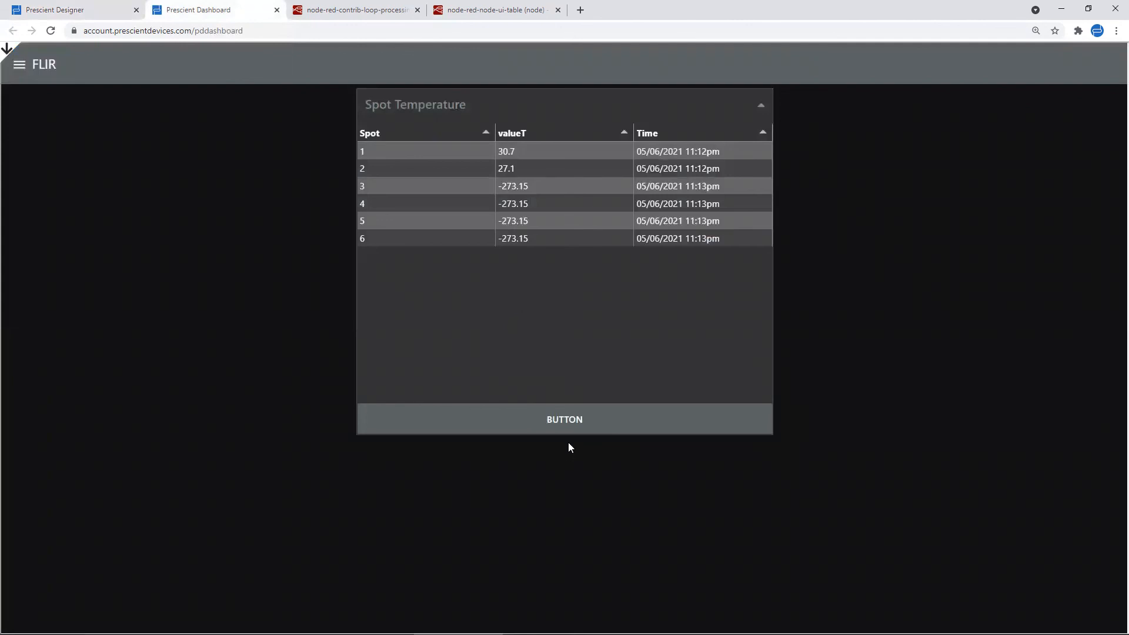
mouse_move(473, 282)
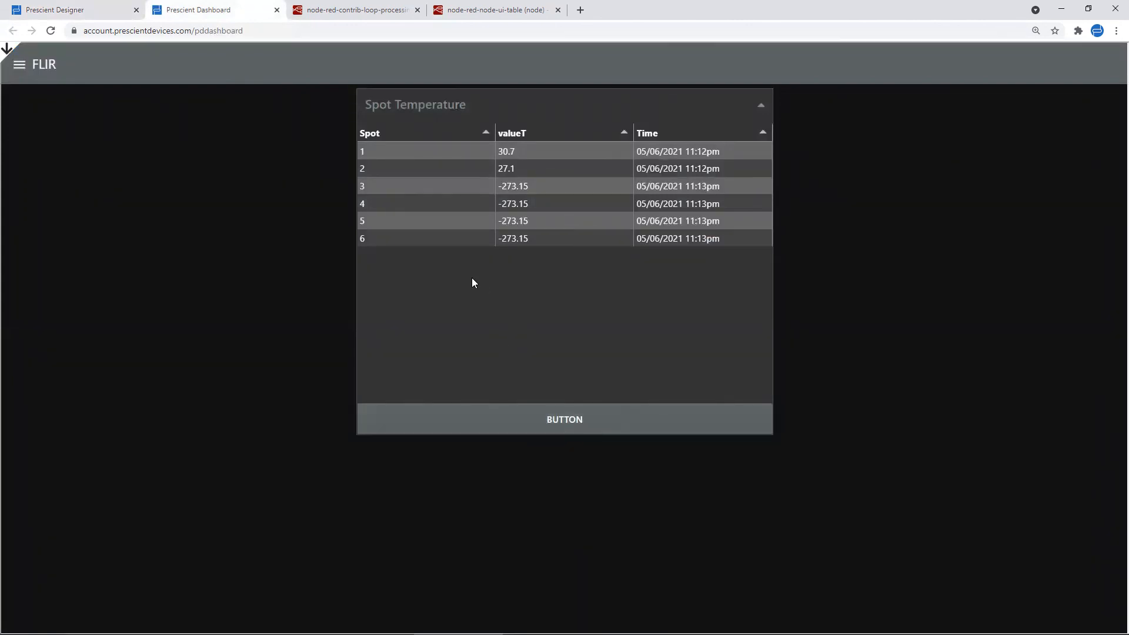
mouse_move(526, 286)
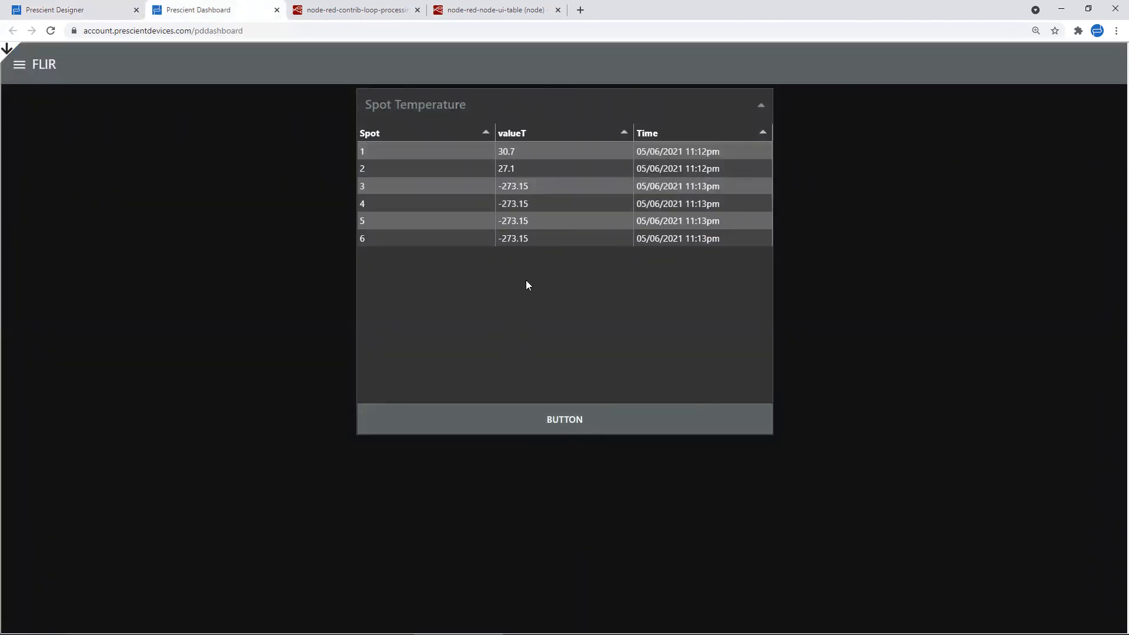
mouse_move(252, 186)
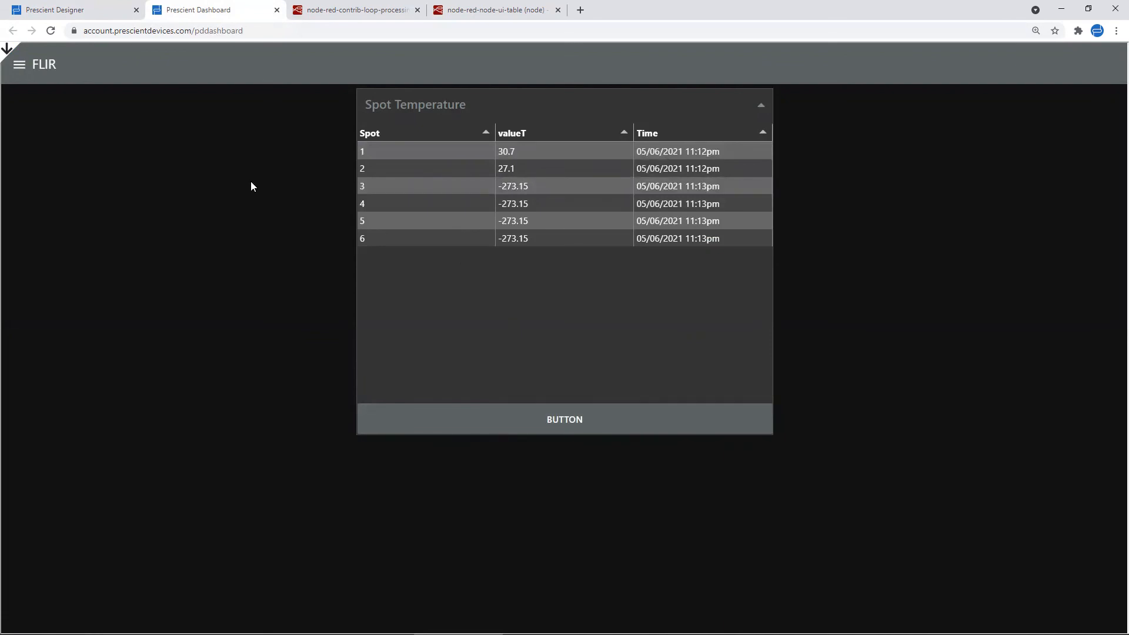
Go back to the designer's Request Temp subflow after checking the six spot rows
left_click(58, 10)
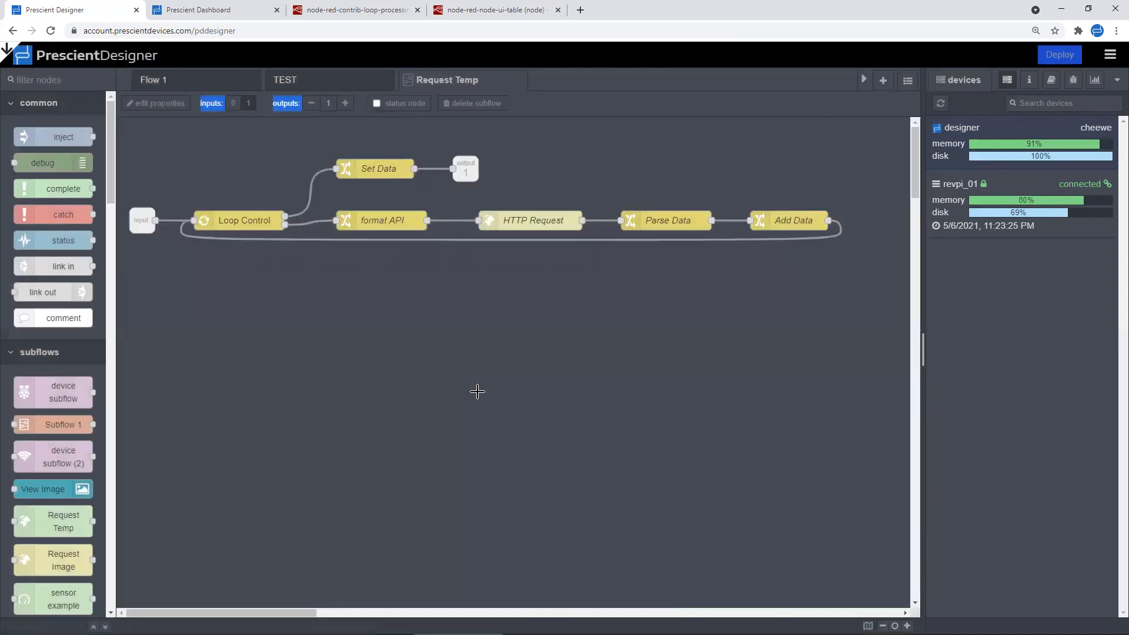
mouse_move(241, 274)
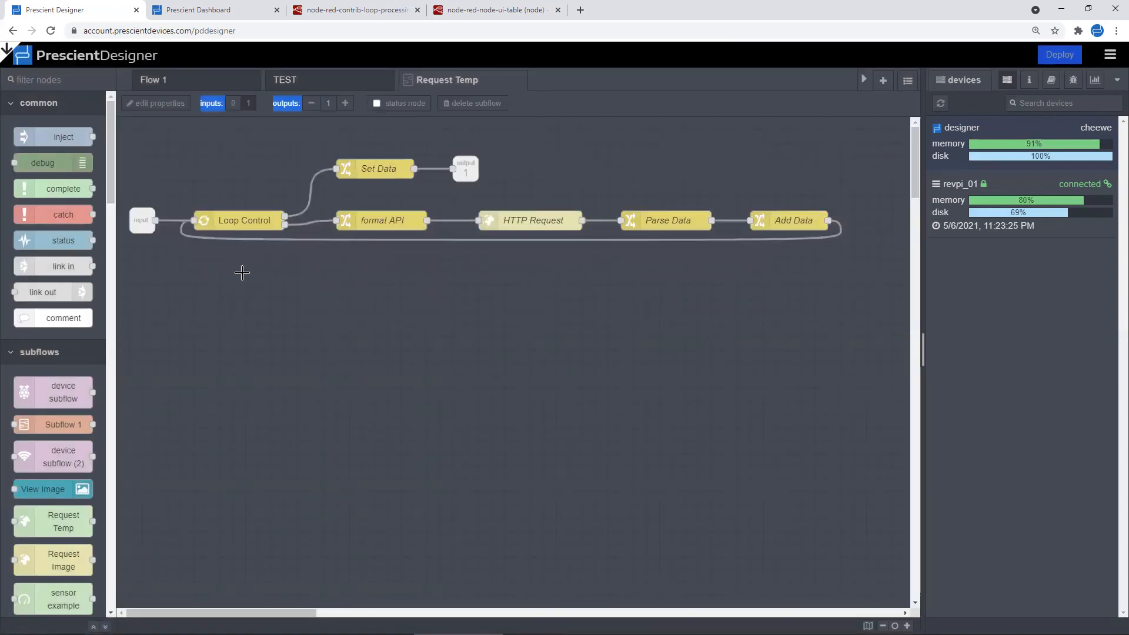
mouse_move(553, 244)
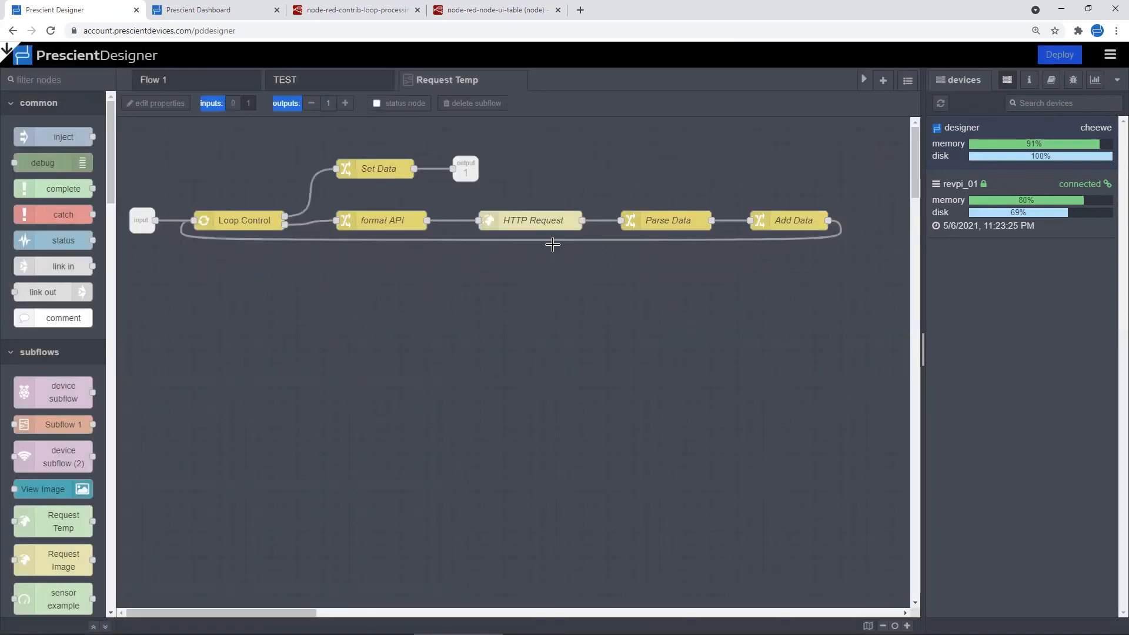
mouse_move(596, 290)
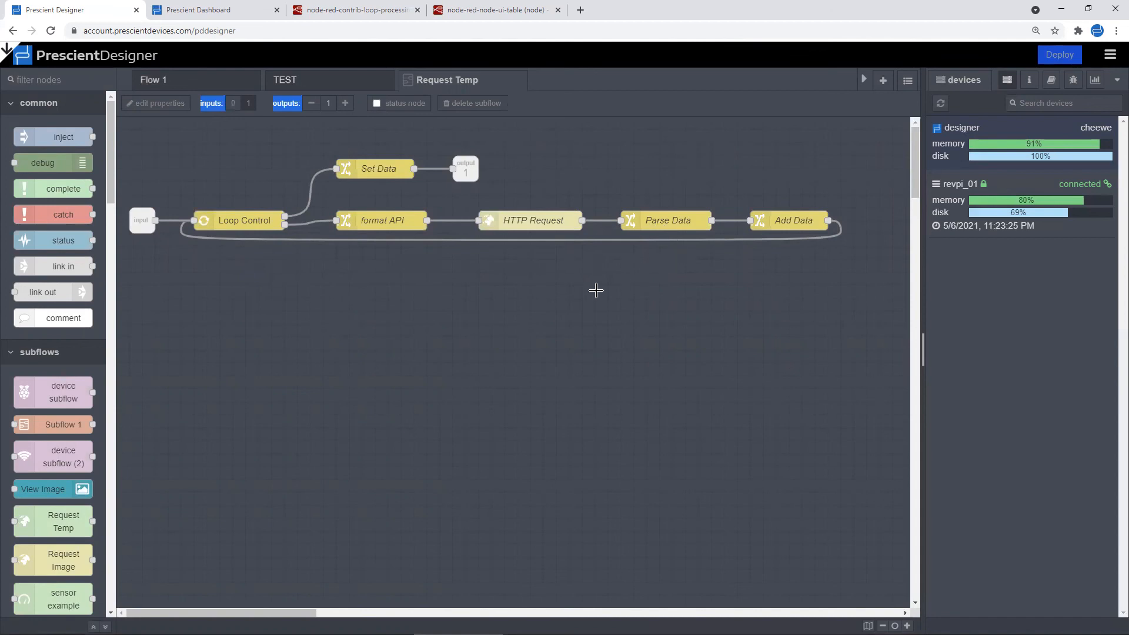
mouse_move(590, 294)
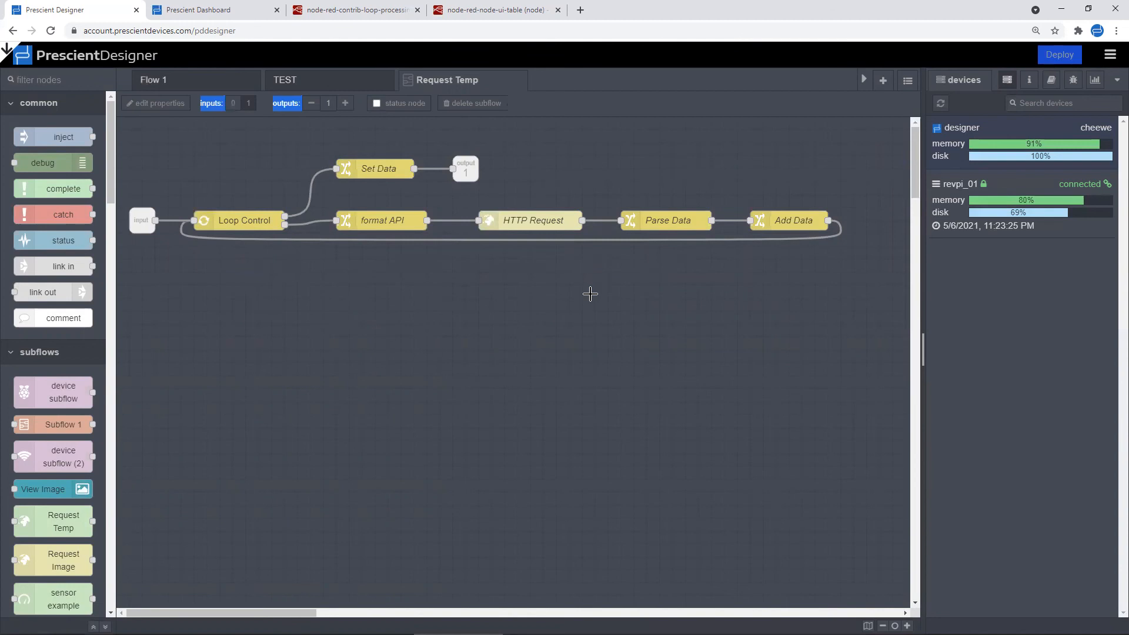
mouse_move(383, 272)
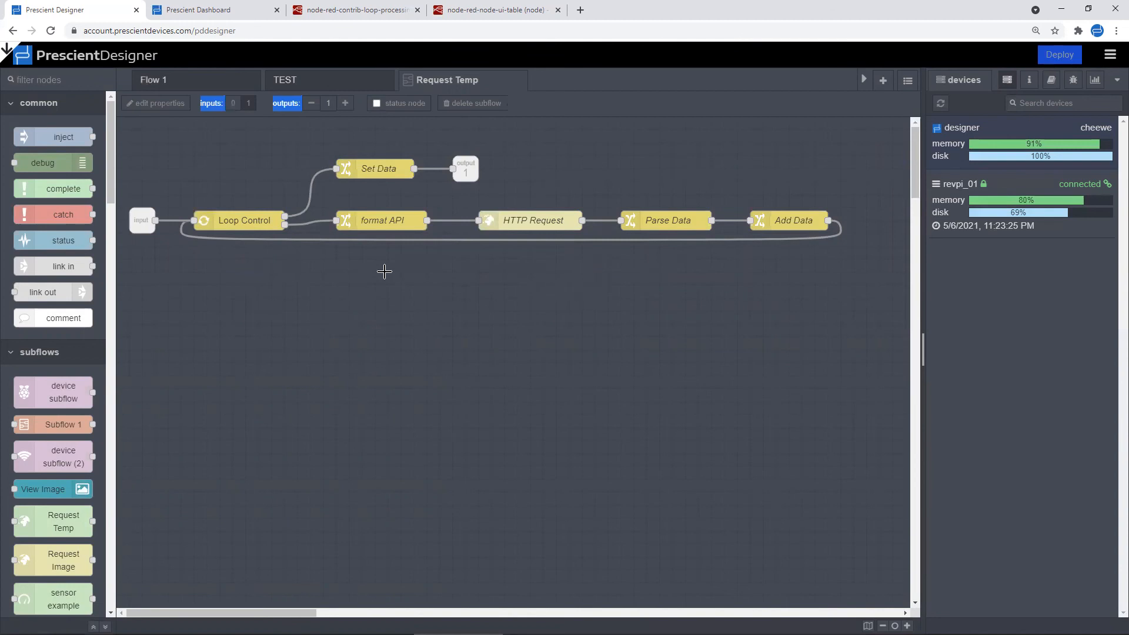
mouse_move(700, 267)
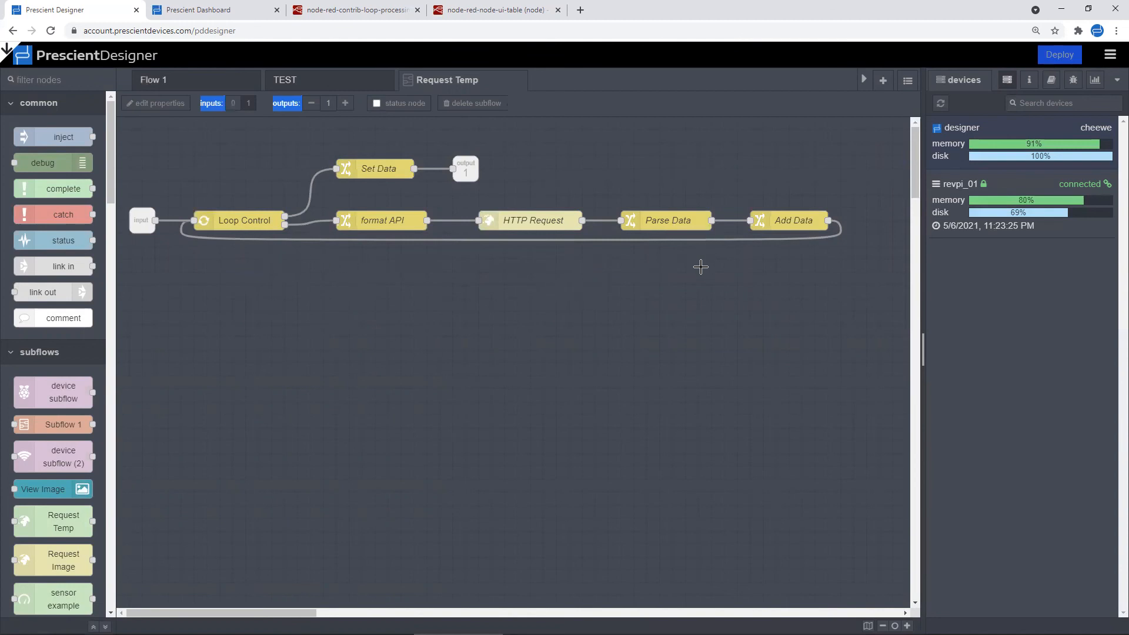
mouse_move(387, 272)
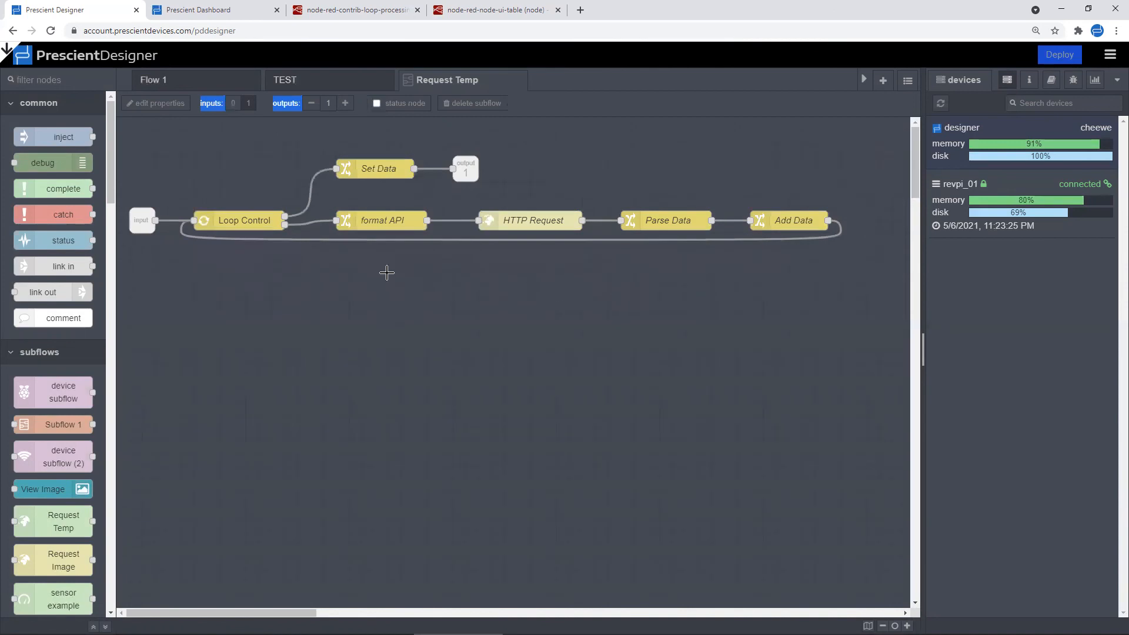
mouse_move(716, 289)
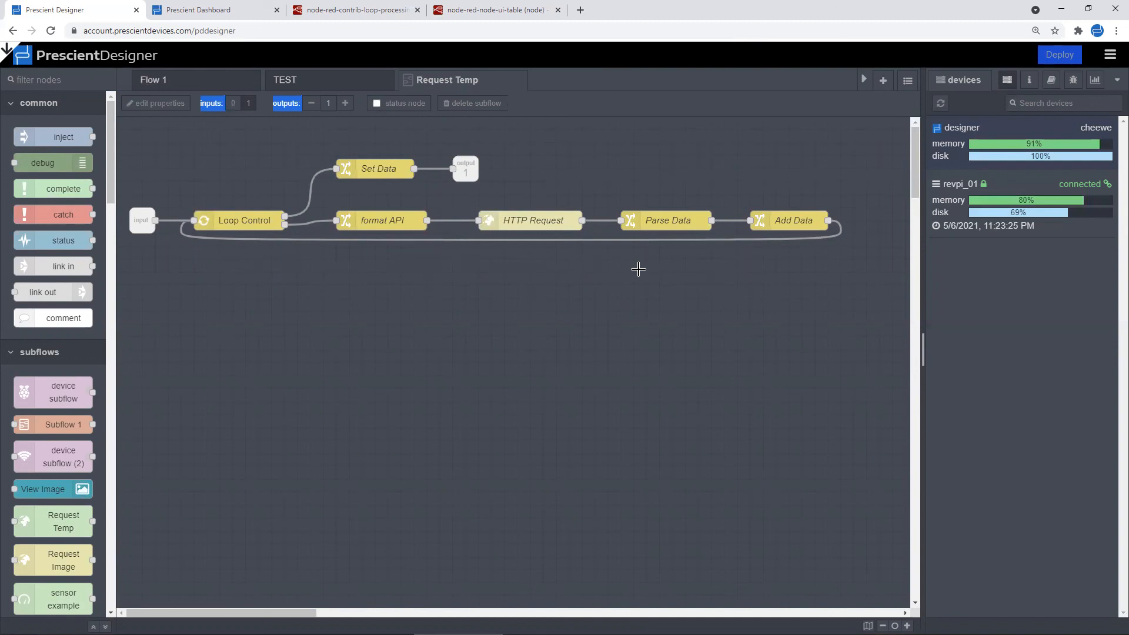
mouse_move(635, 269)
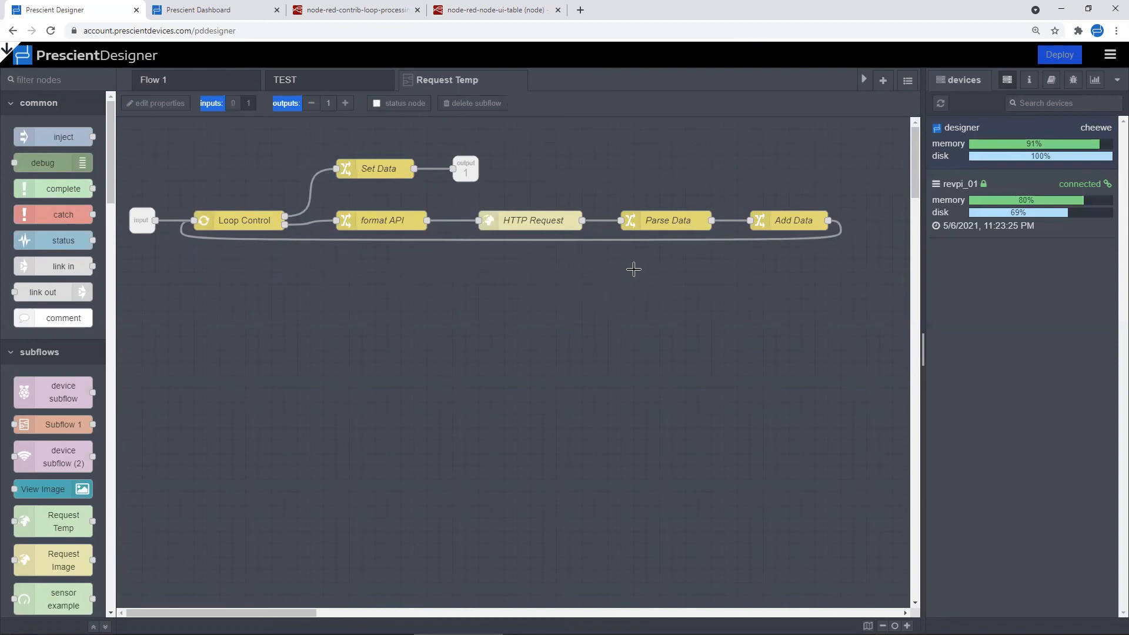
mouse_move(553, 247)
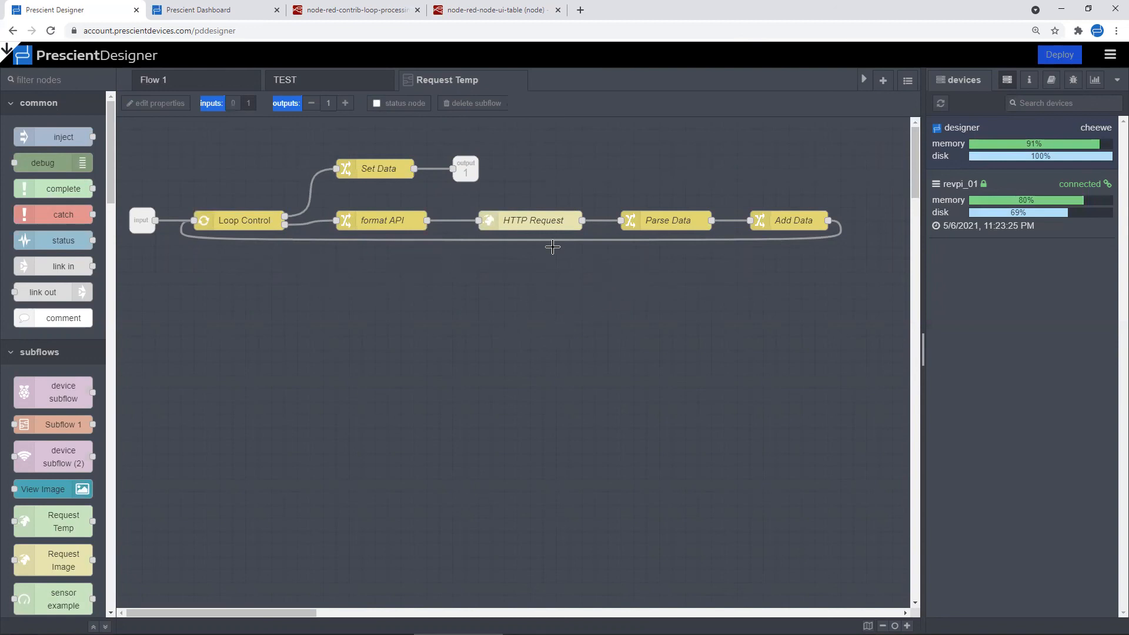